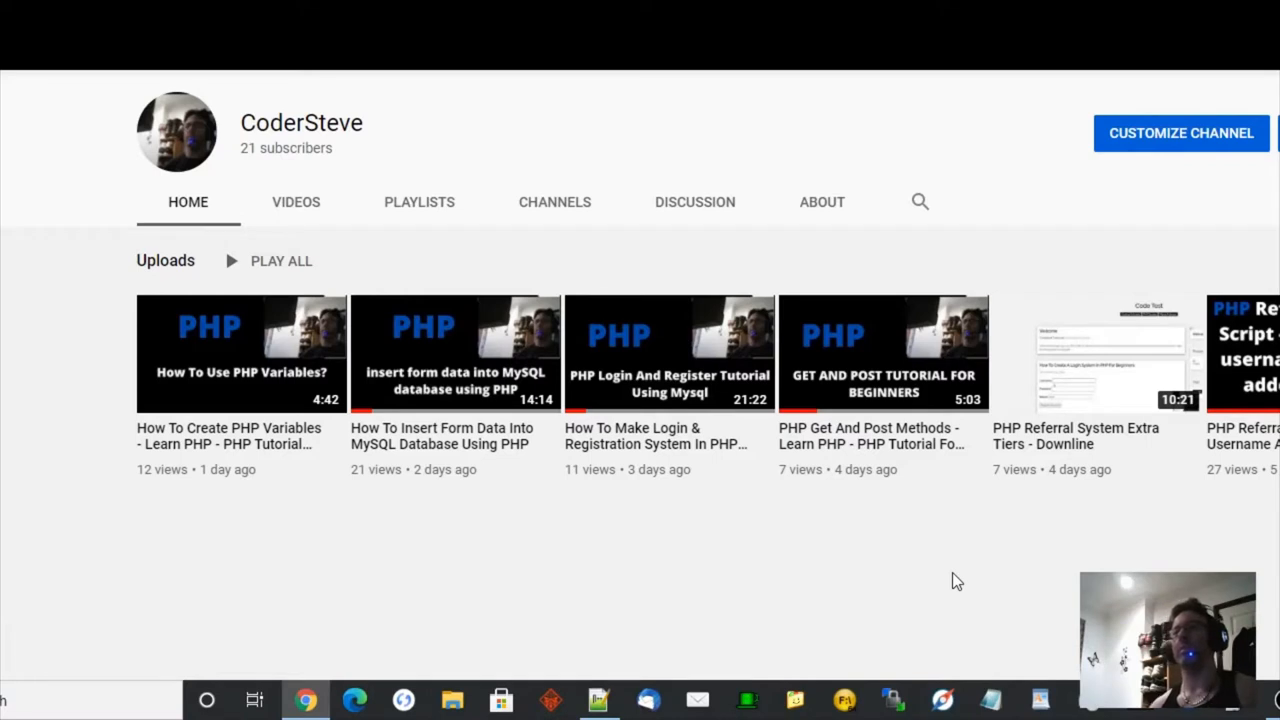
mouse_move(892, 572)
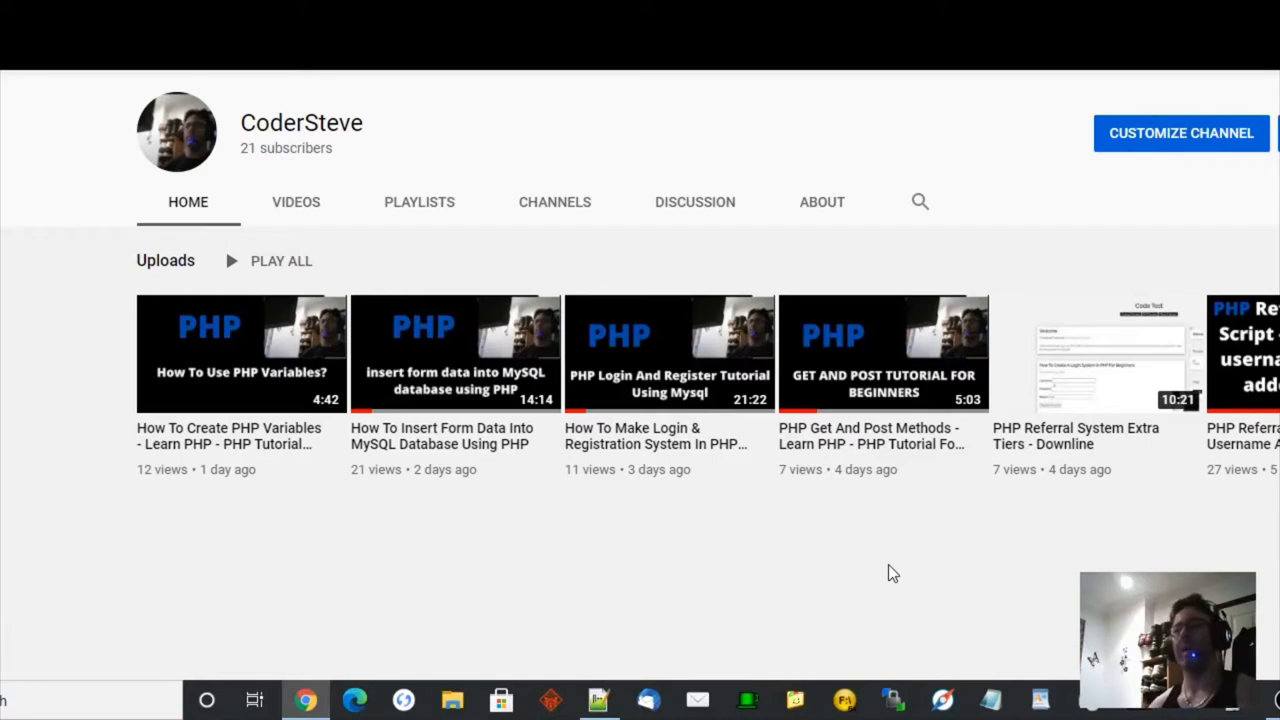
mouse_move(716, 216)
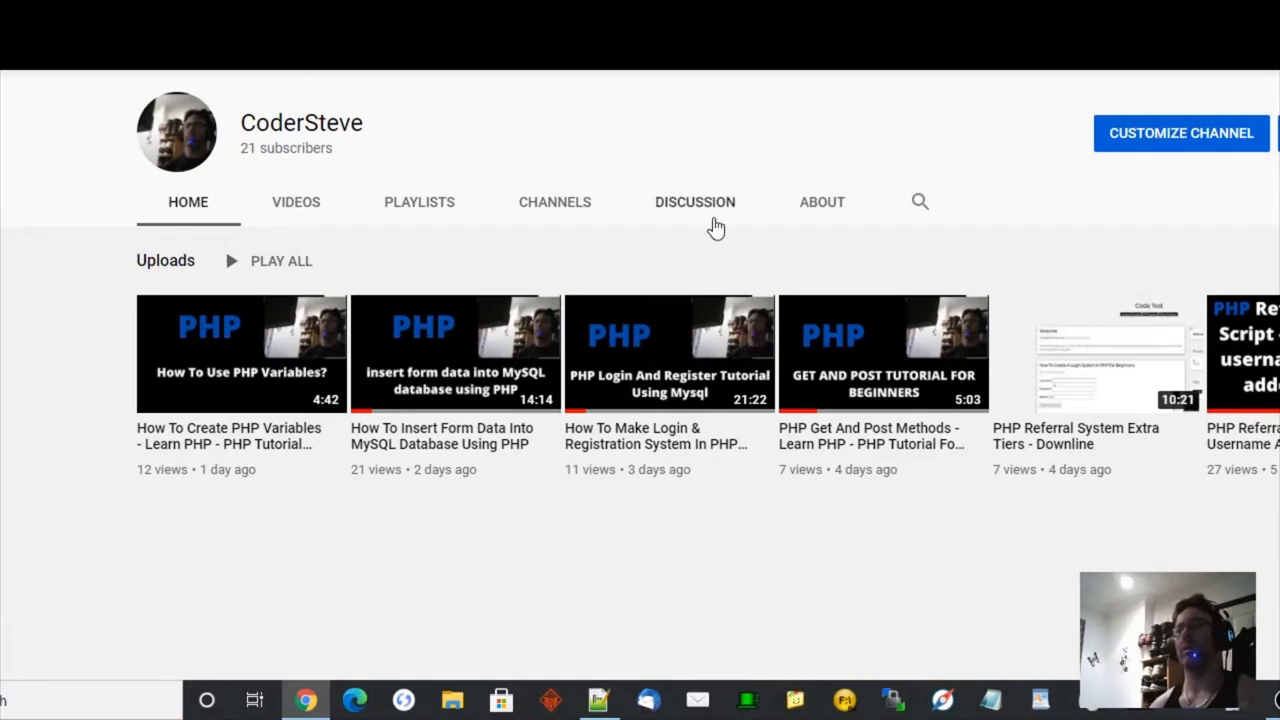
mouse_move(696, 260)
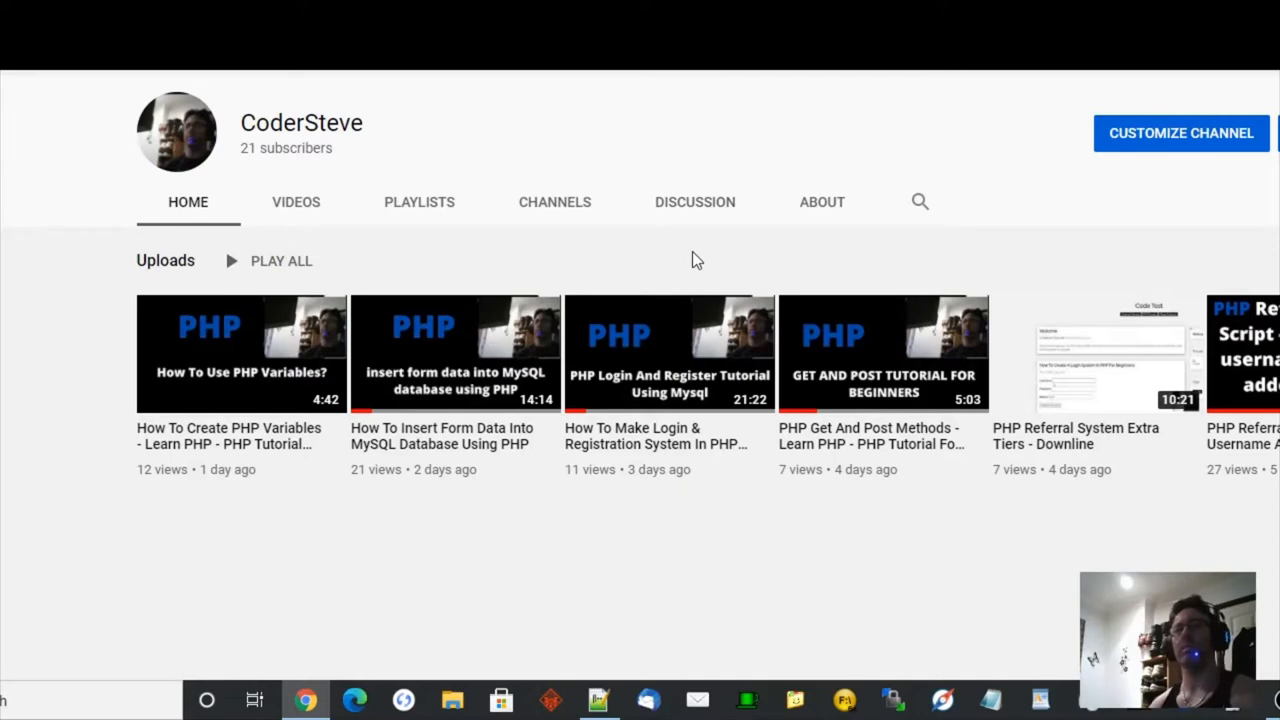
mouse_move(688, 248)
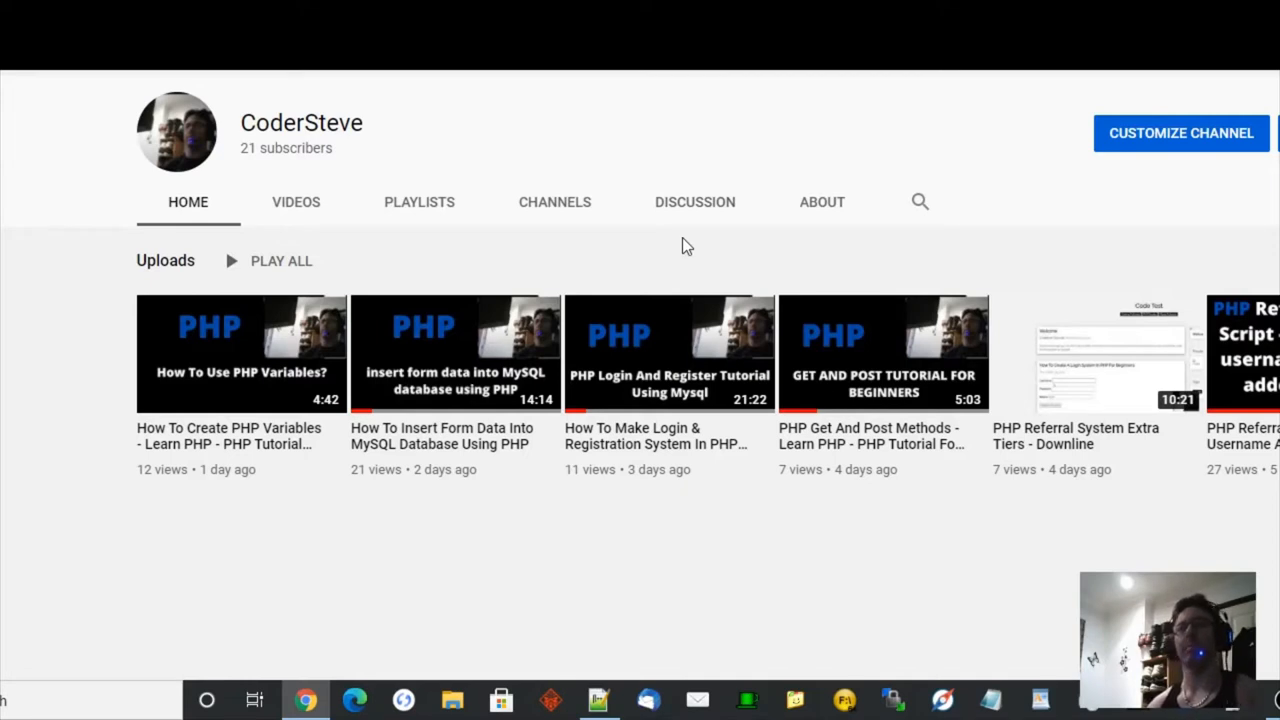
mouse_move(696, 250)
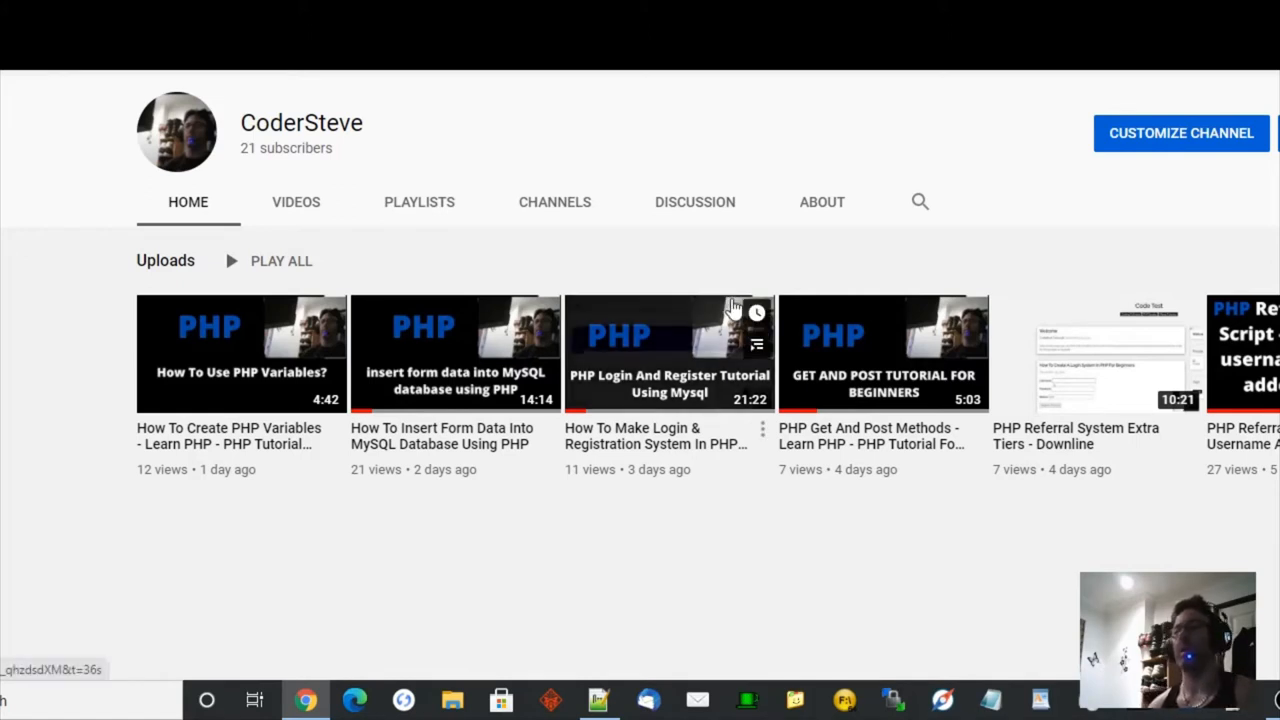
mouse_move(788, 252)
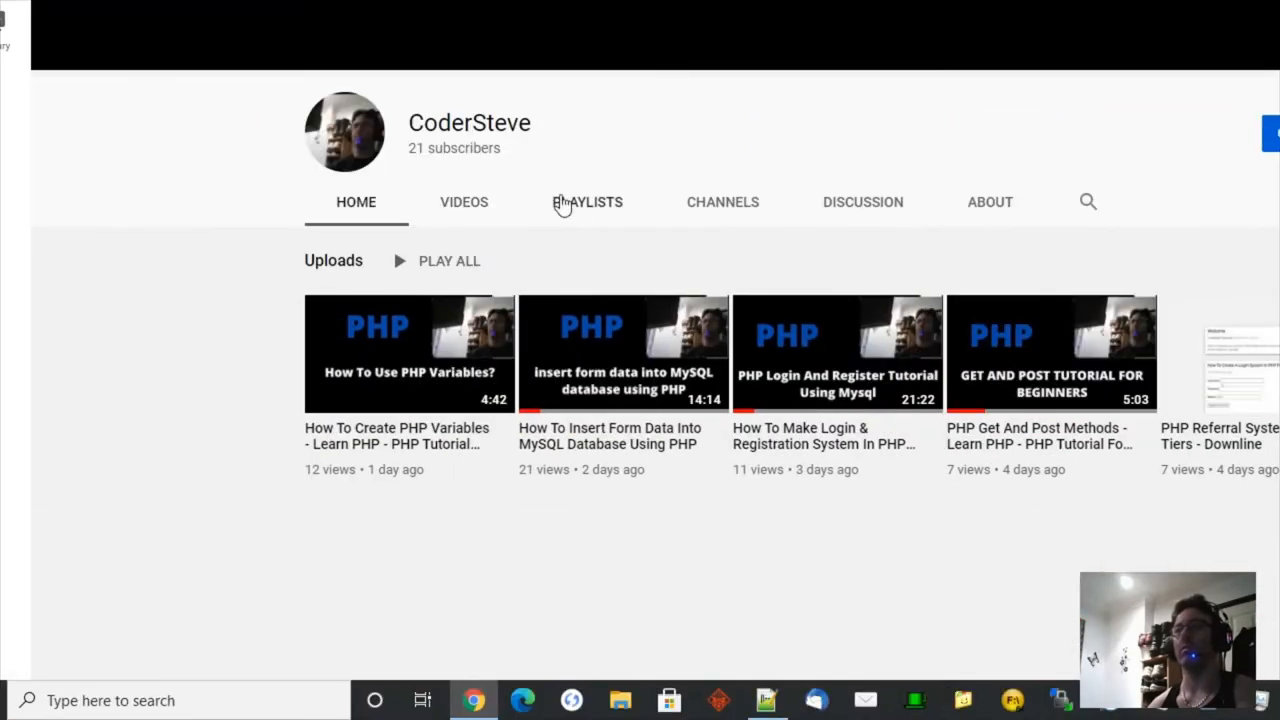
mouse_move(800, 284)
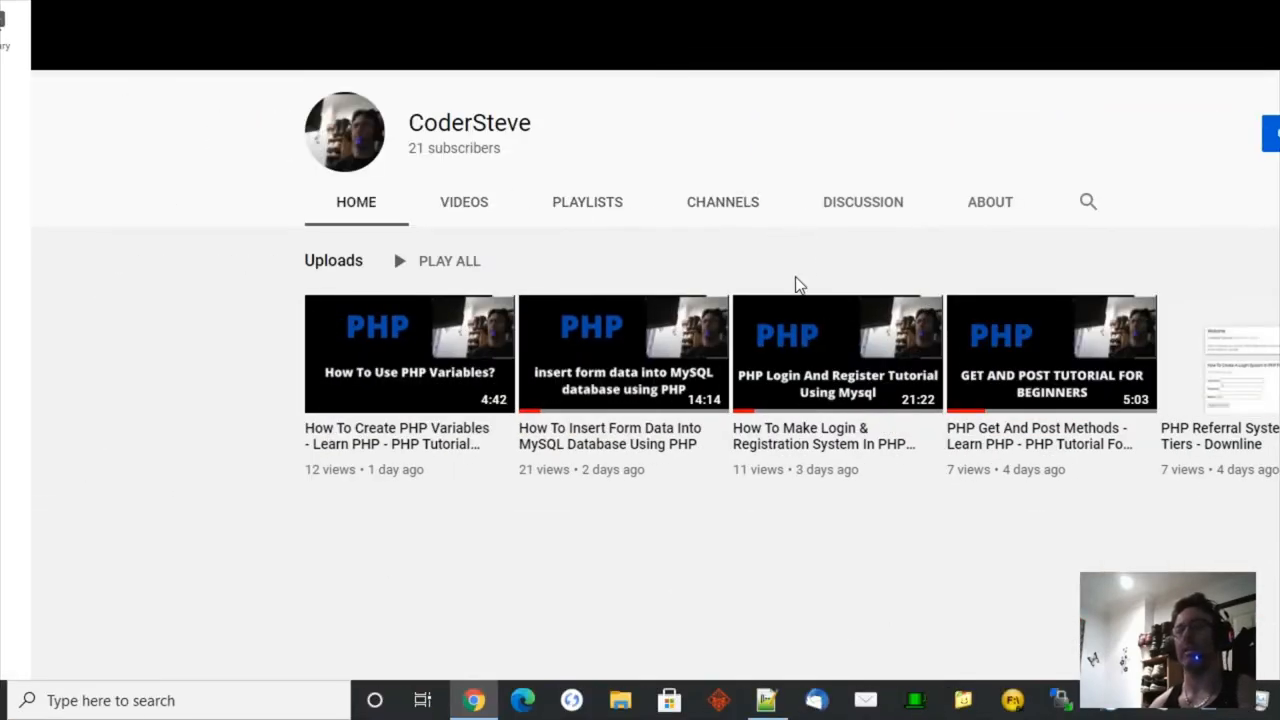
mouse_move(816, 280)
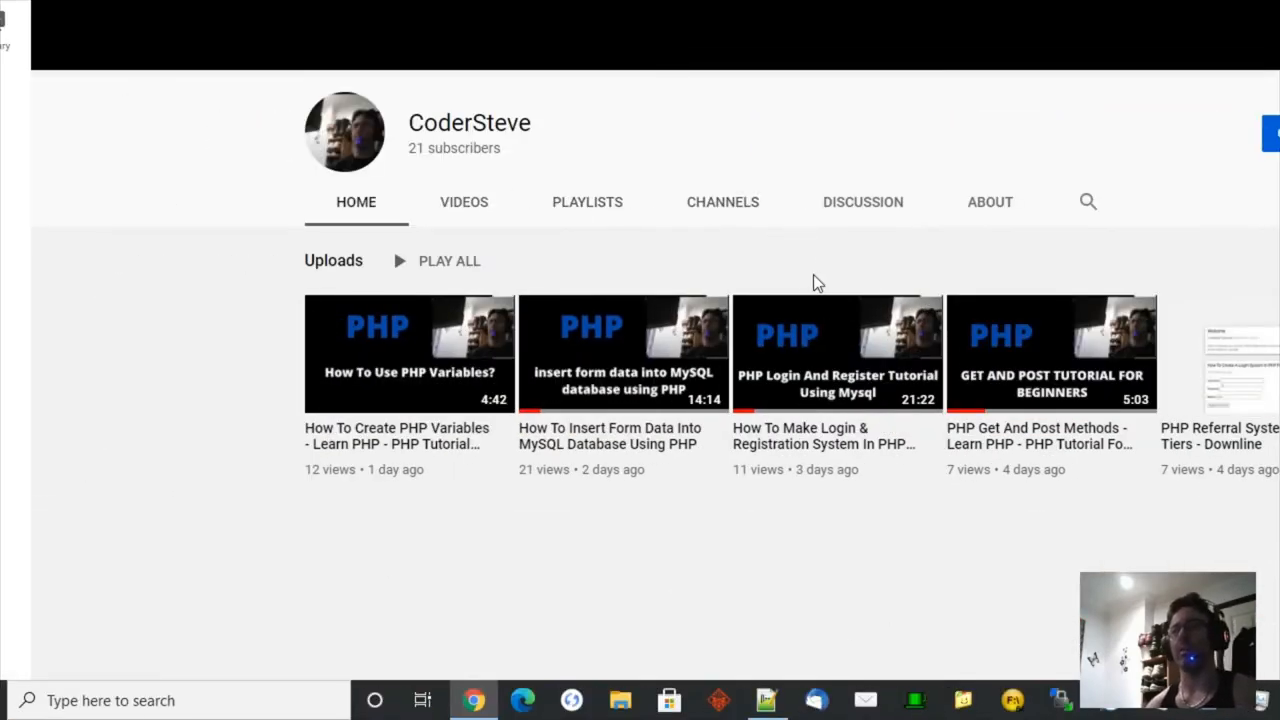
mouse_move(752, 250)
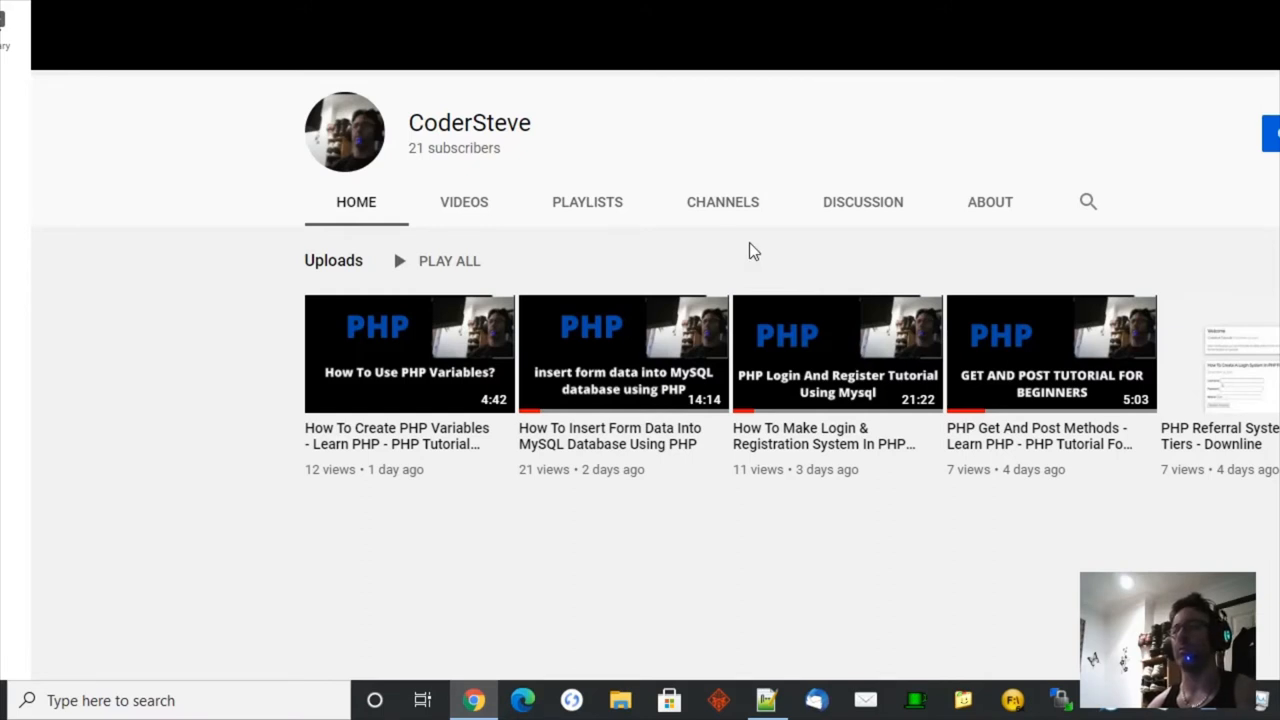
mouse_move(790, 266)
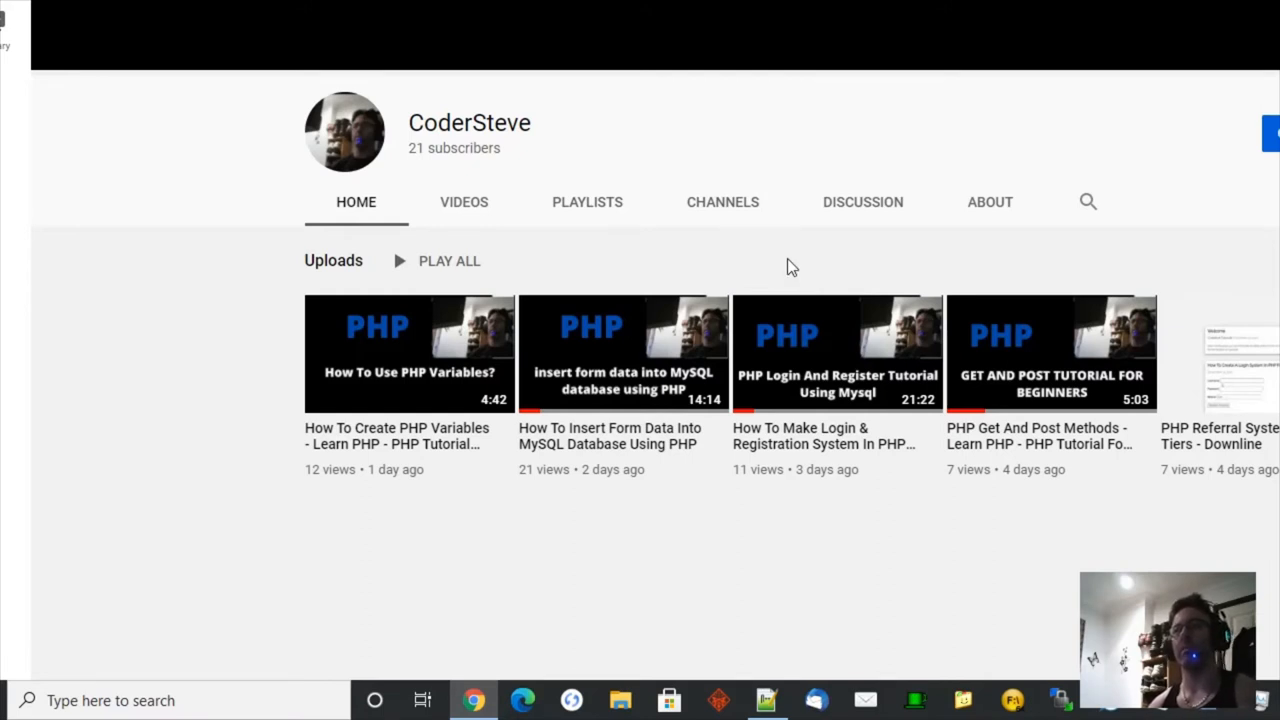
mouse_move(960, 258)
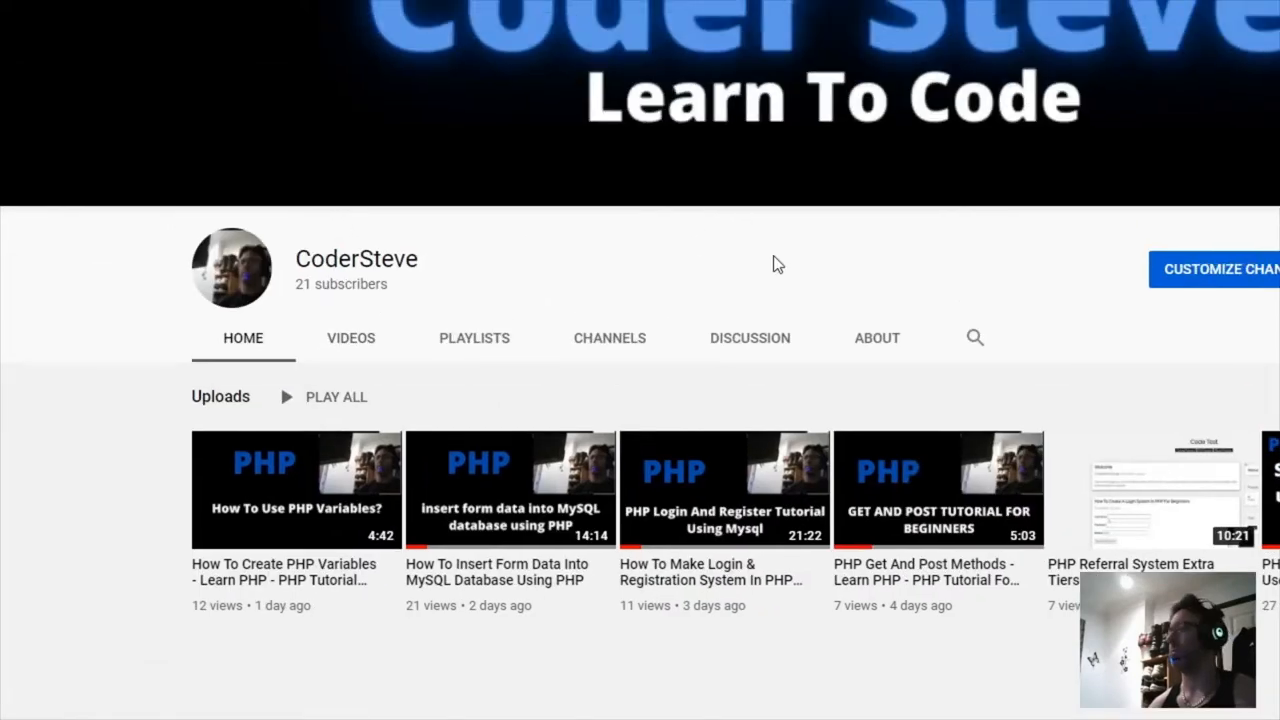
mouse_move(364, 284)
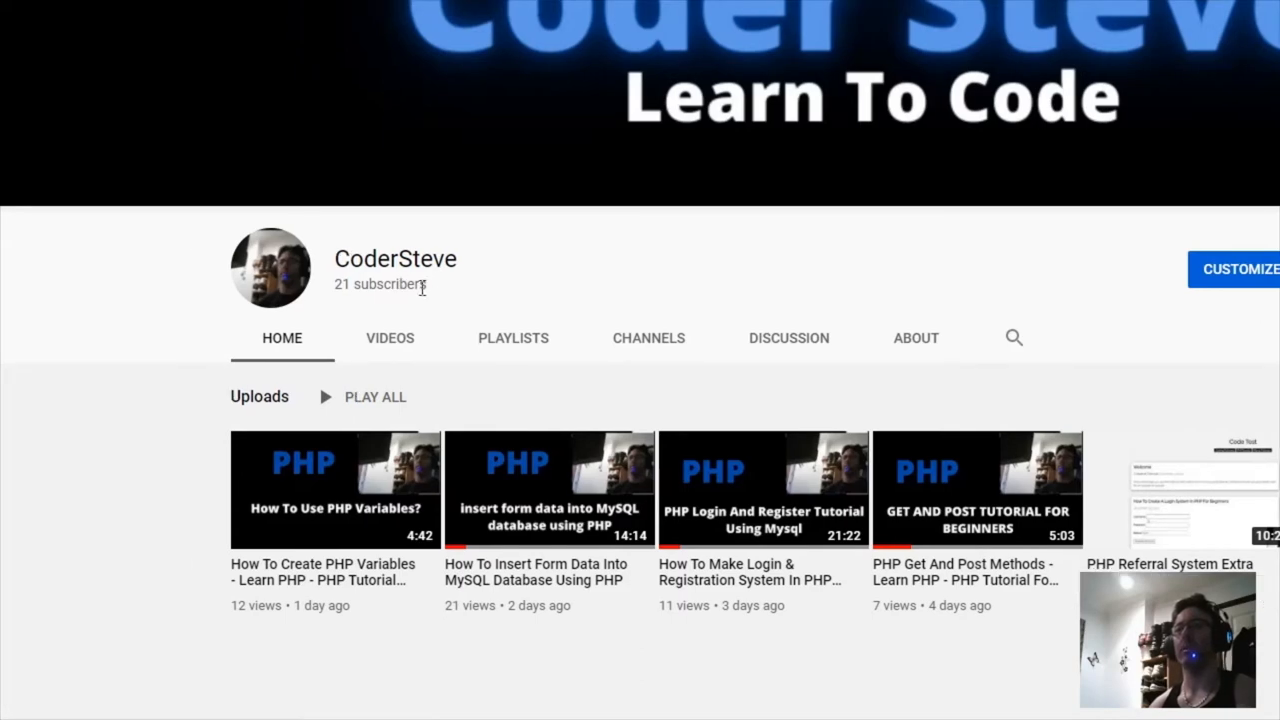
- Search Google for W3Schools responsive web templates in a new Chrome tab
scroll(down, 3)
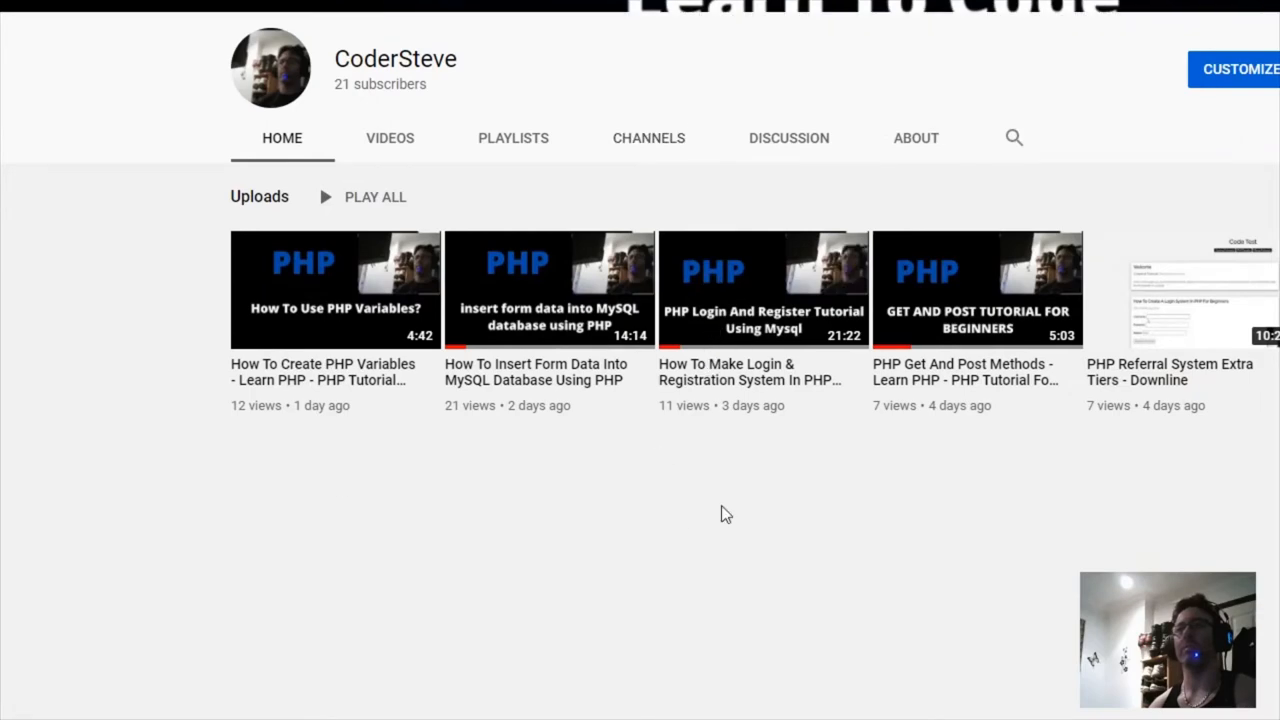
scroll(down, 3)
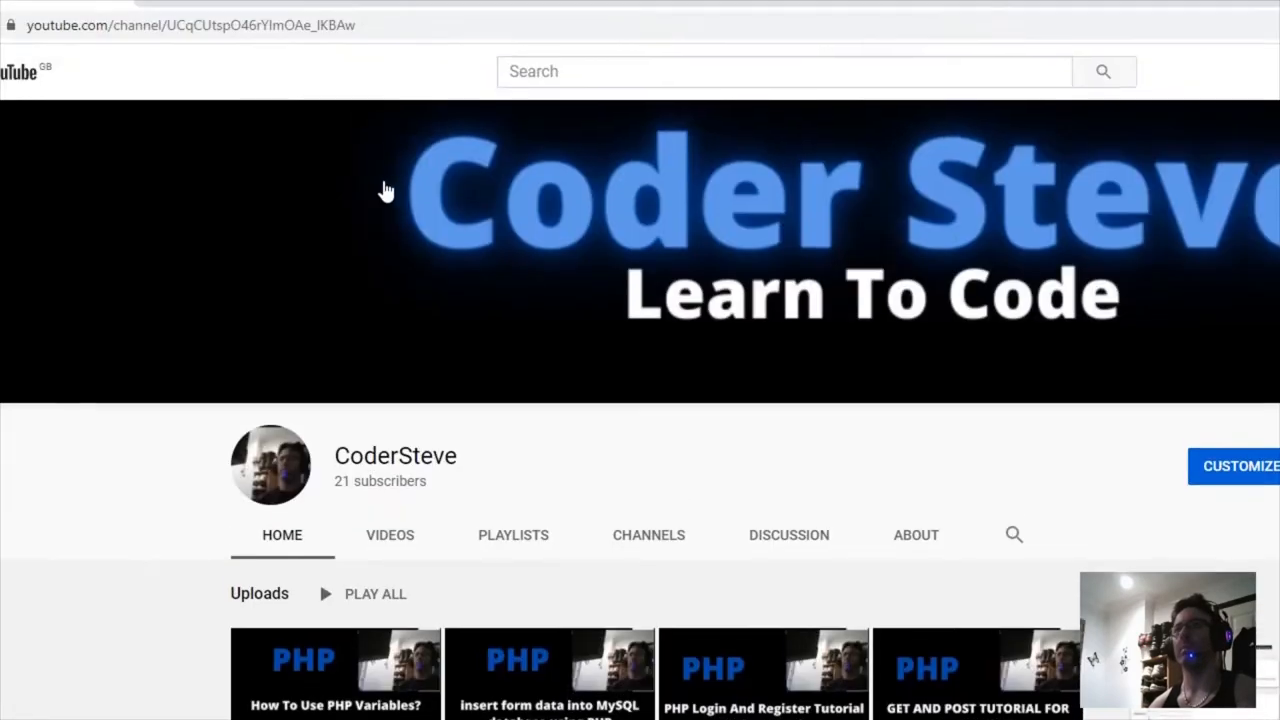
click(508, 16)
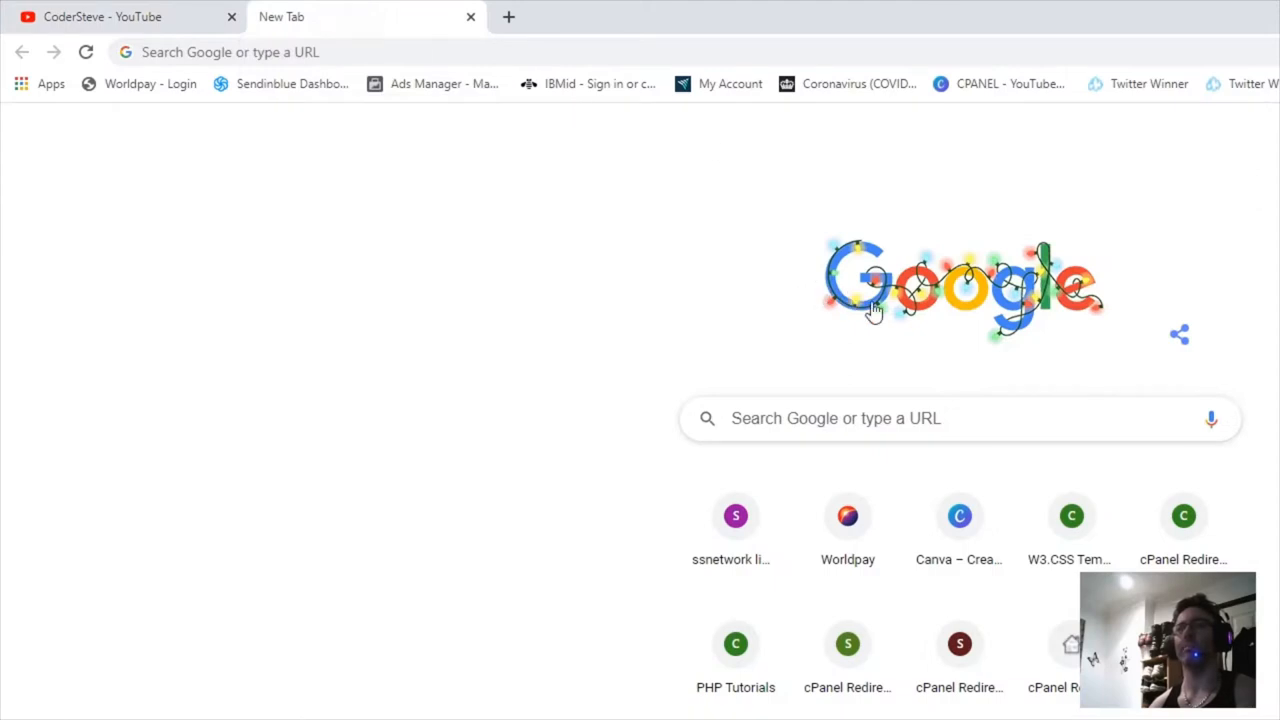
mouse_move(688, 316)
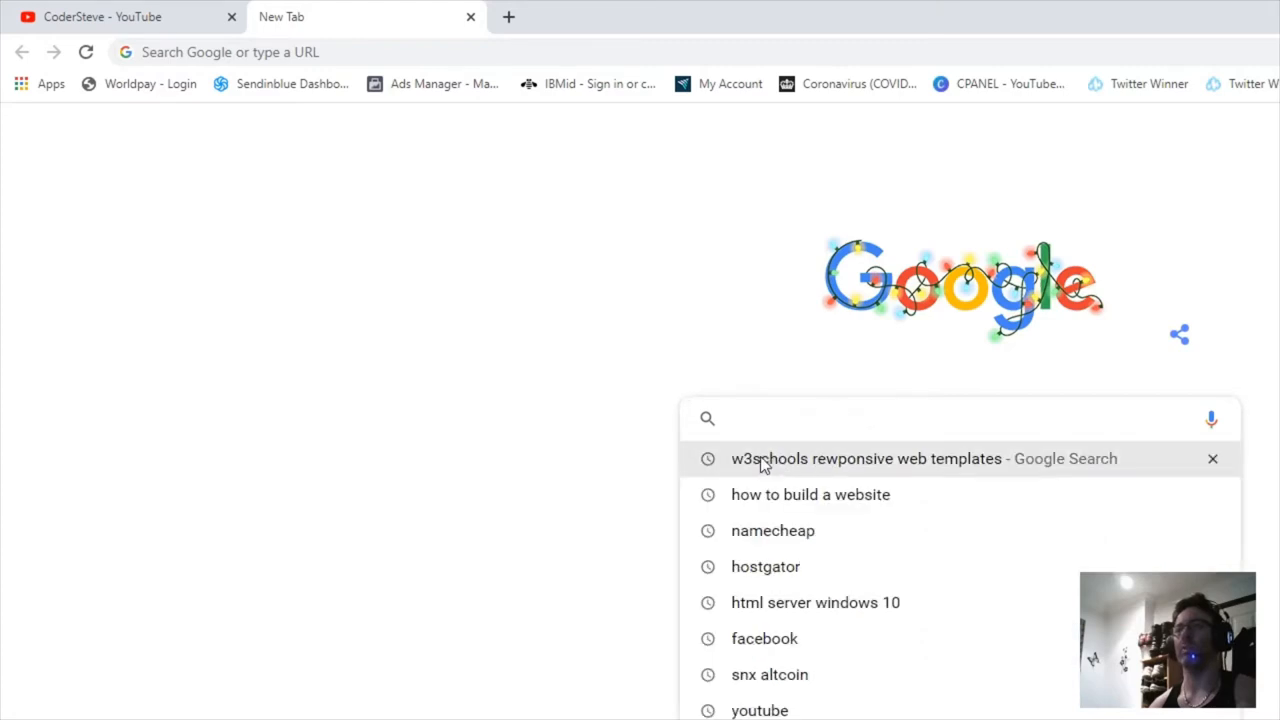
mouse_move(892, 472)
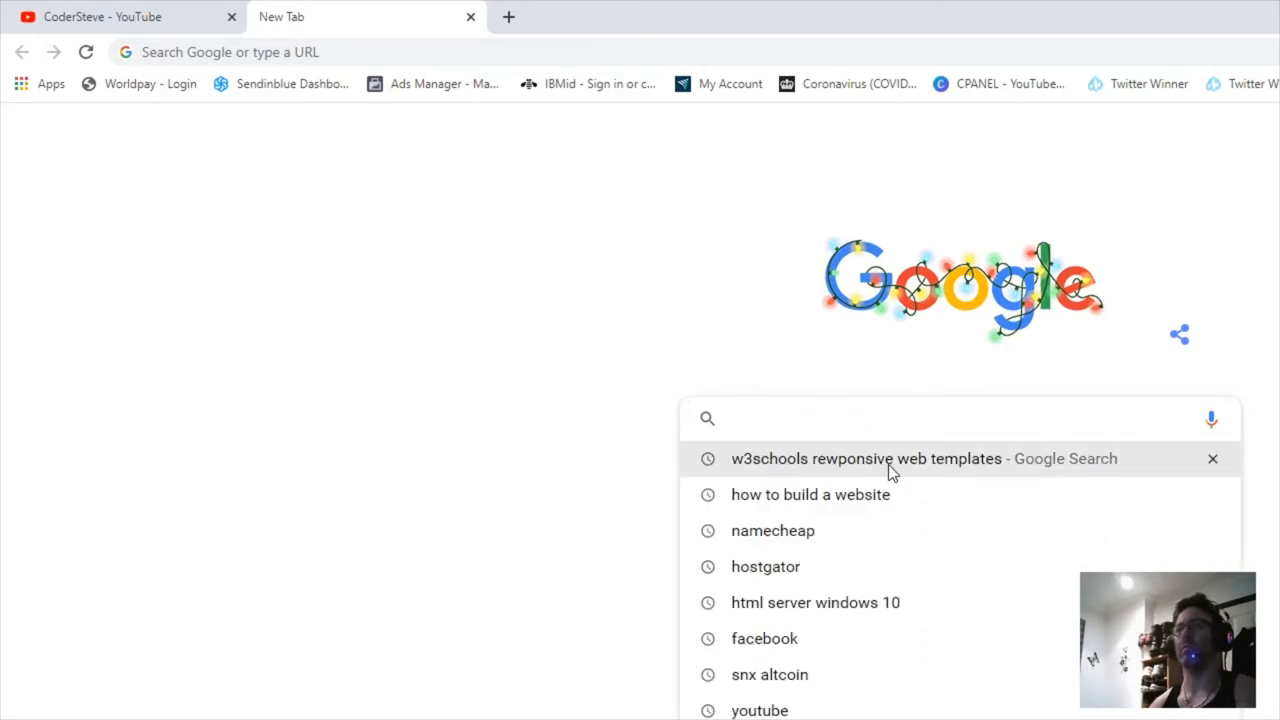
click(866, 458)
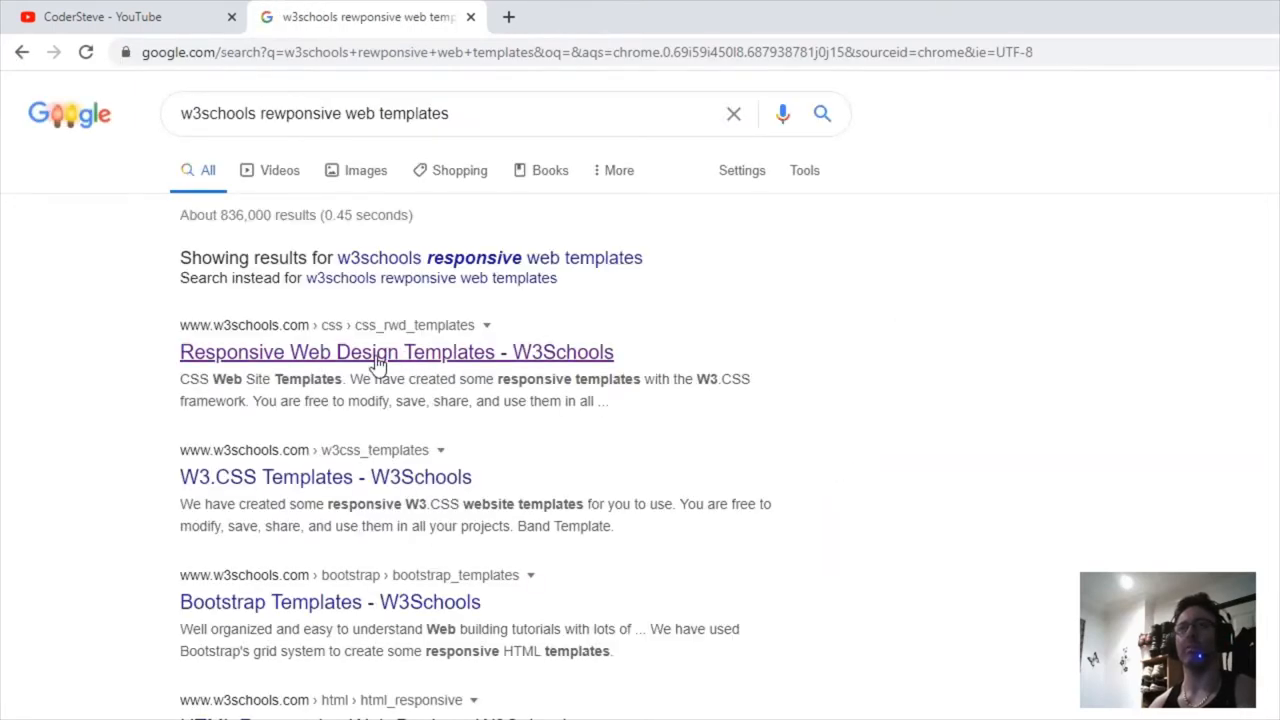
- Browse down the W3Schools Responsive Web Design Templates page to the Blog Template
click(396, 352)
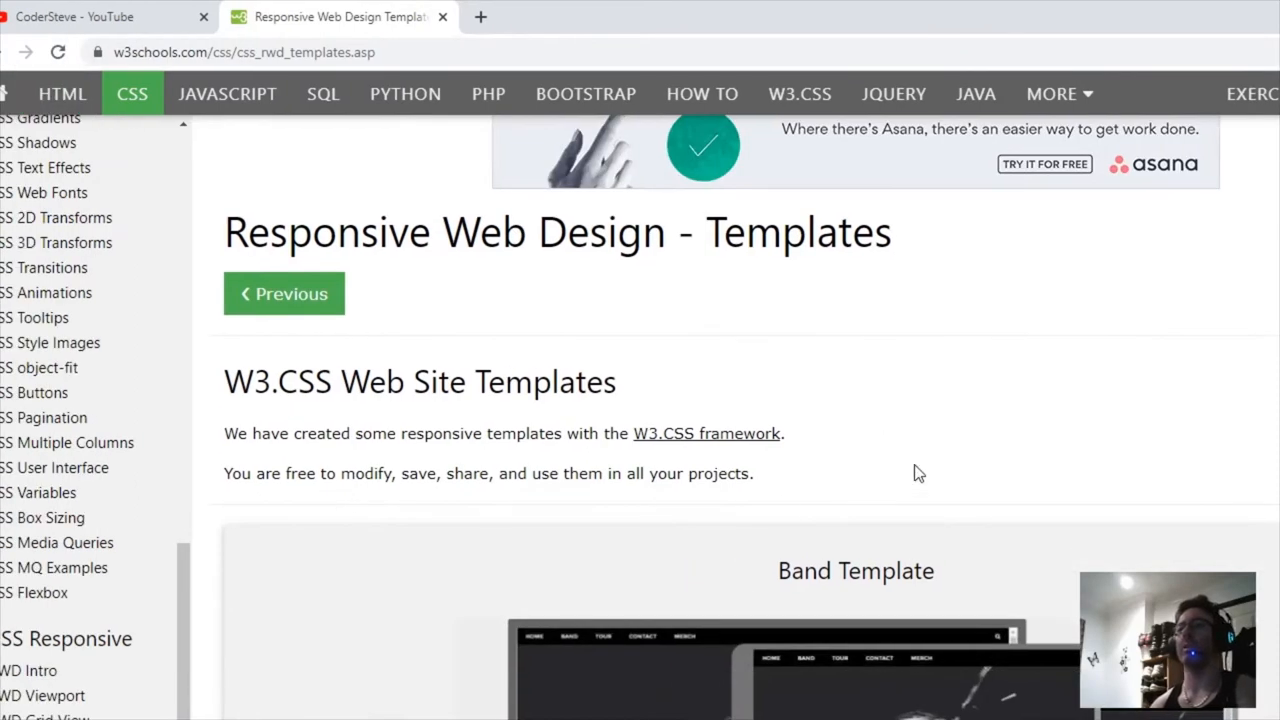
scroll(down, 3)
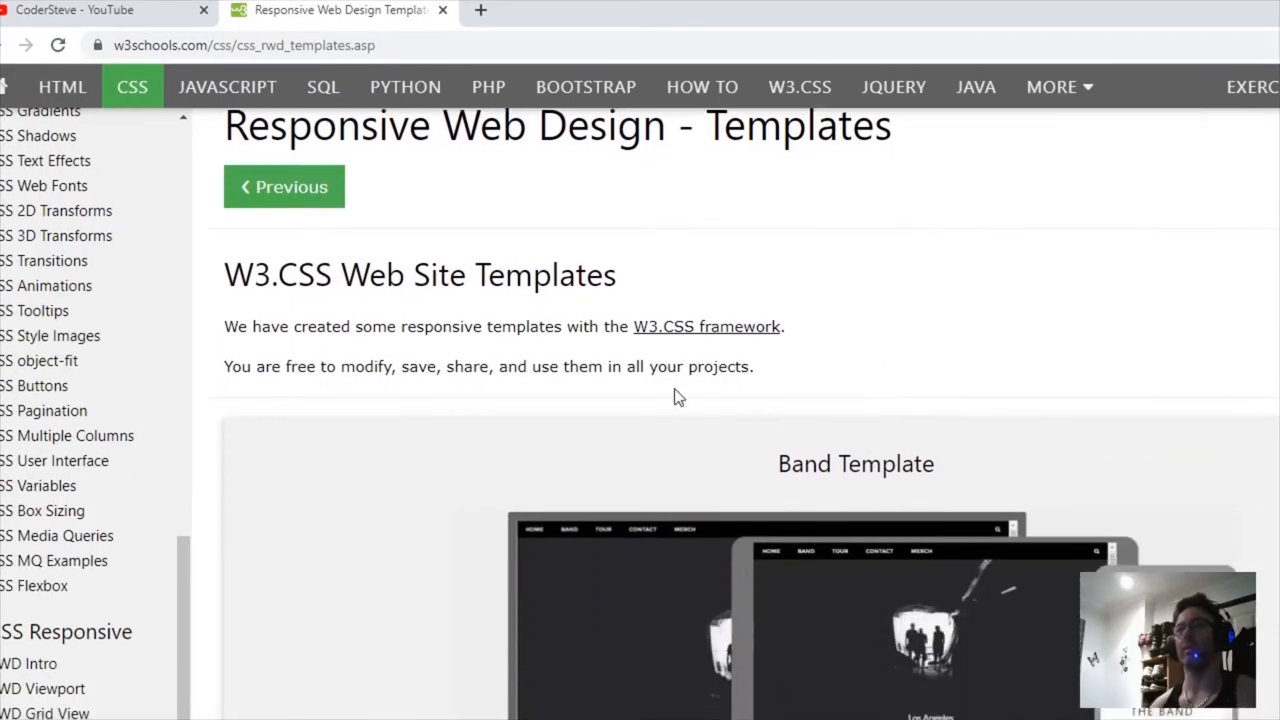
scroll(down, 3)
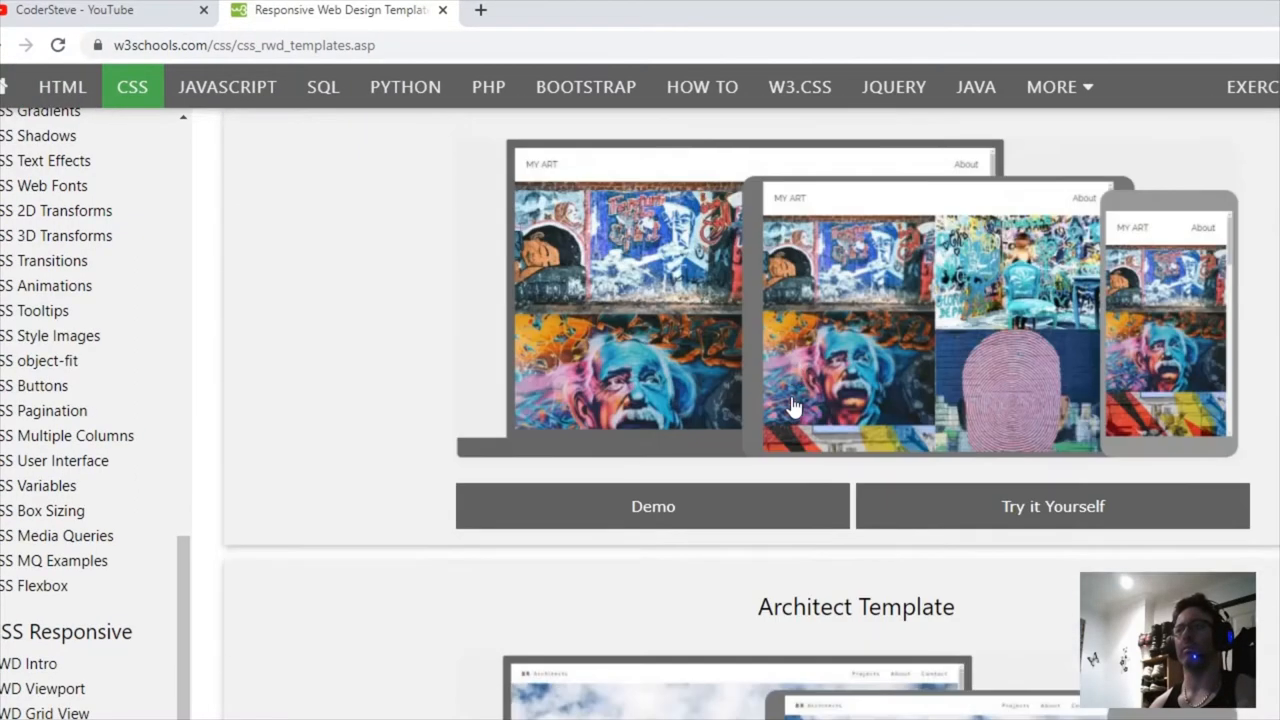
scroll(down, 3)
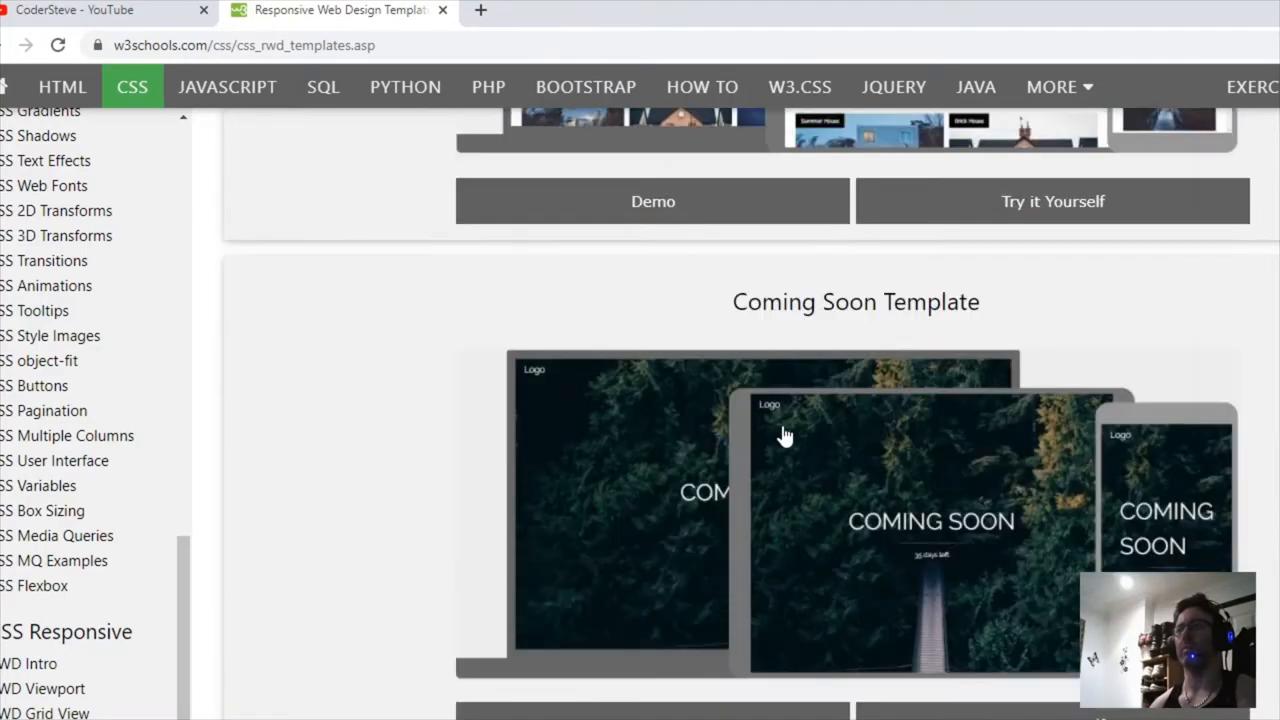
scroll(down, 3)
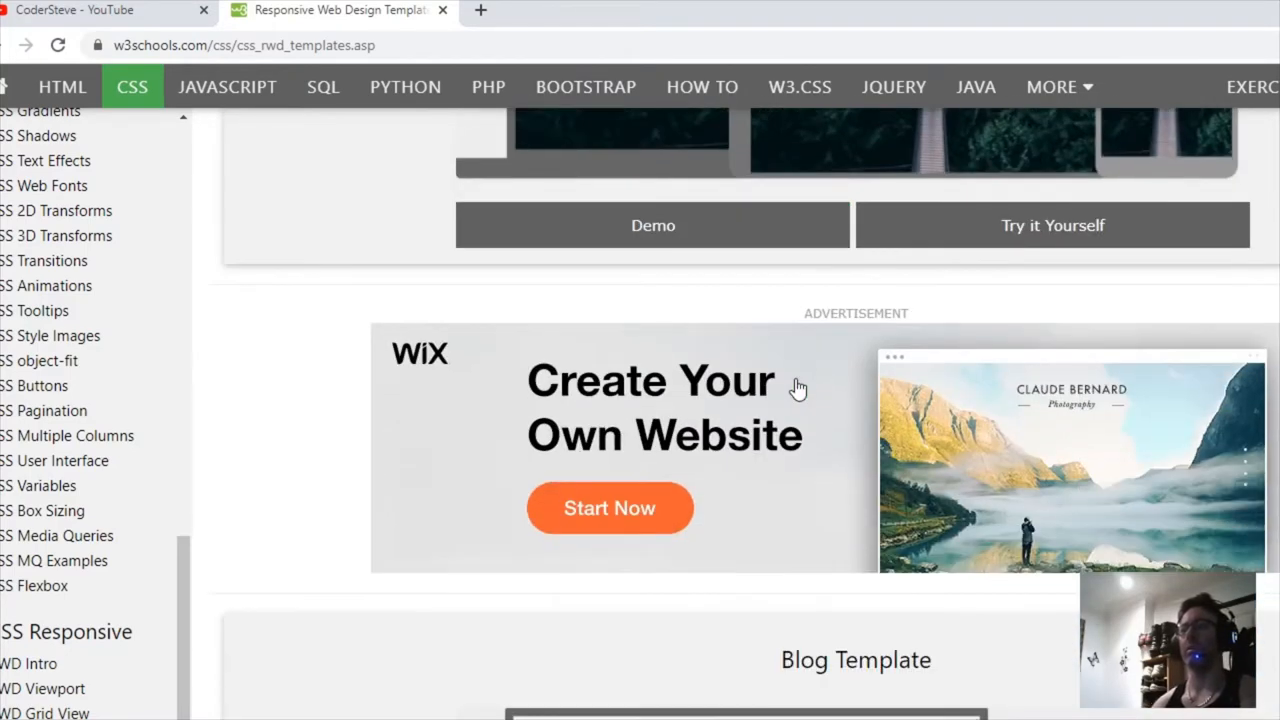
scroll(down, 3)
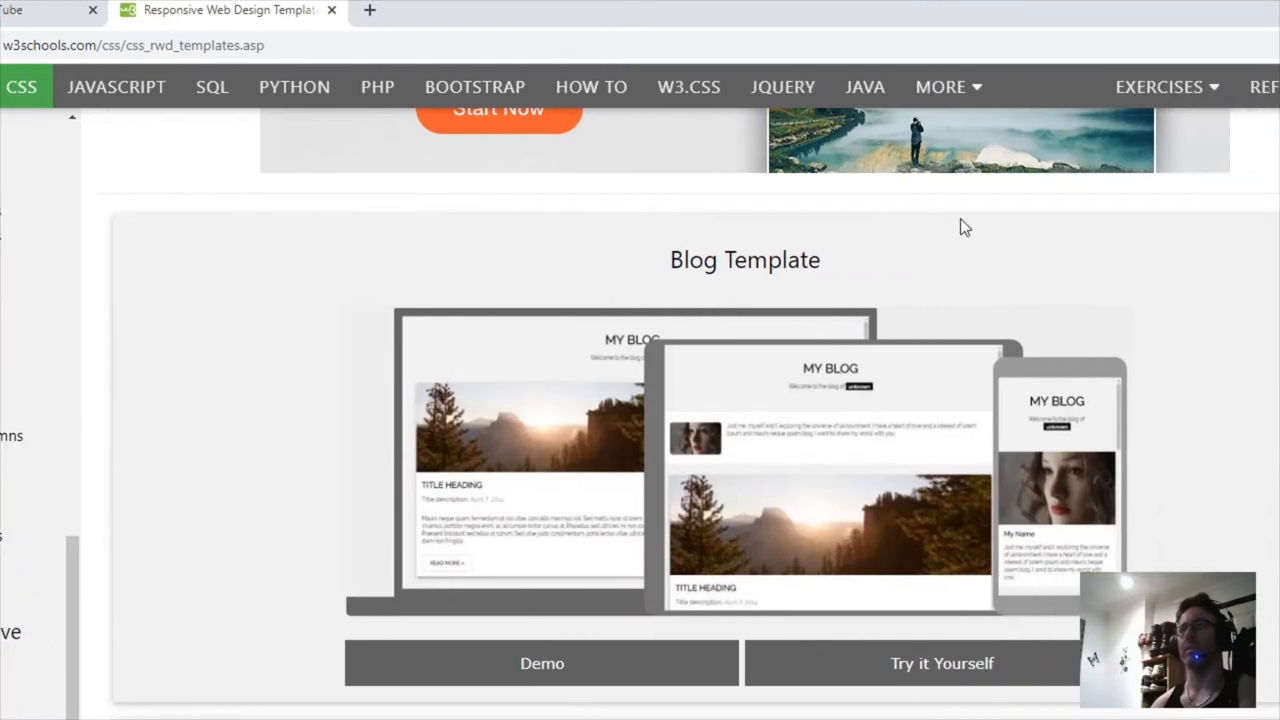
scroll(down, 3)
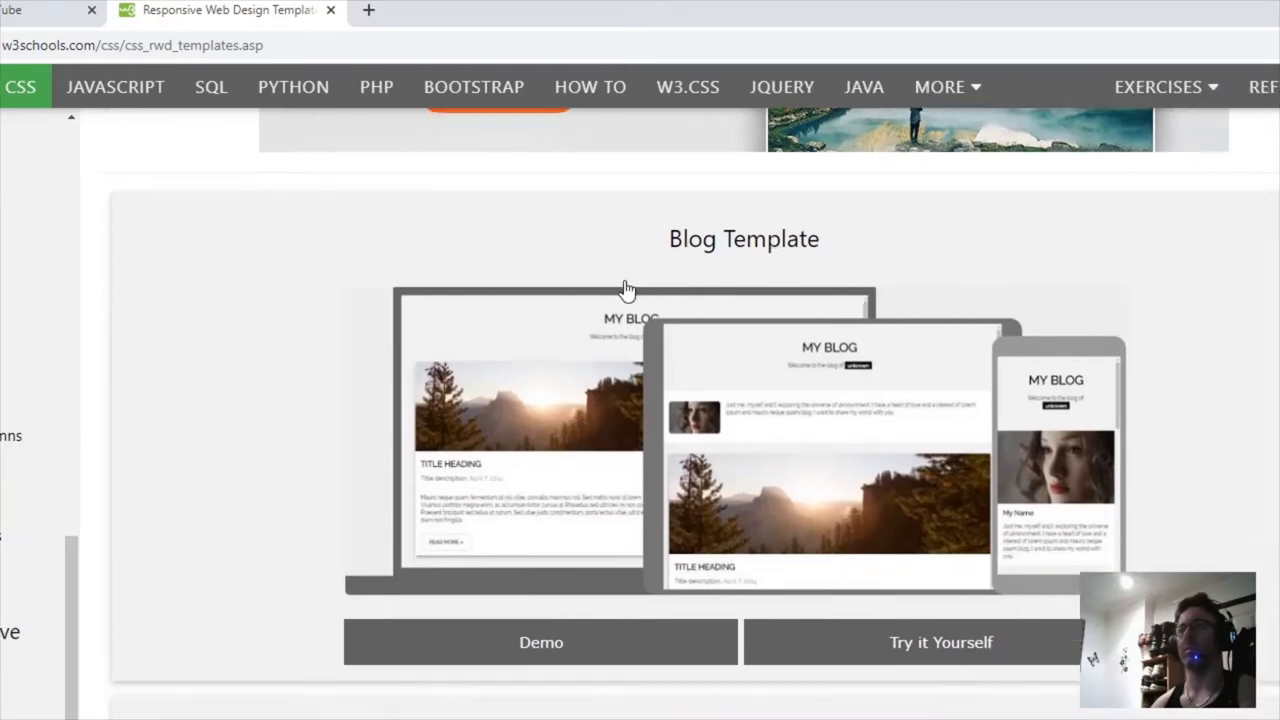
scroll(down, 3)
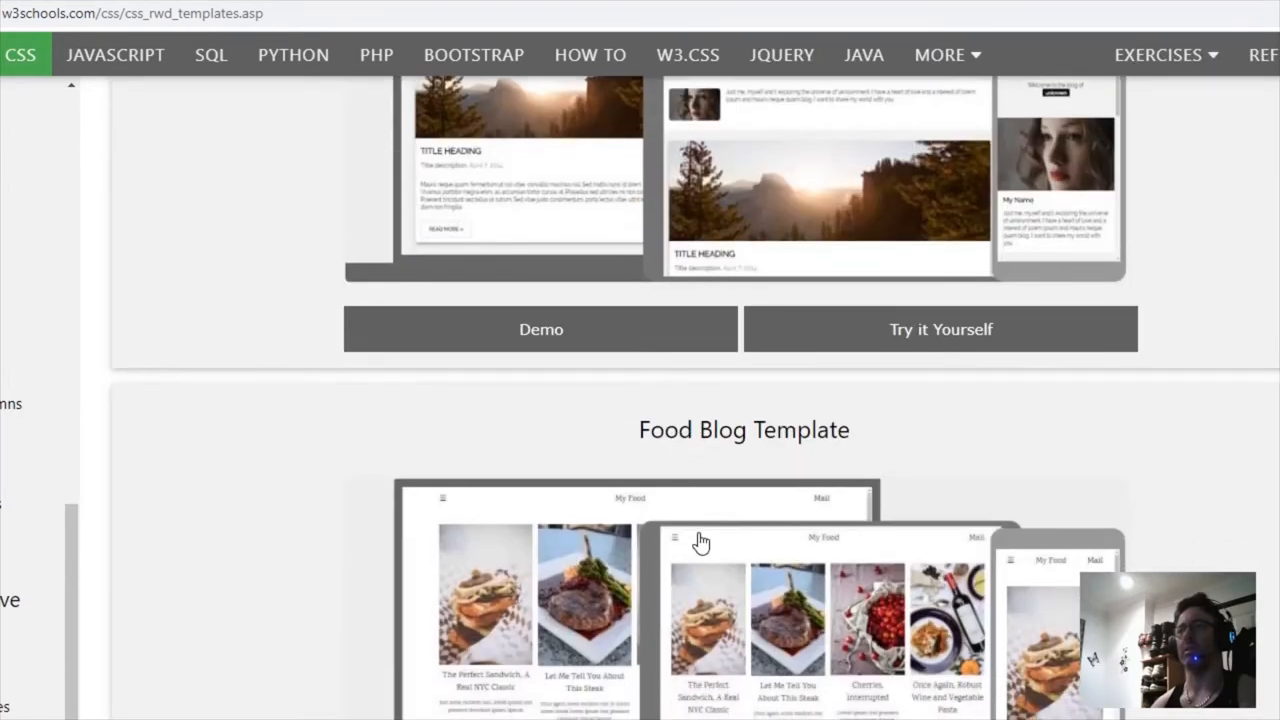
scroll(down, 3)
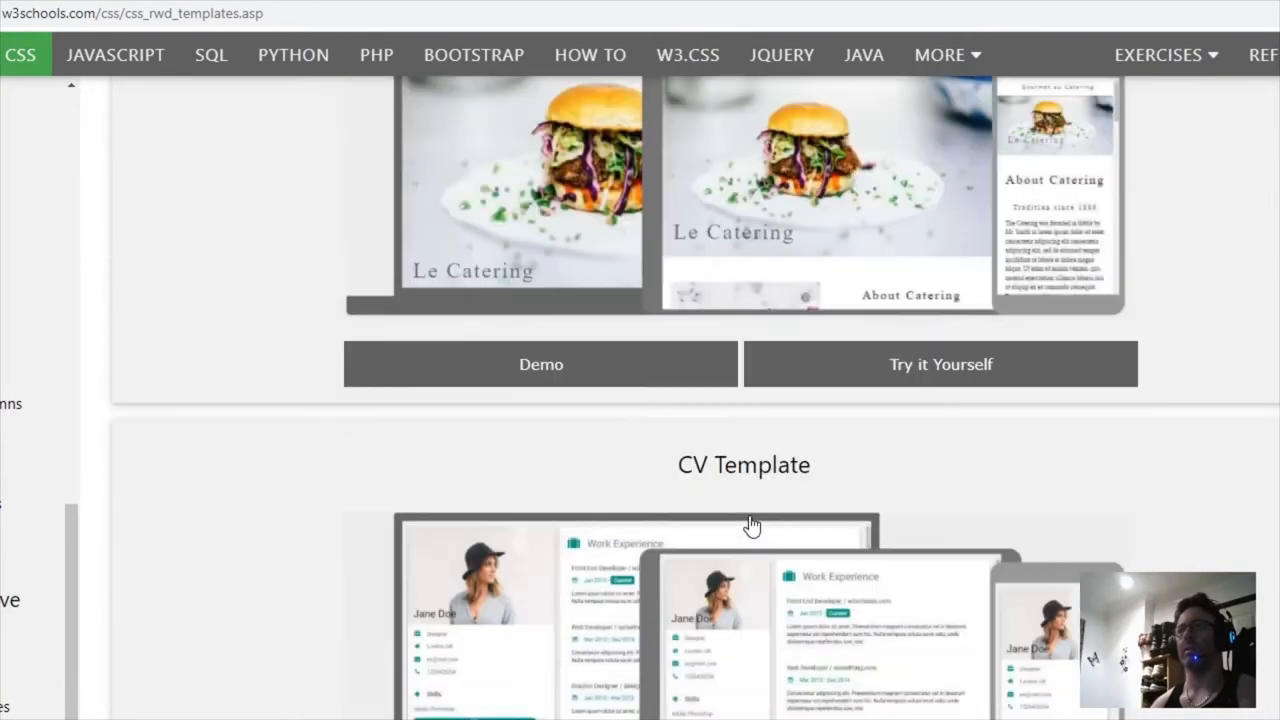
scroll(down, 3)
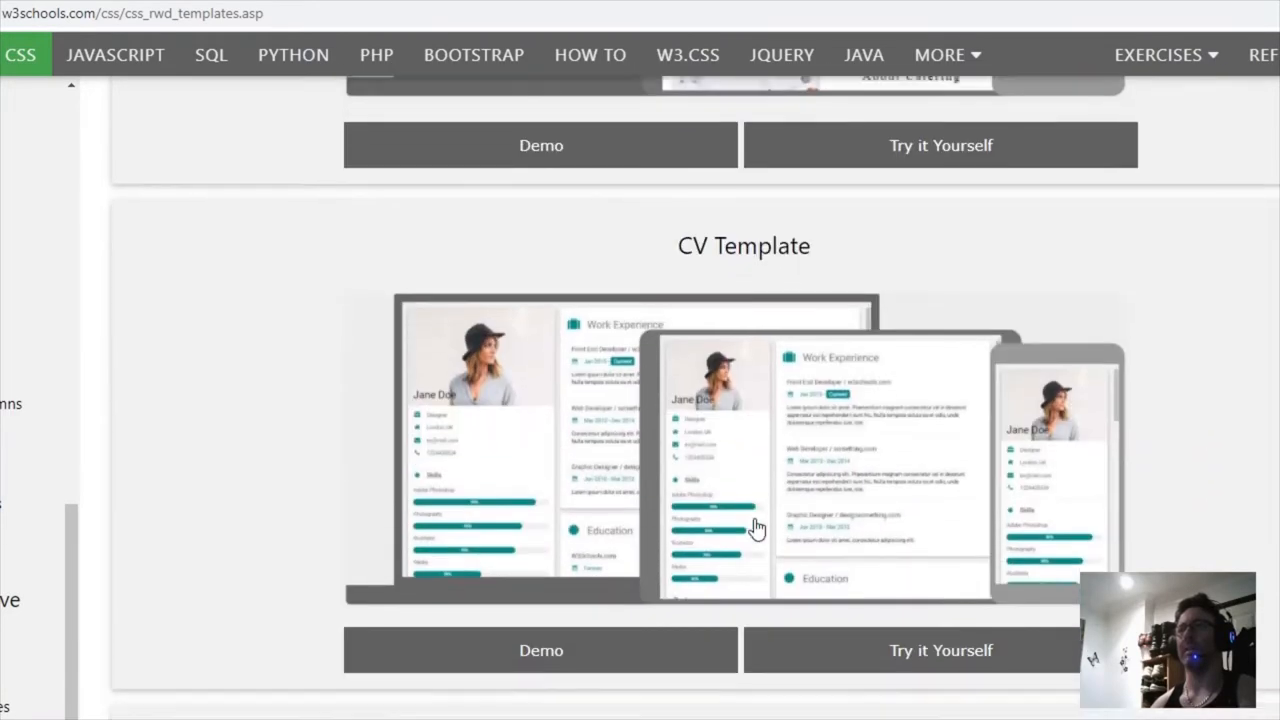
scroll(down, 3)
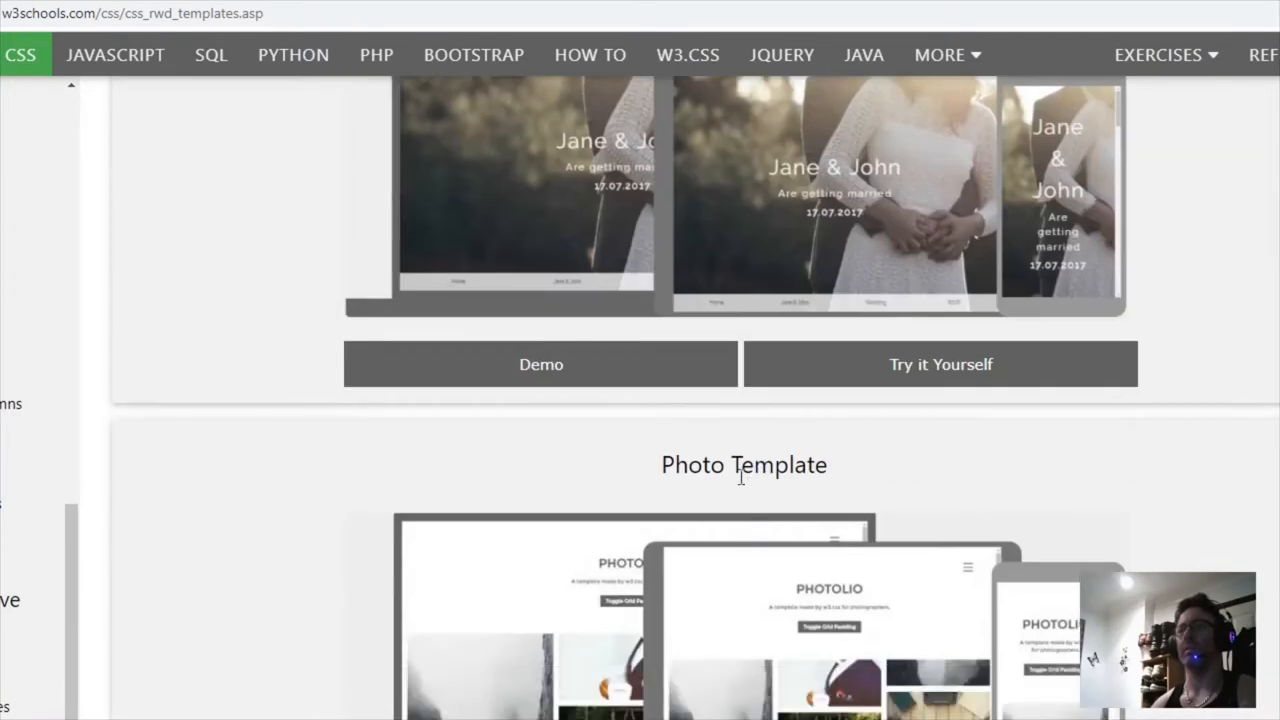
scroll(down, 3)
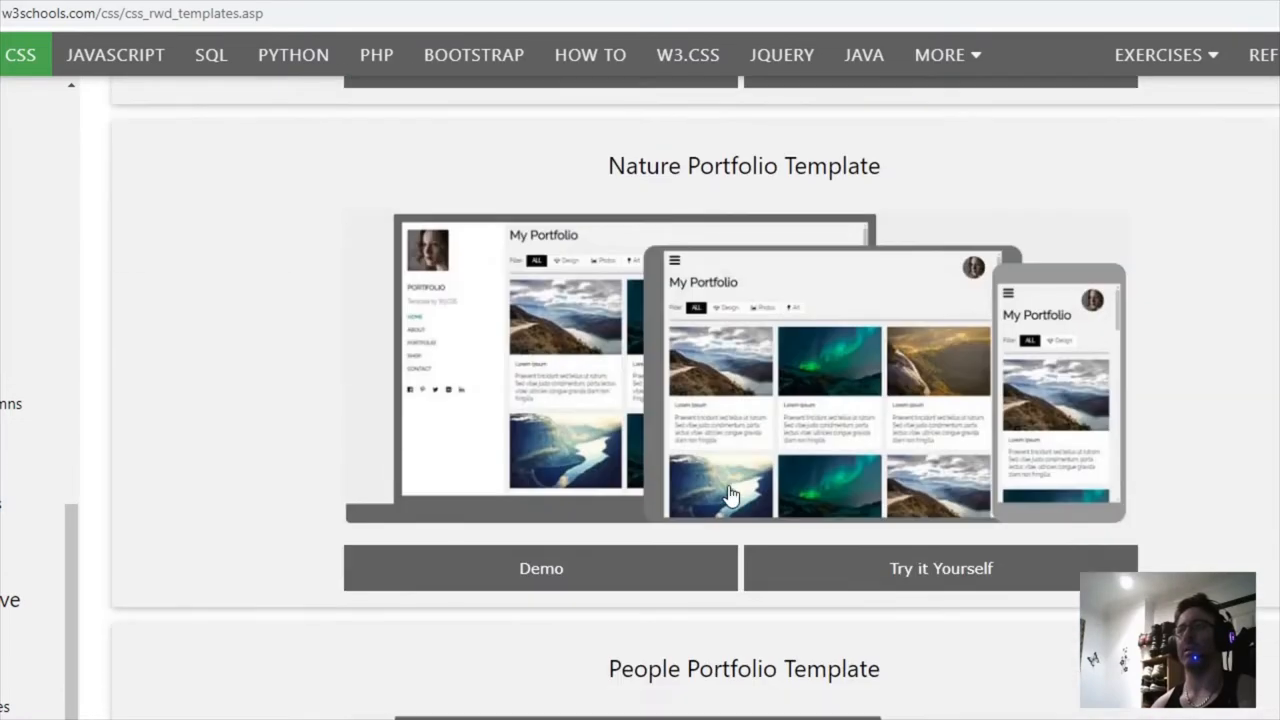
scroll(down, 3)
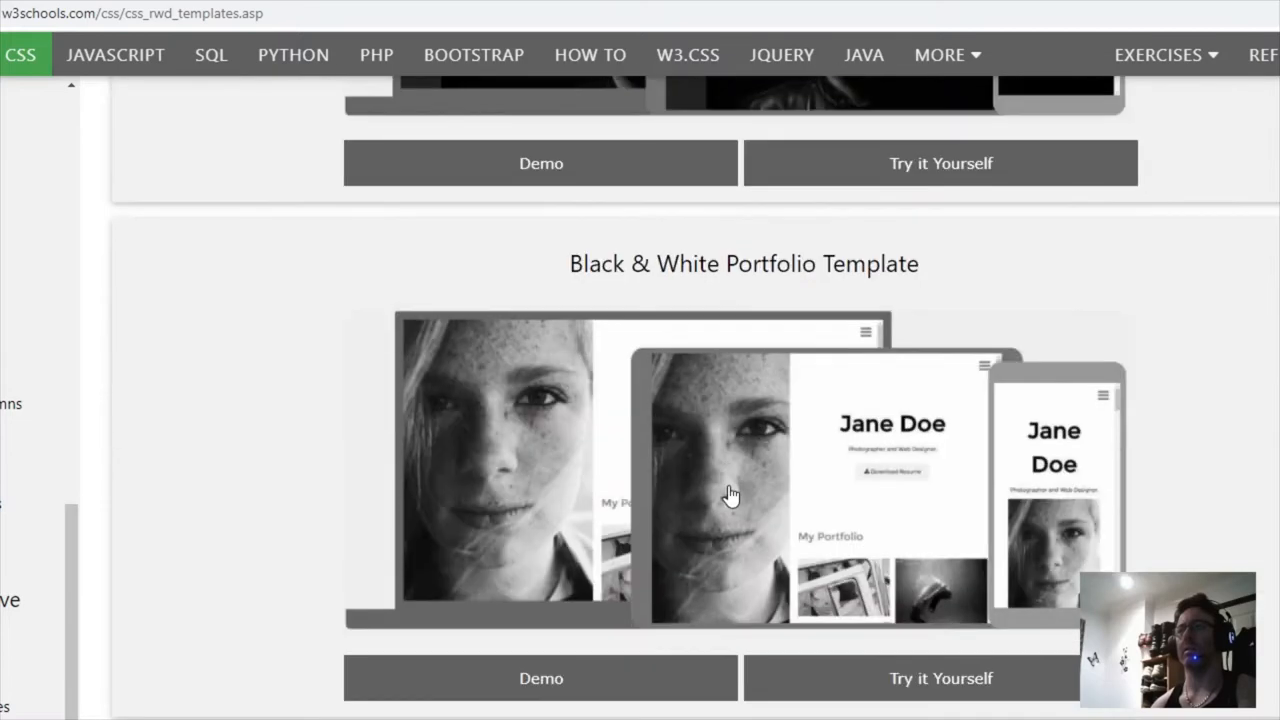
scroll(down, 3)
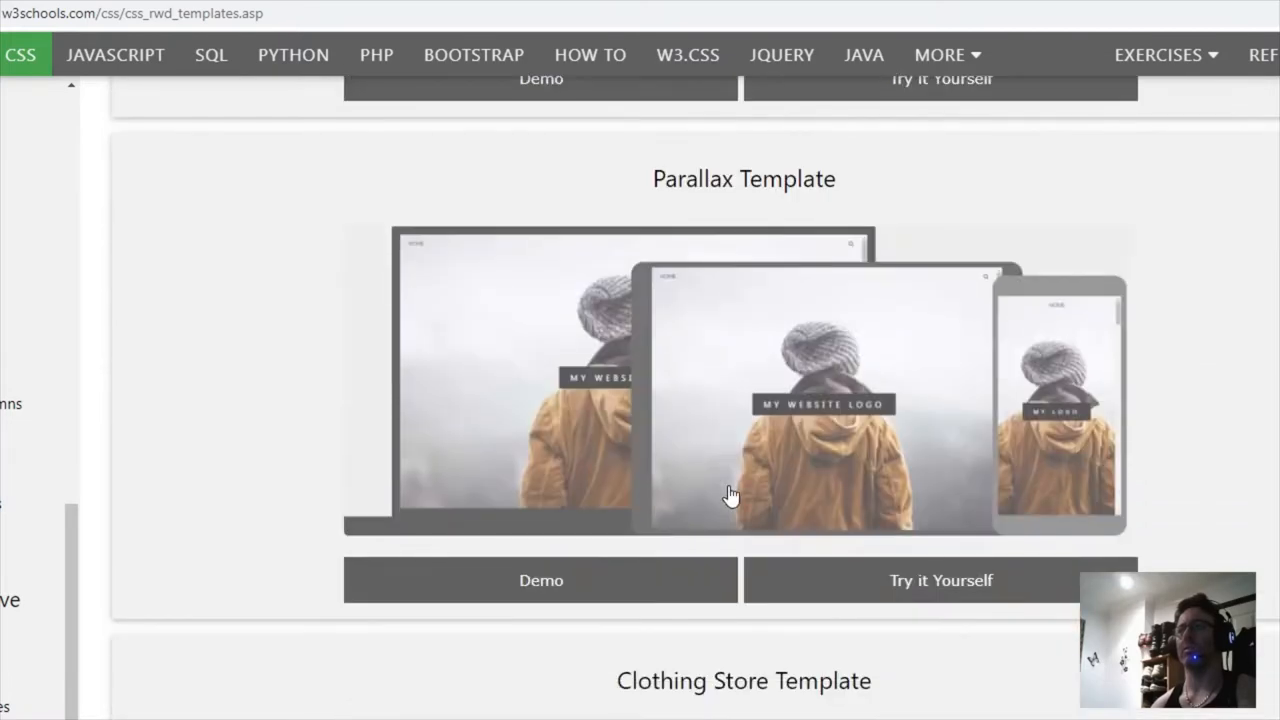
scroll(down, 3)
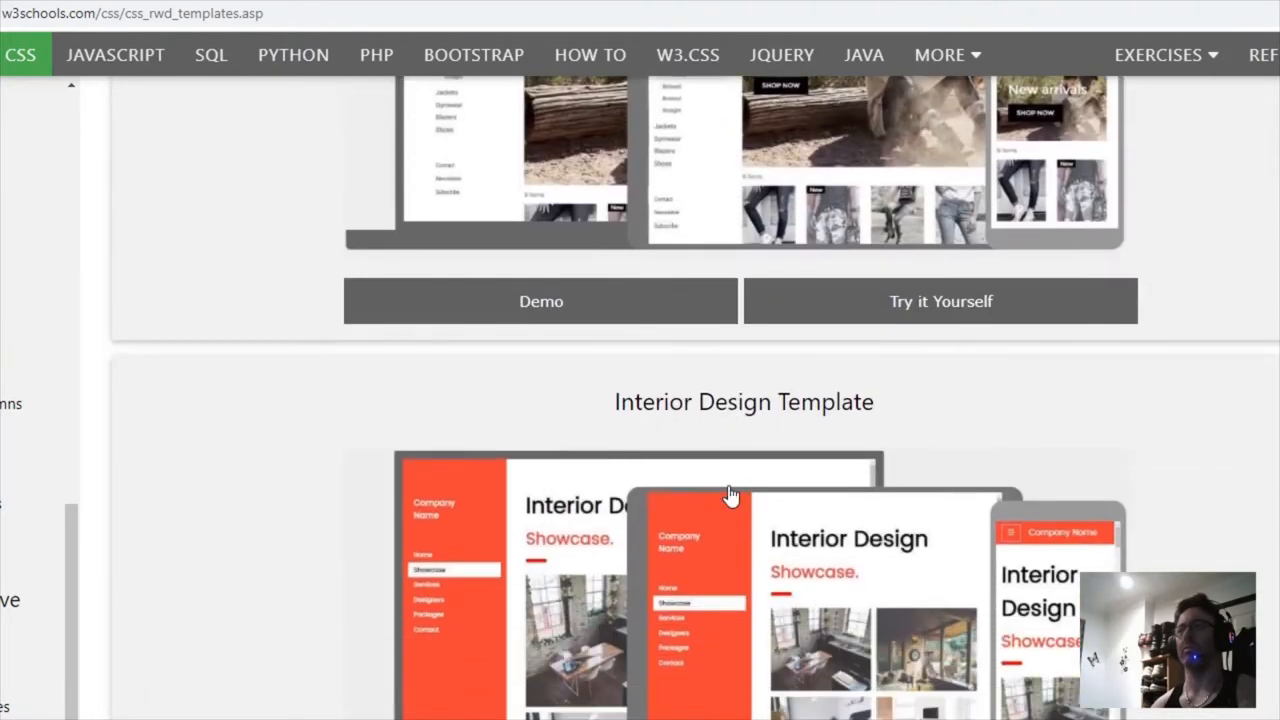
scroll(down, 3)
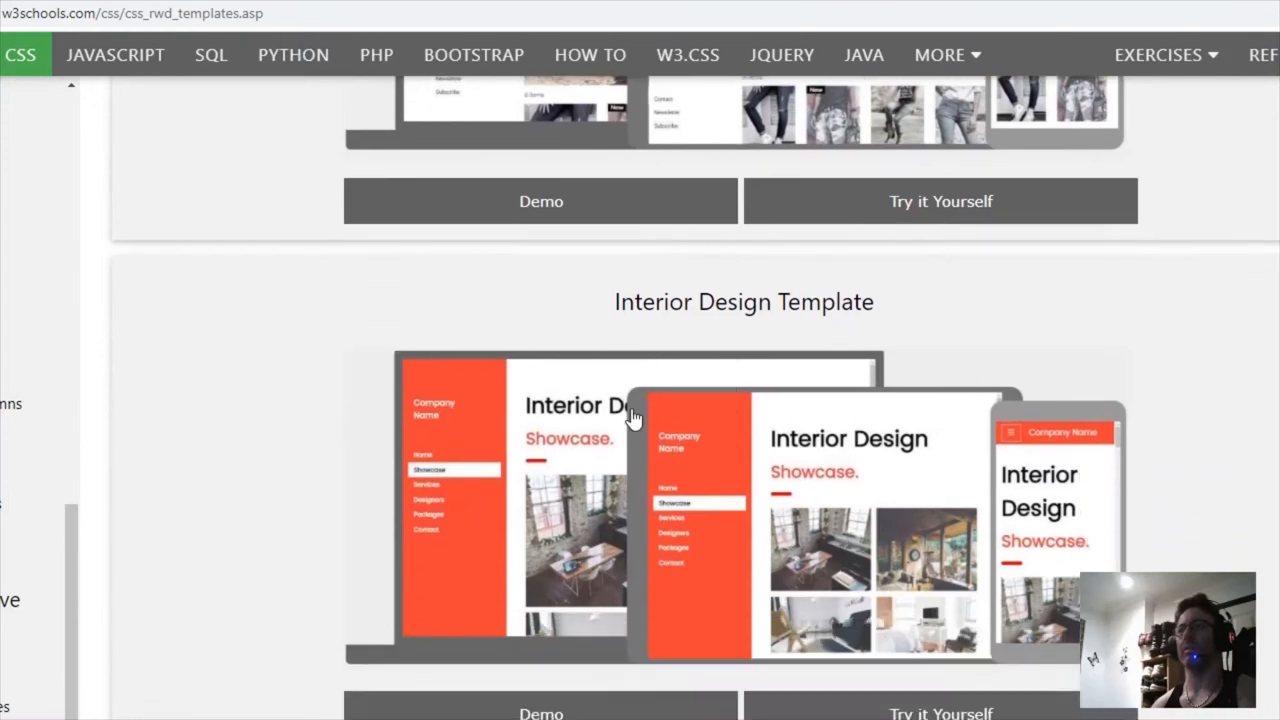
scroll(down, 3)
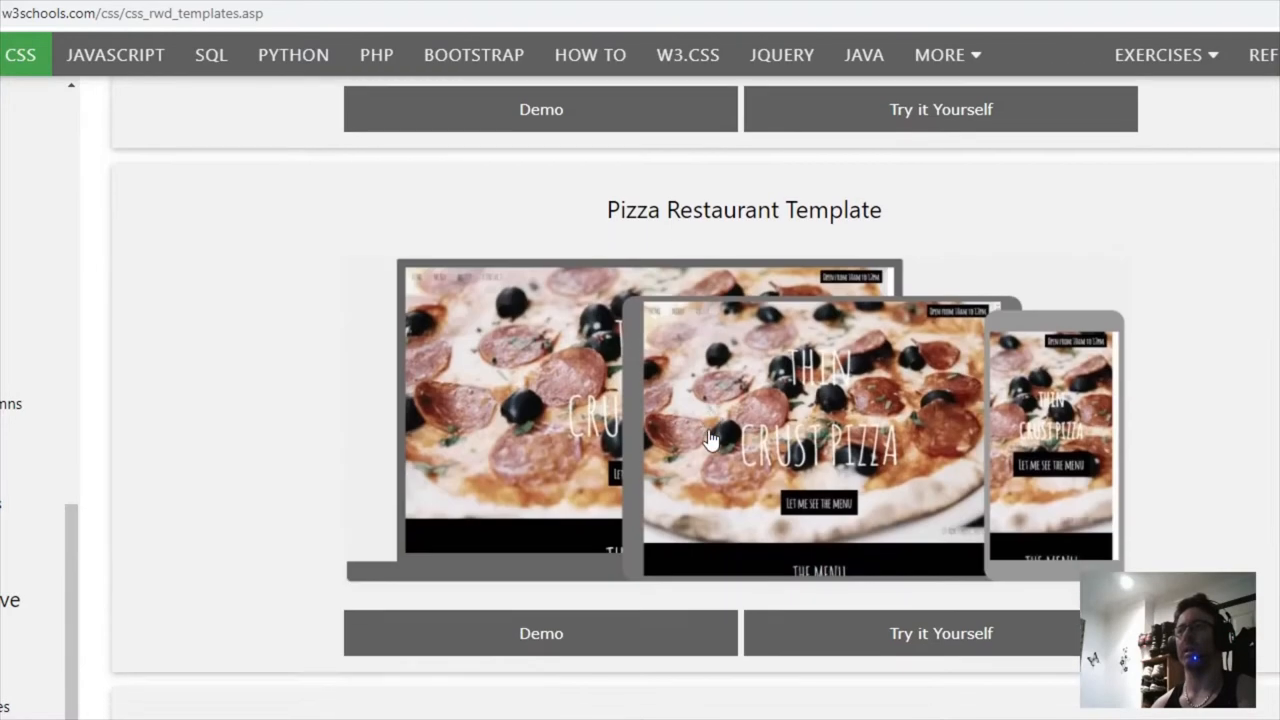
scroll(down, 3)
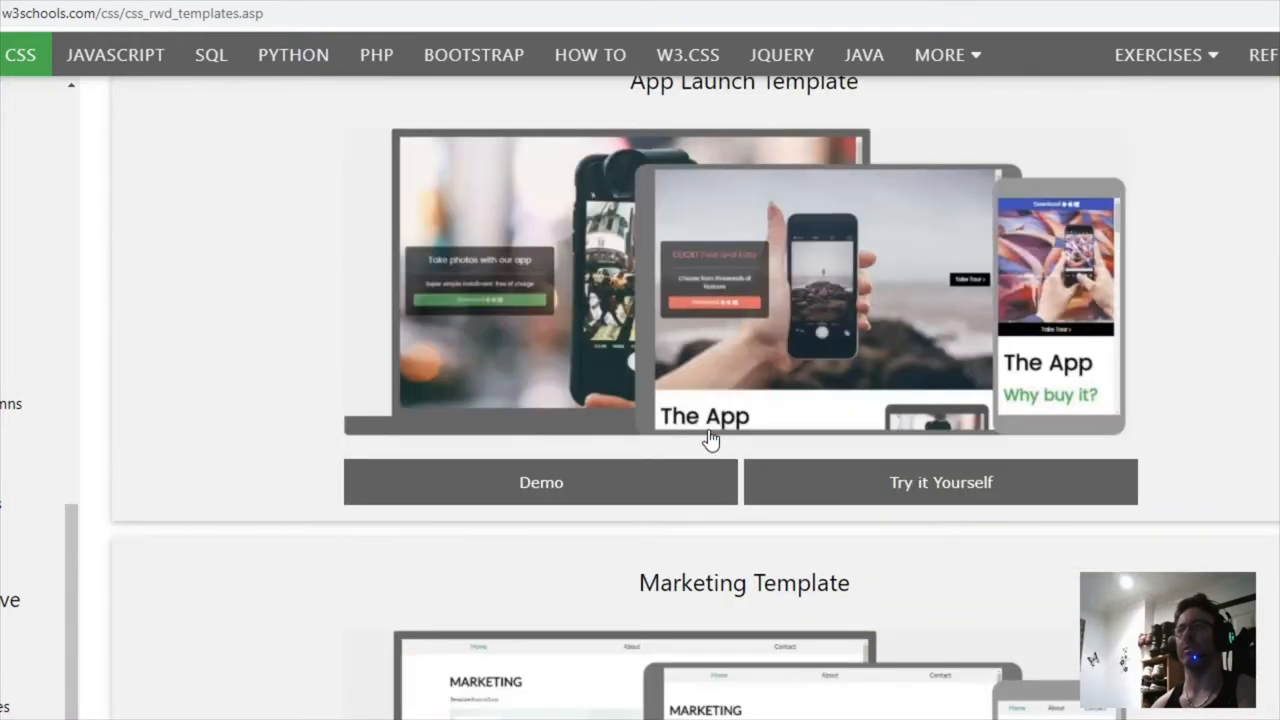
scroll(down, 3)
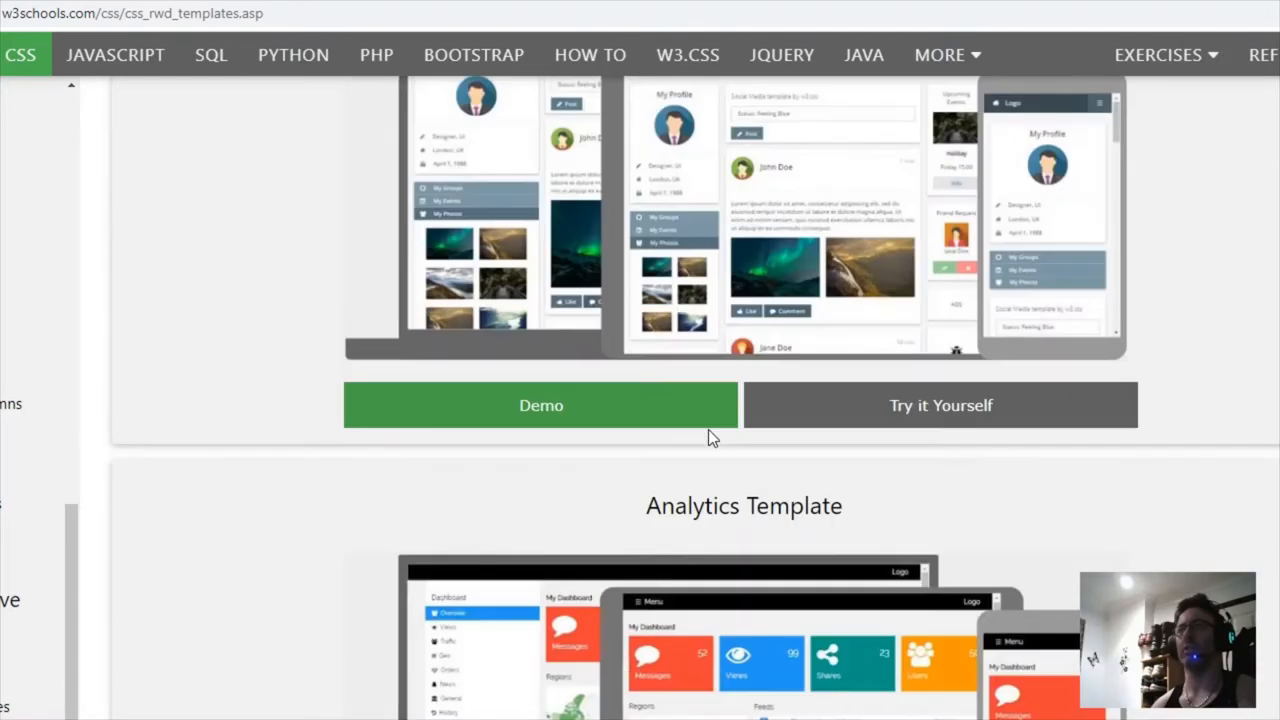
scroll(down, 3)
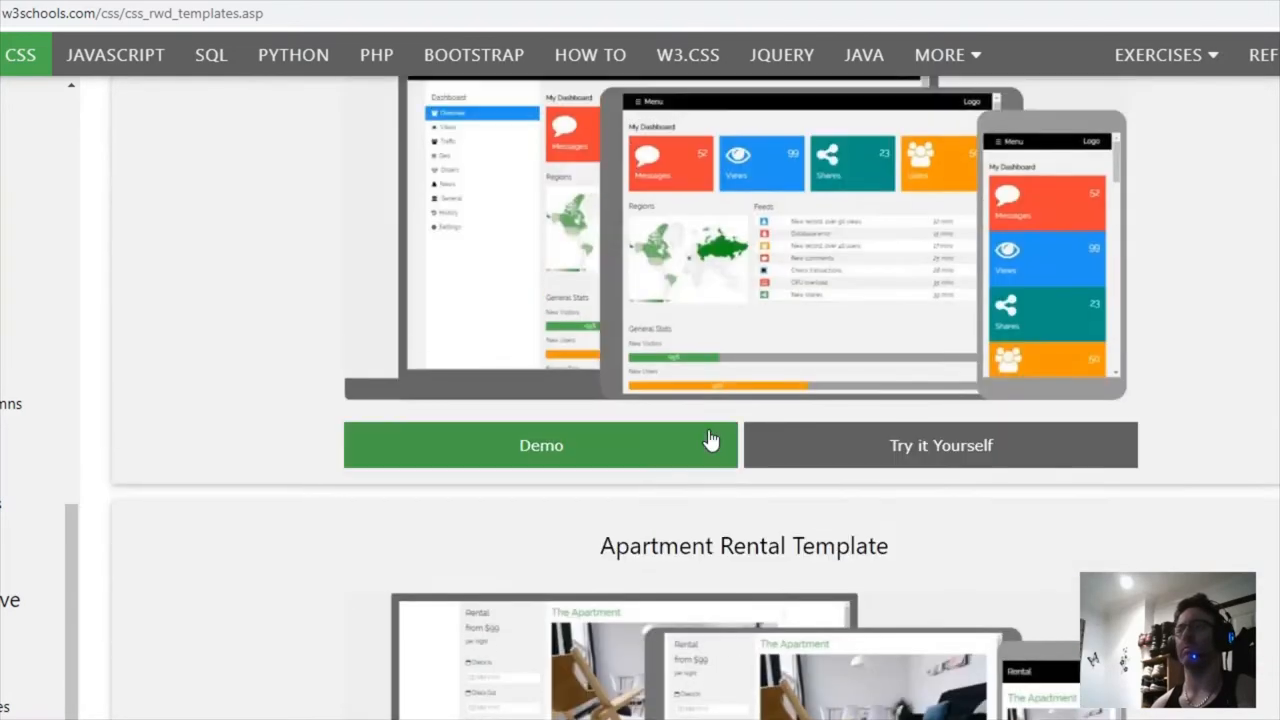
scroll(down, 3)
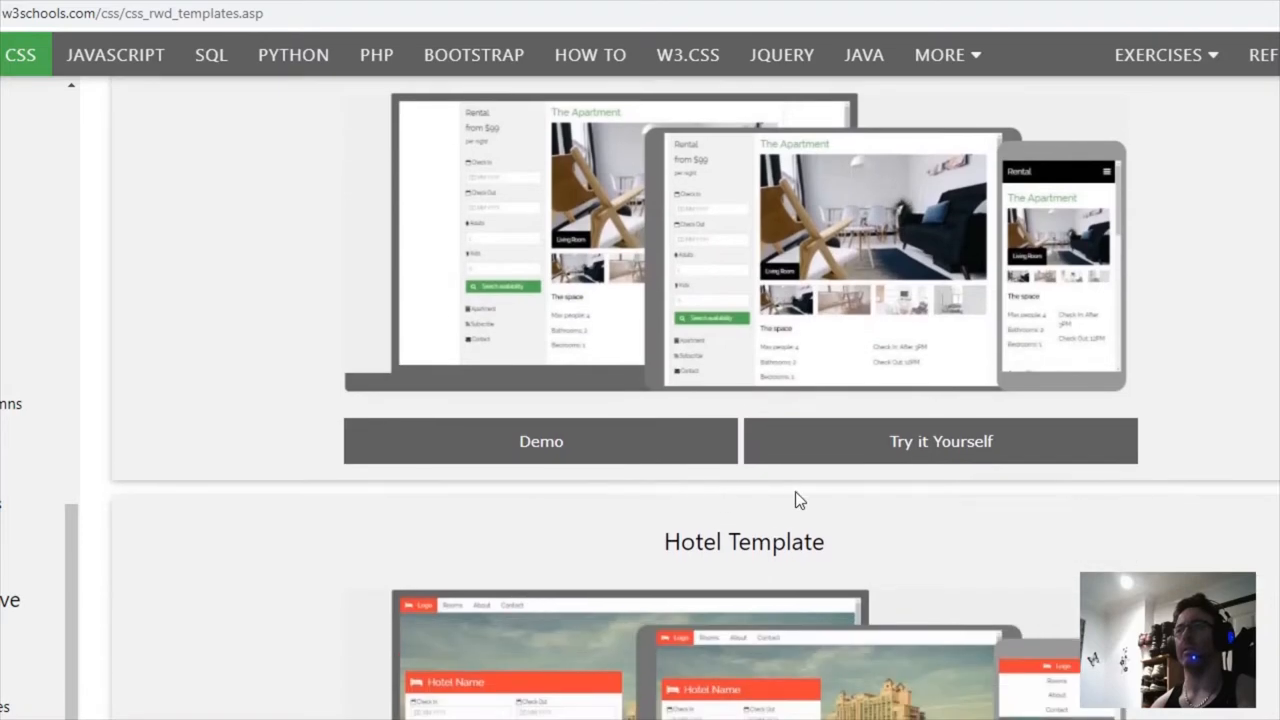
scroll(down, 3)
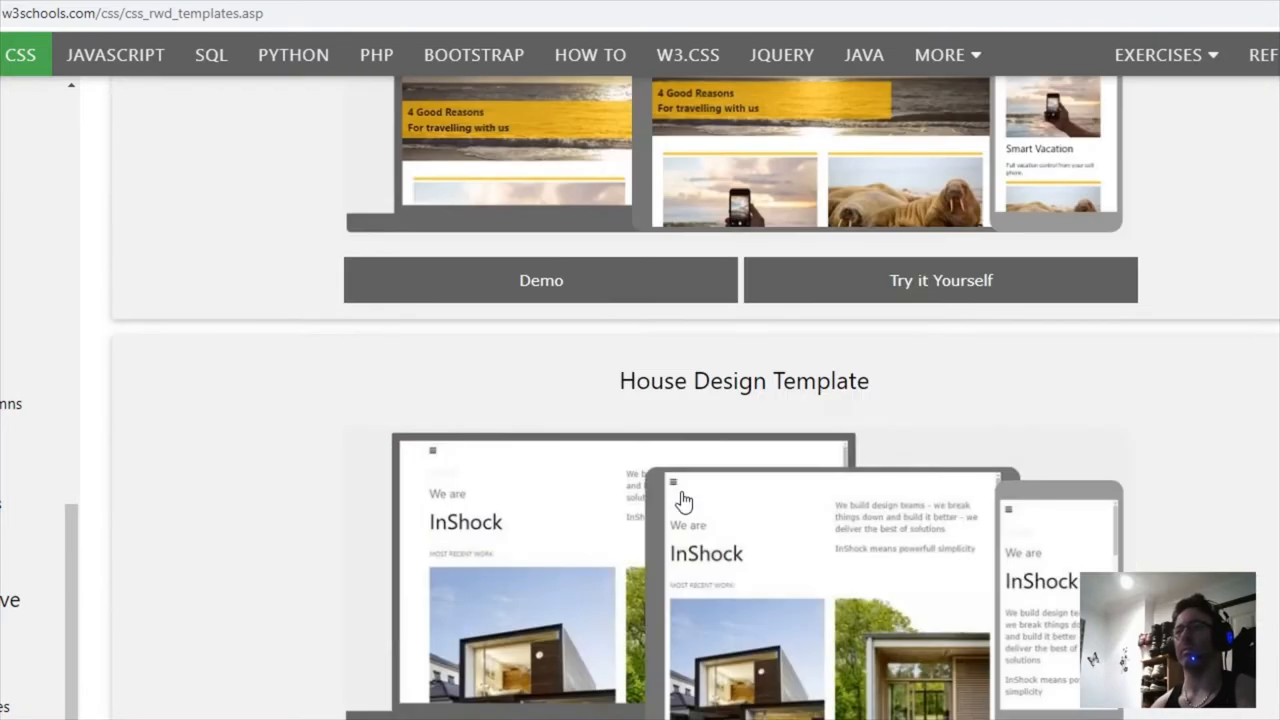
mouse_move(688, 408)
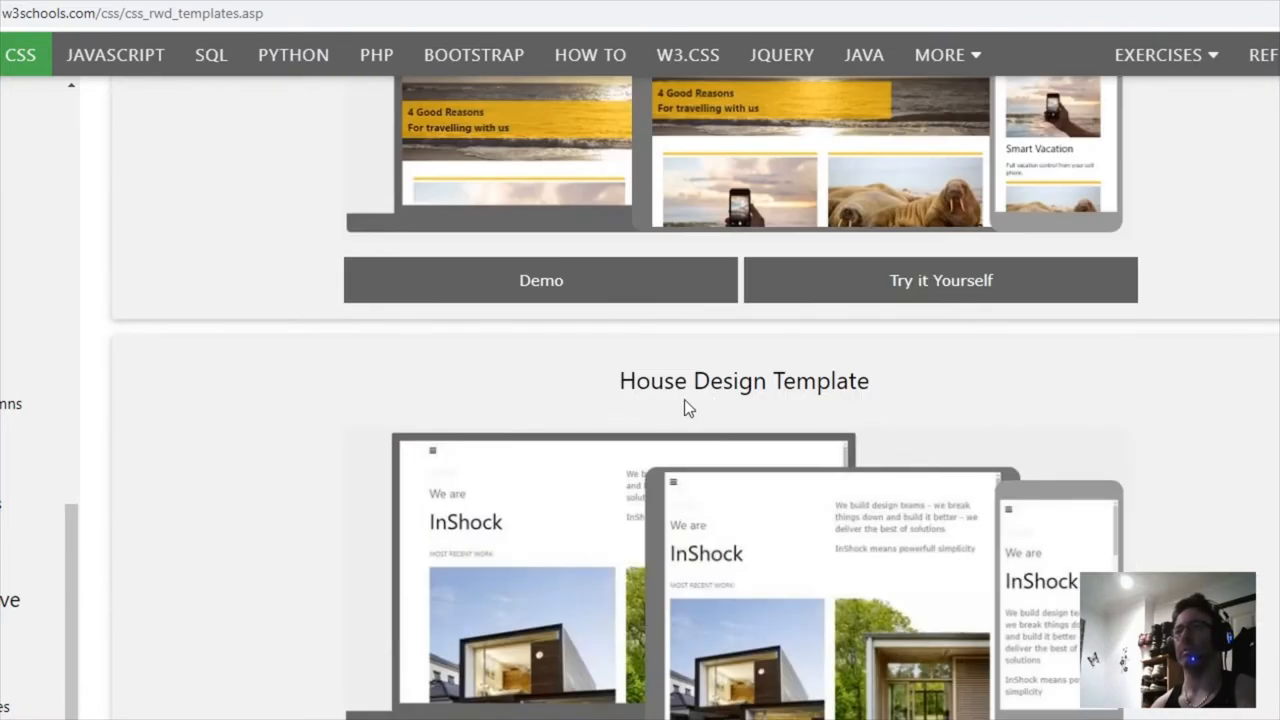
scroll(down, 3)
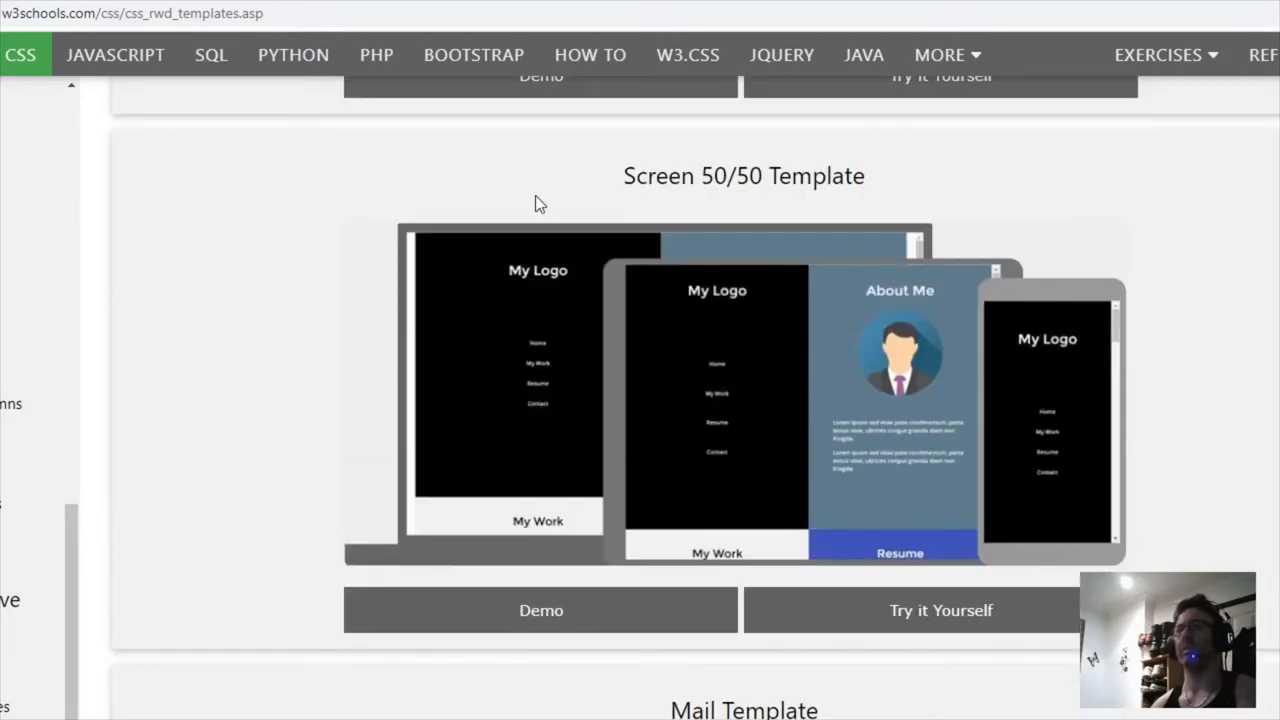
scroll(down, 3)
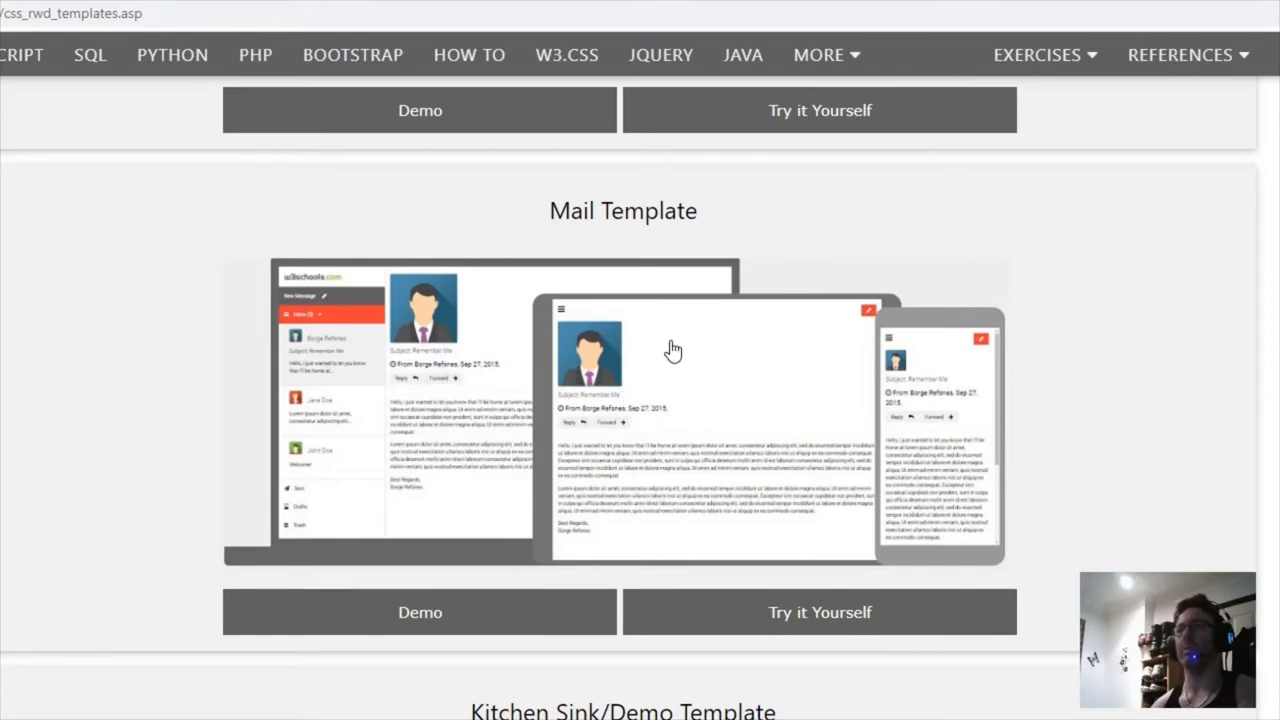
scroll(down, 3)
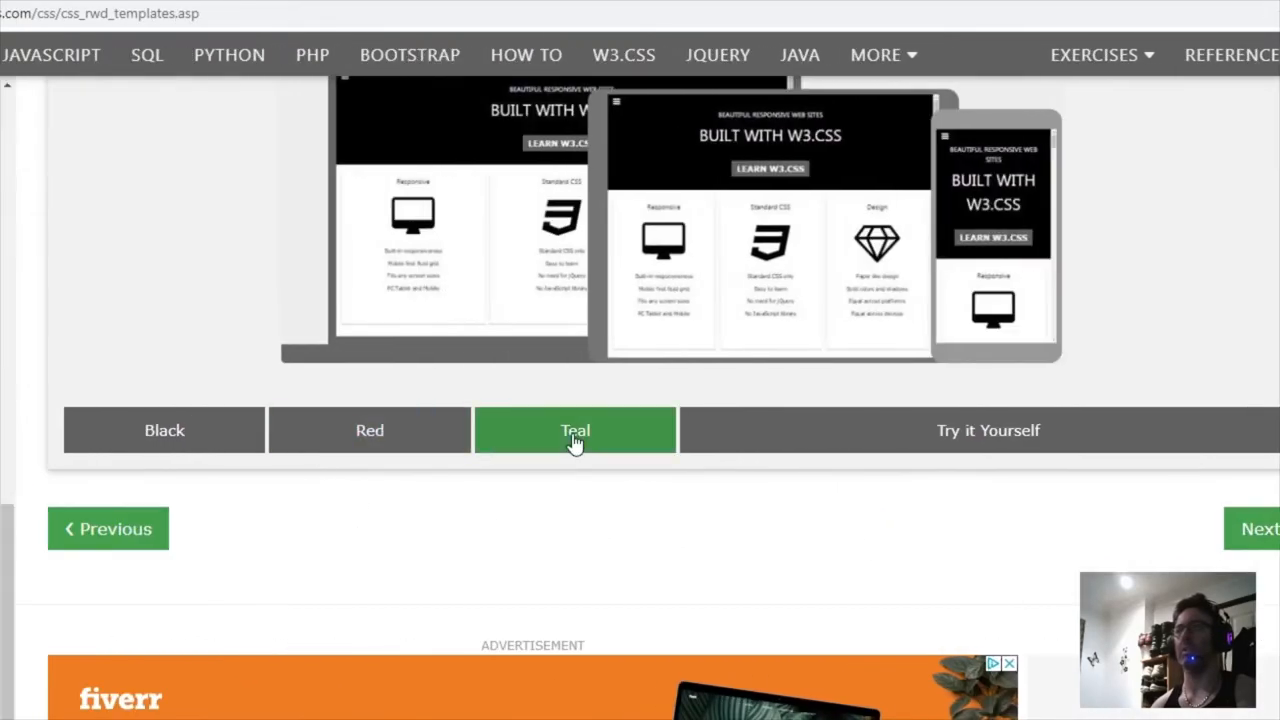
scroll(down, 3)
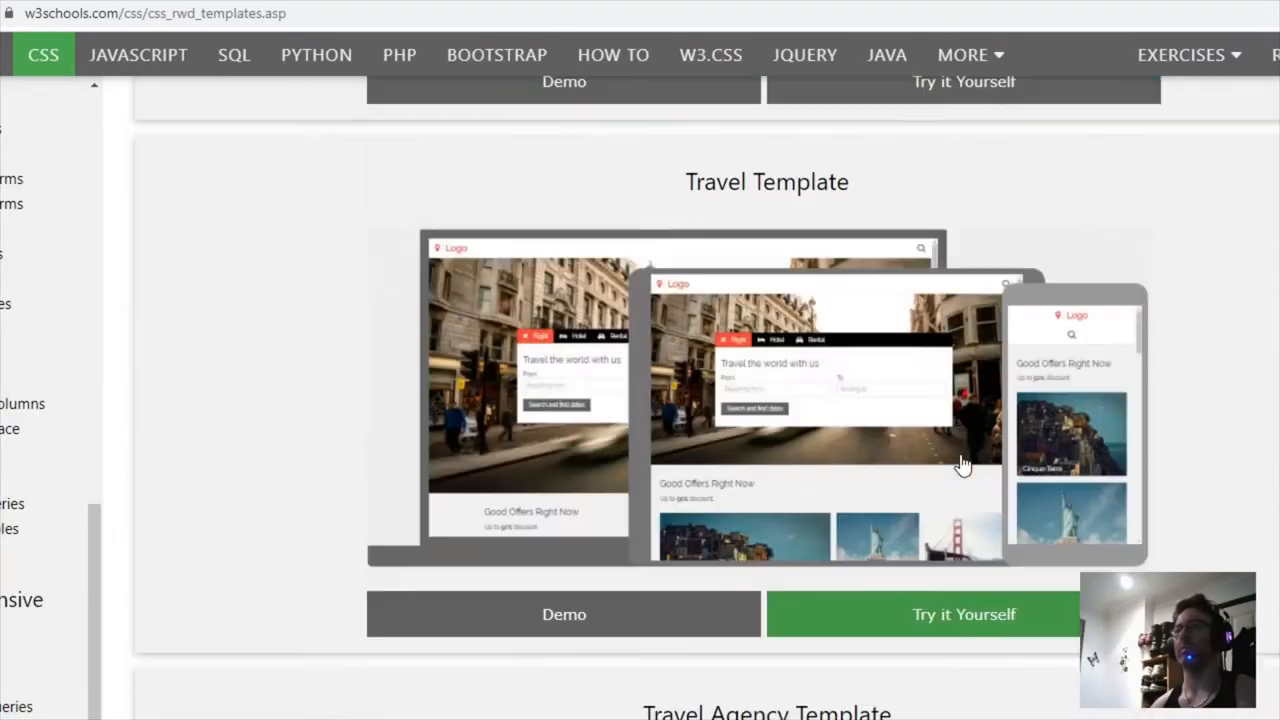
scroll(down, 3)
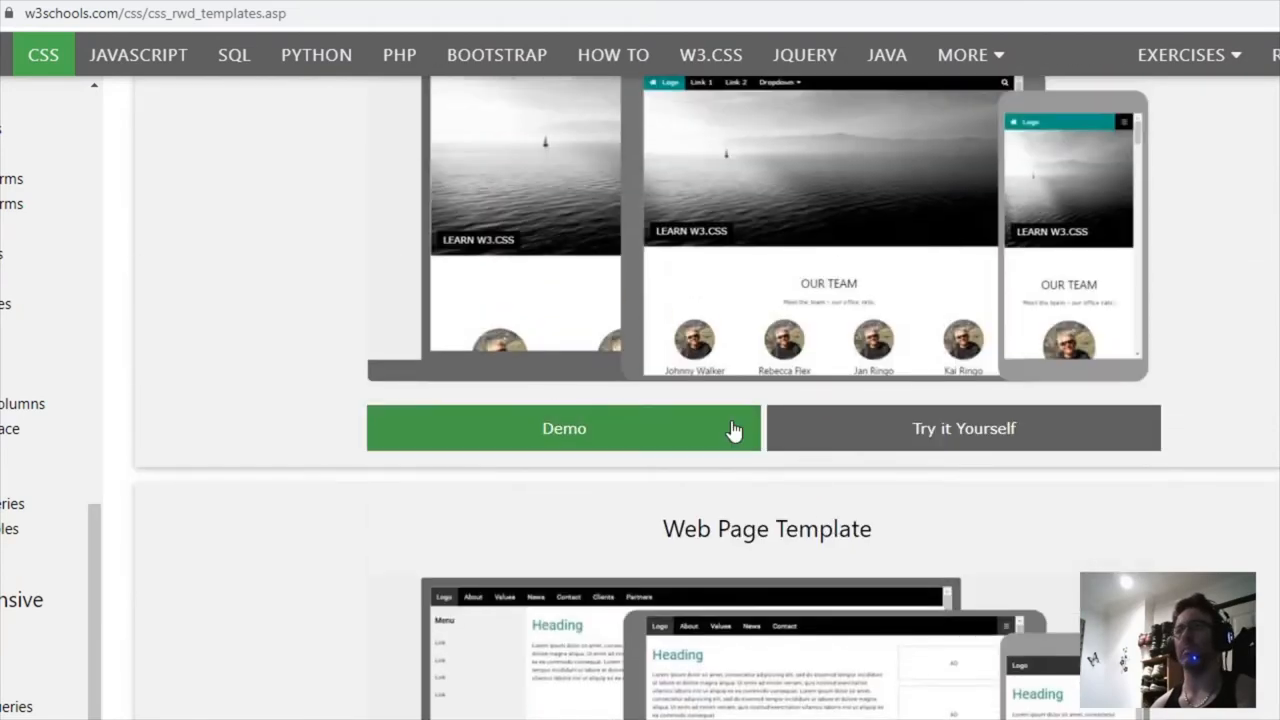
scroll(down, 3)
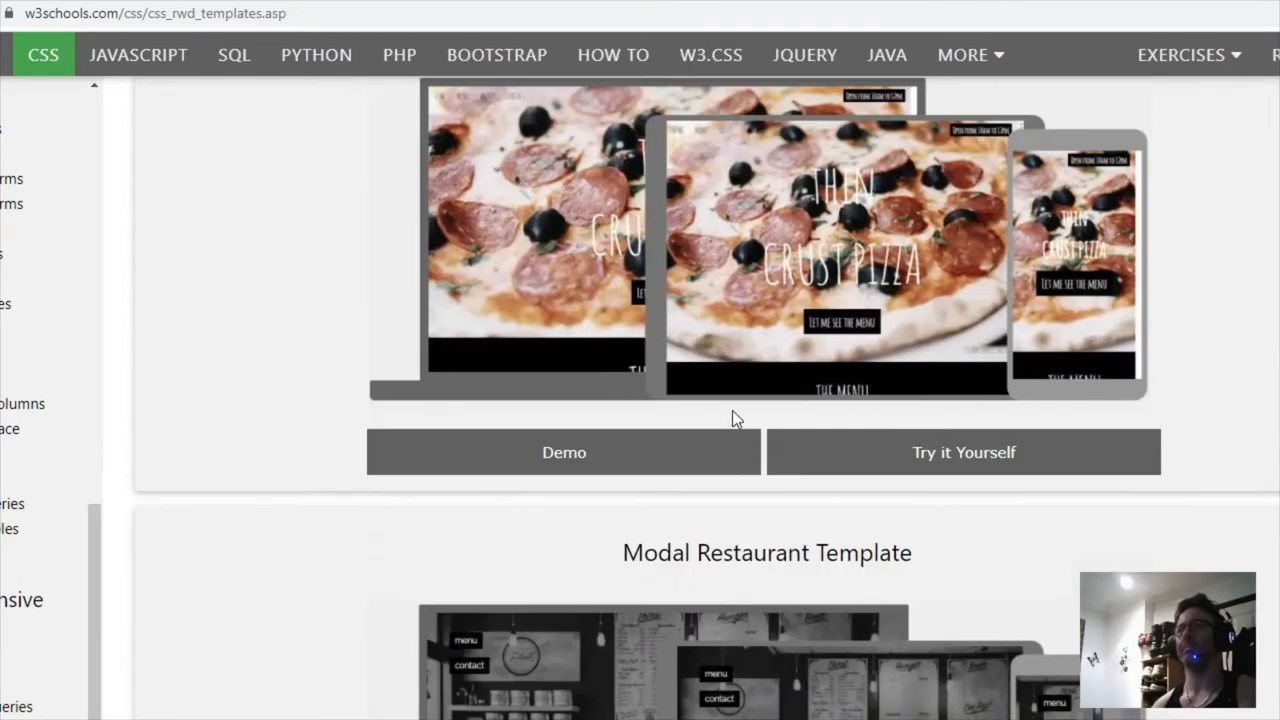
scroll(down, 3)
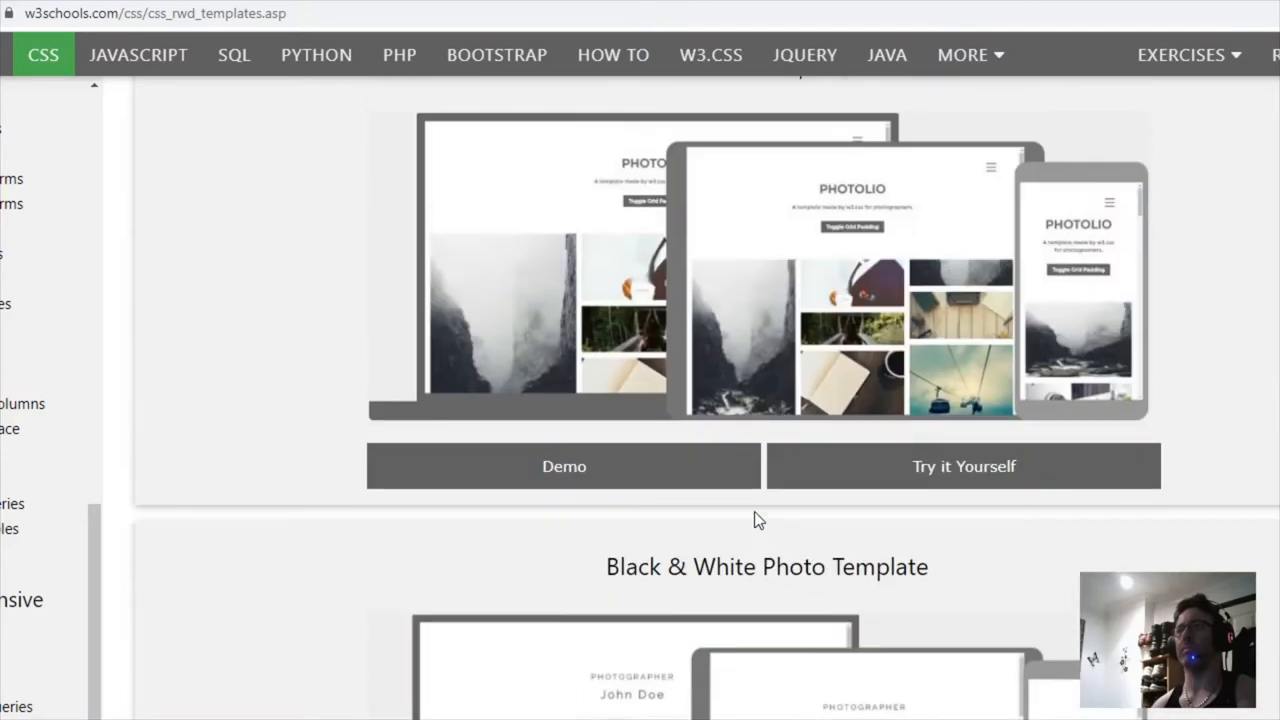
scroll(down, 3)
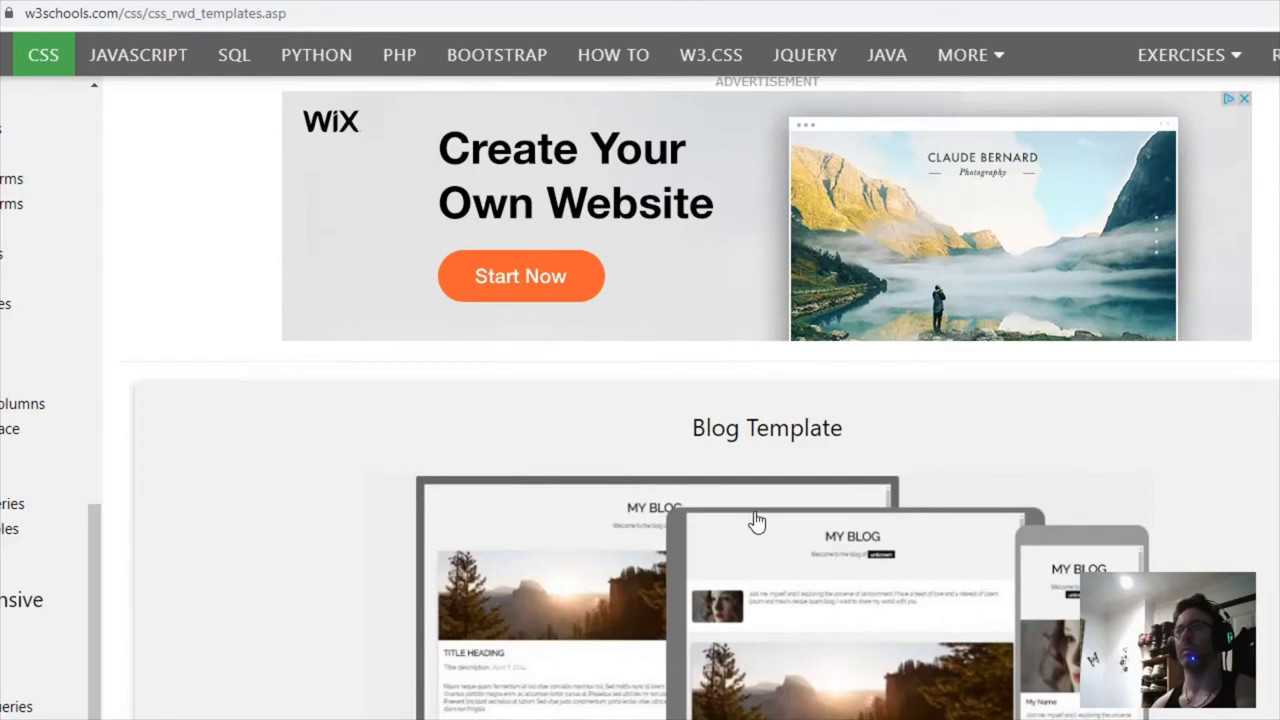
scroll(down, 3)
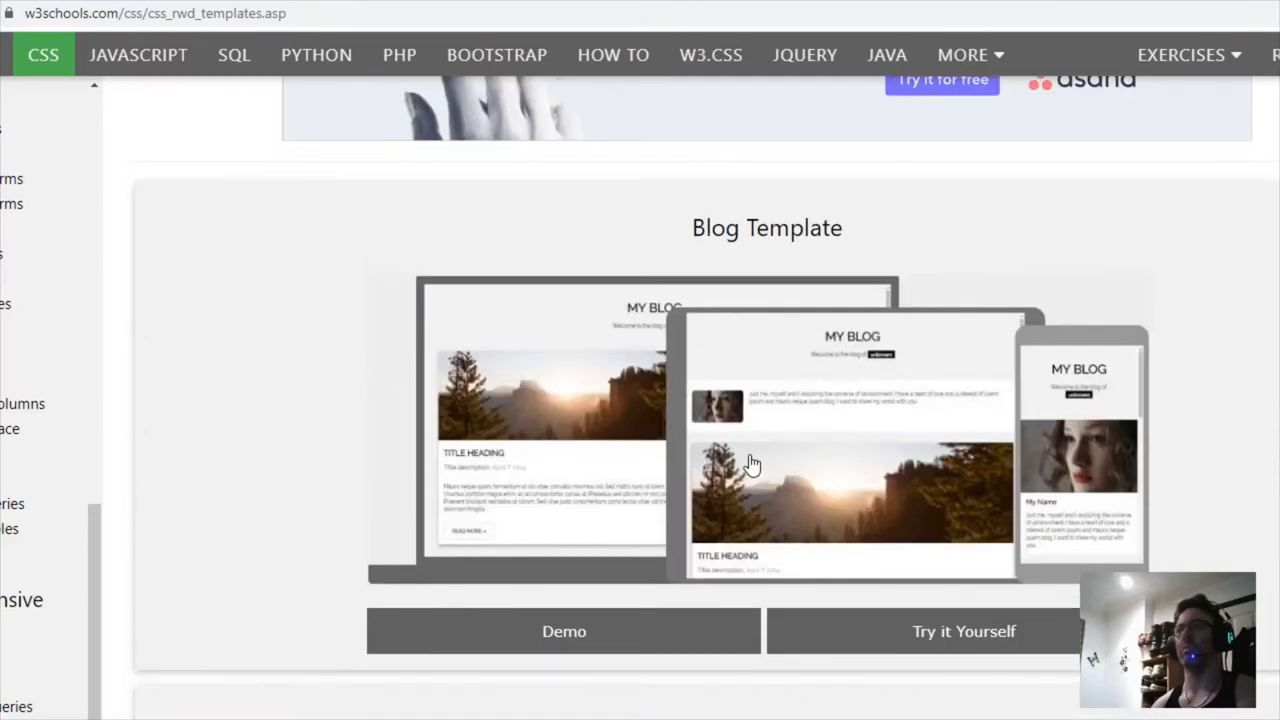
mouse_move(800, 288)
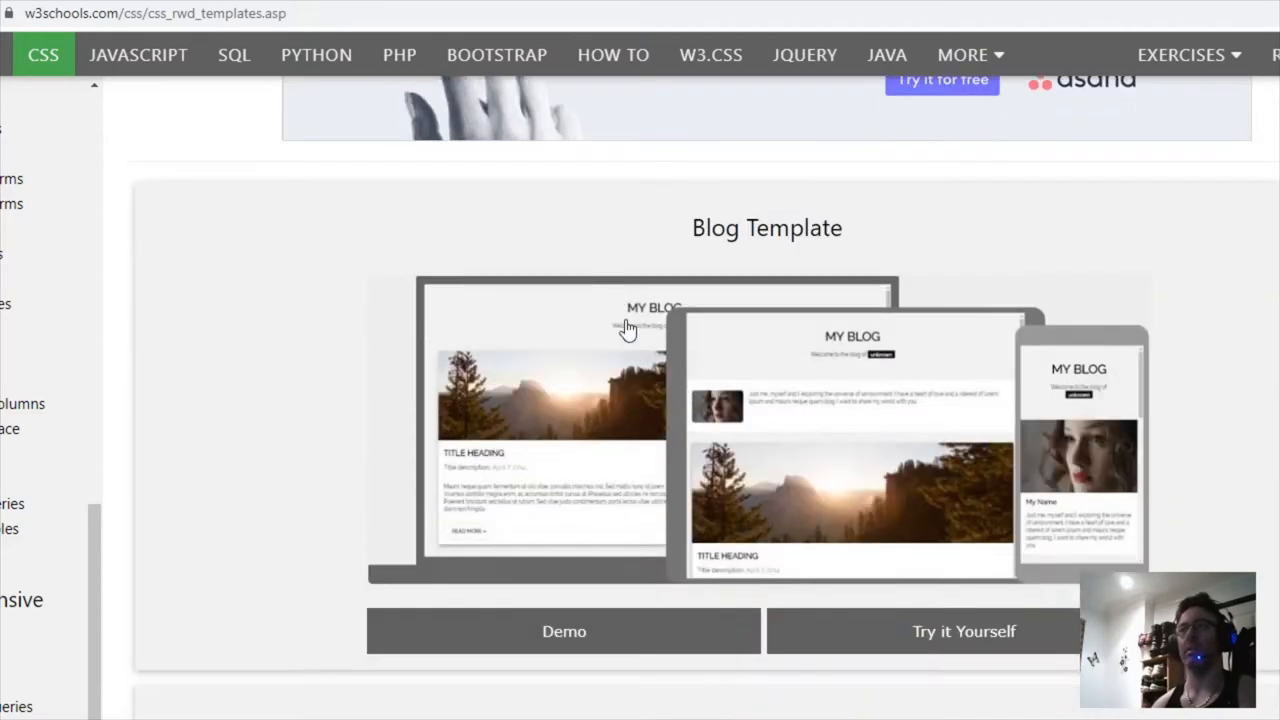
scroll(down, 3)
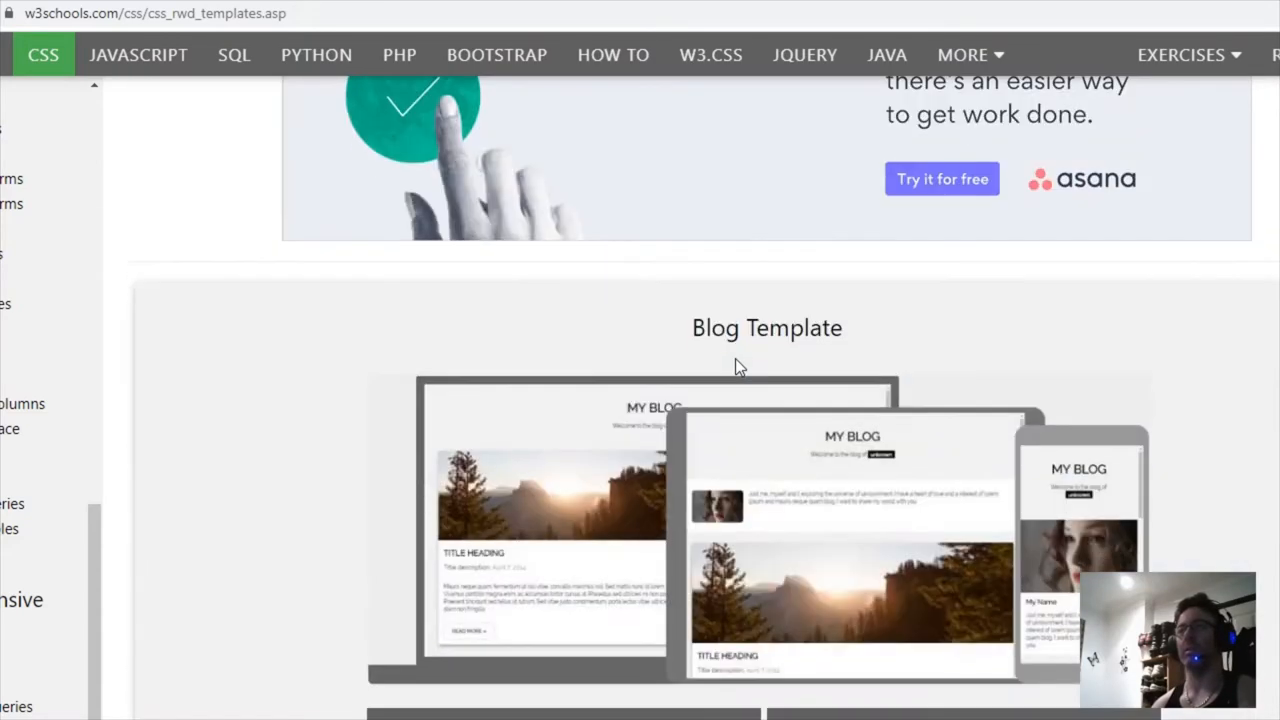
scroll(down, 3)
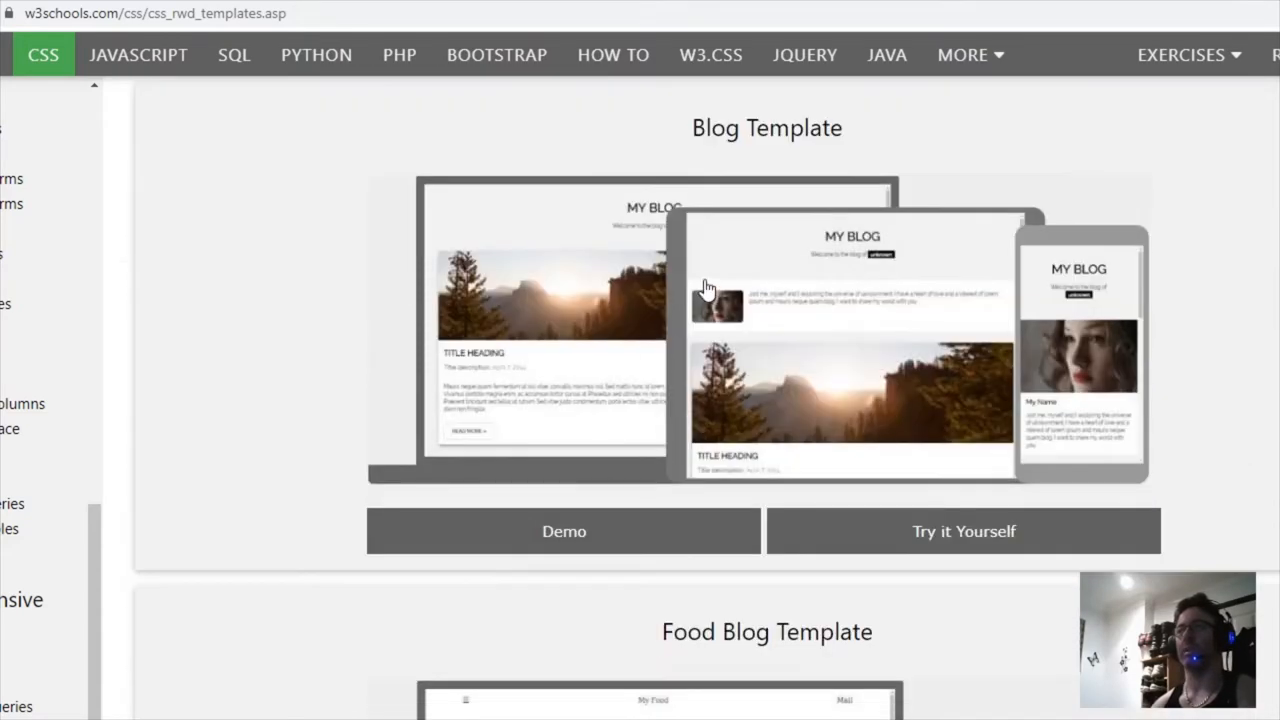
mouse_move(684, 540)
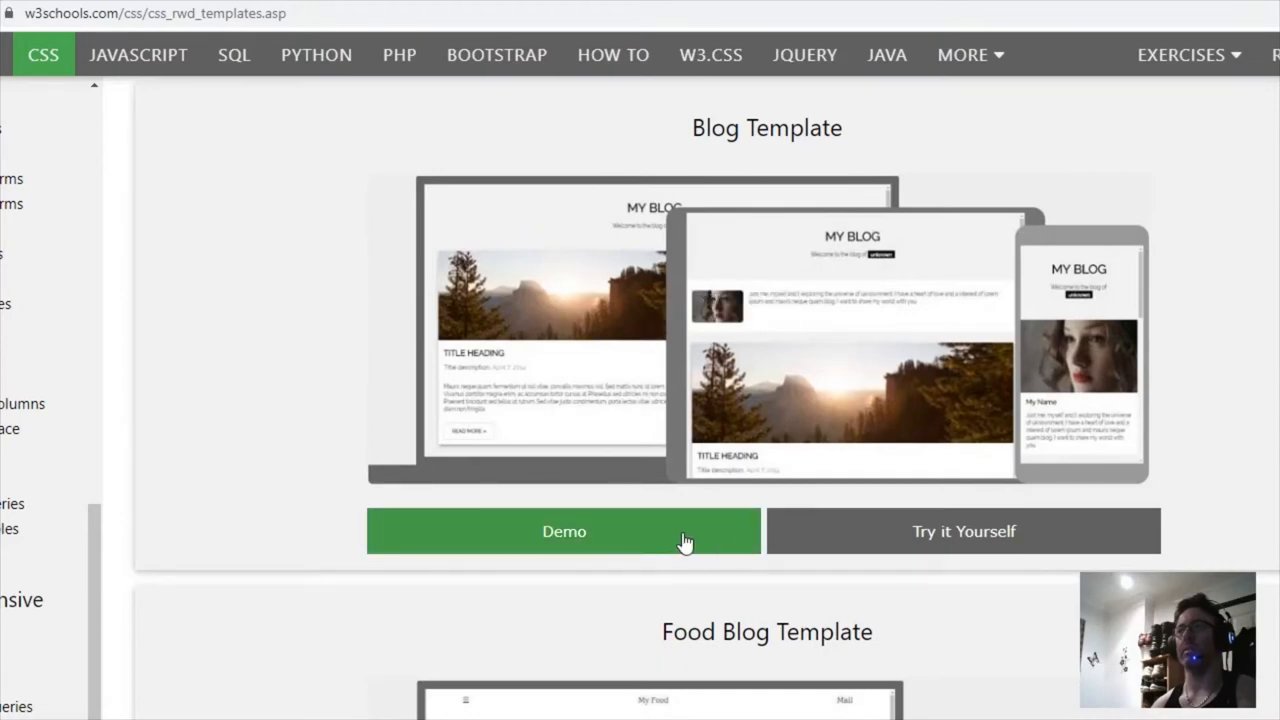
- View the Blog Template live demo and look through its layout
click(564, 532)
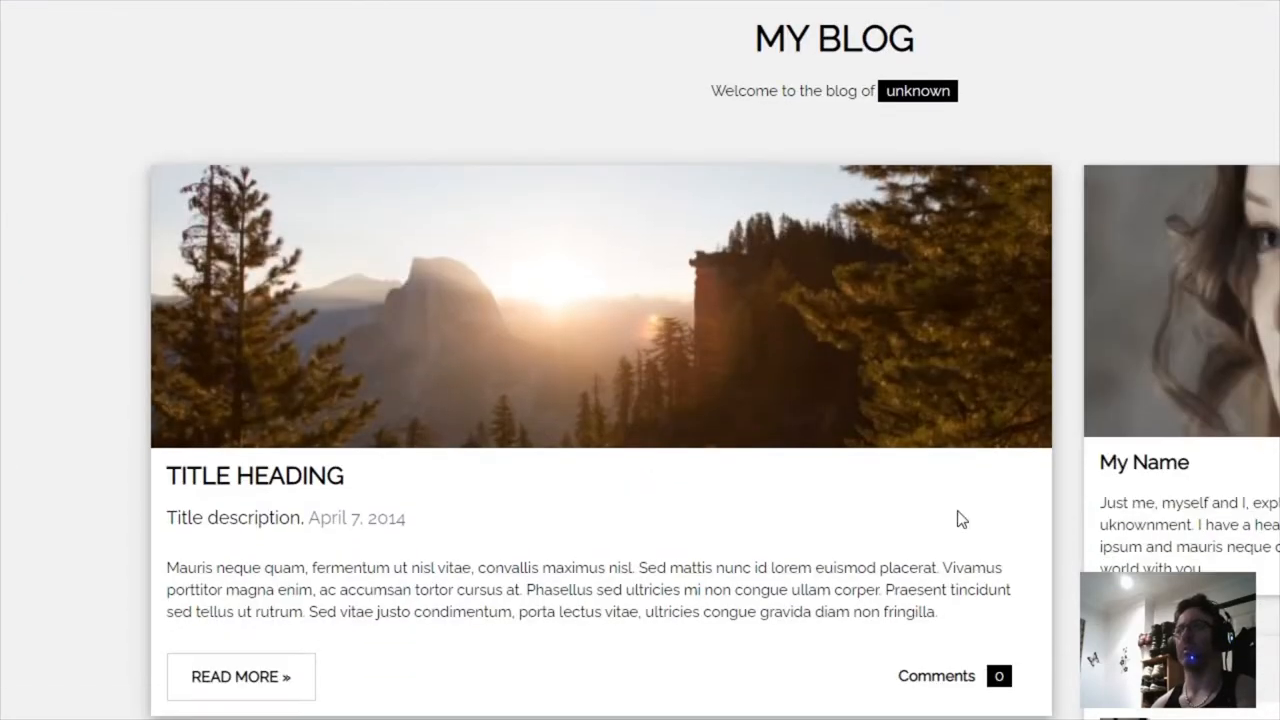
scroll(down, 3)
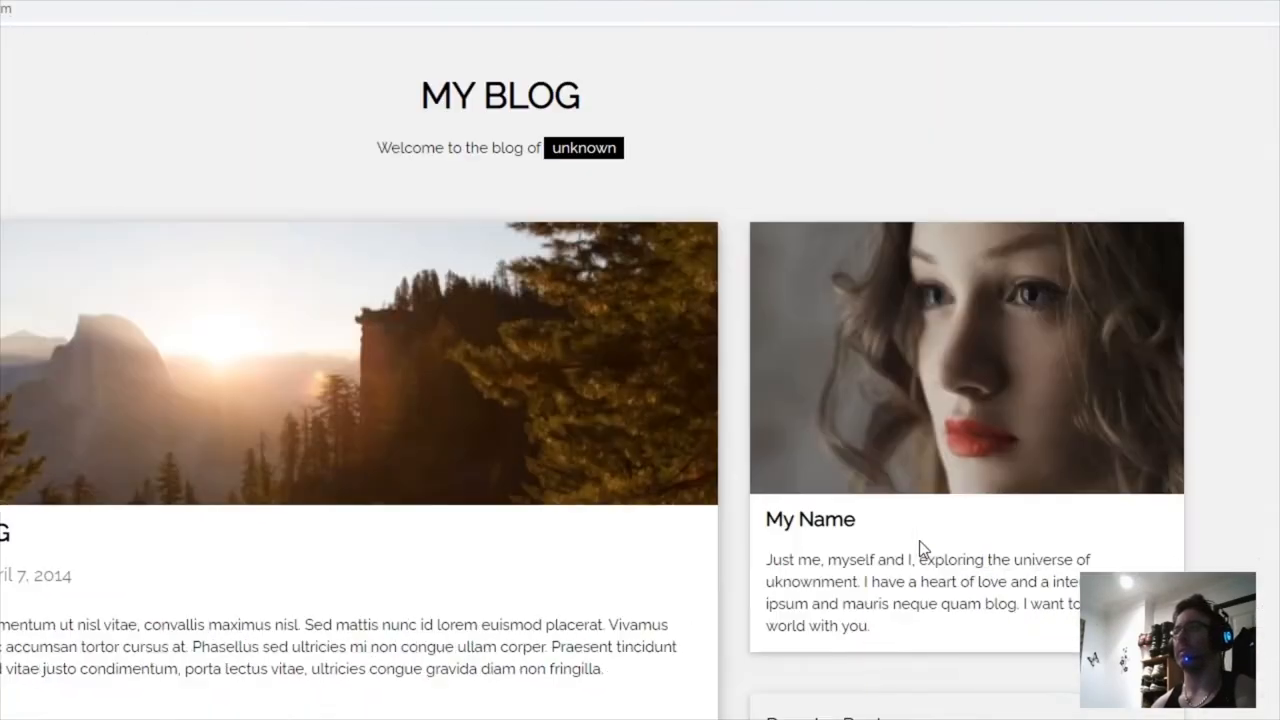
scroll(down, 3)
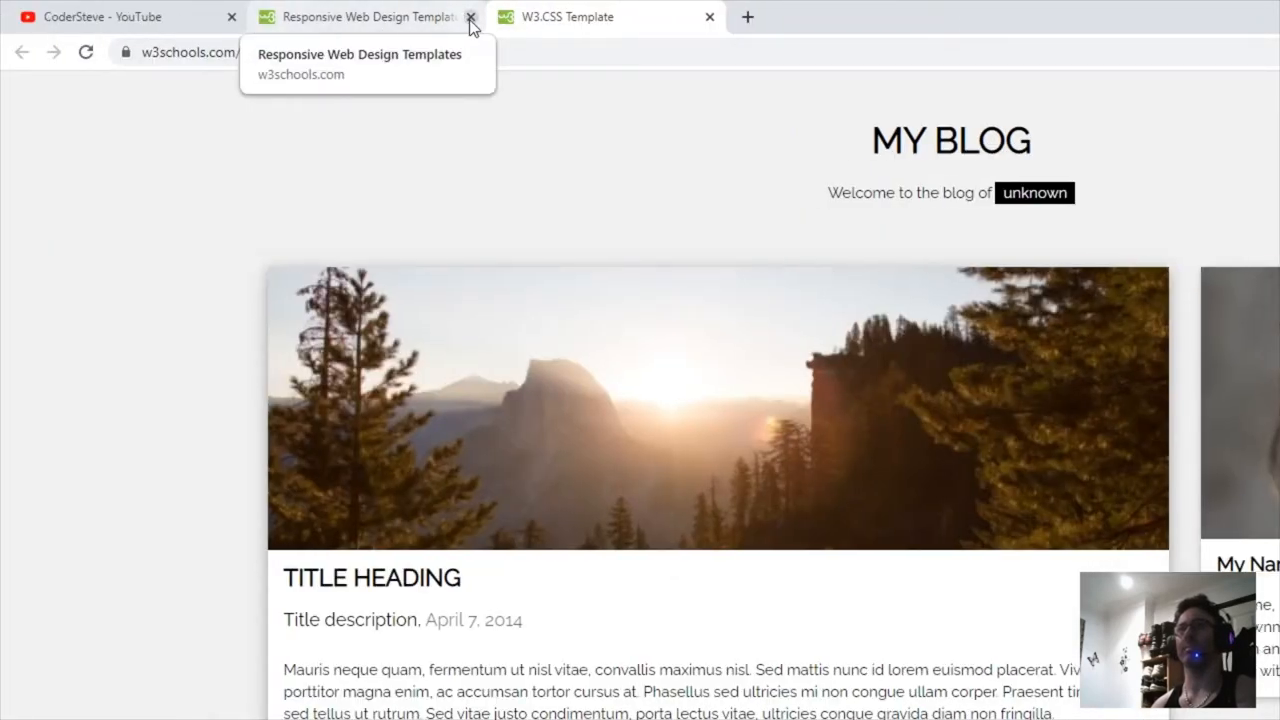
- Return to the W3Schools templates page in a fresh tab and scroll toward the My Blog template
click(472, 16)
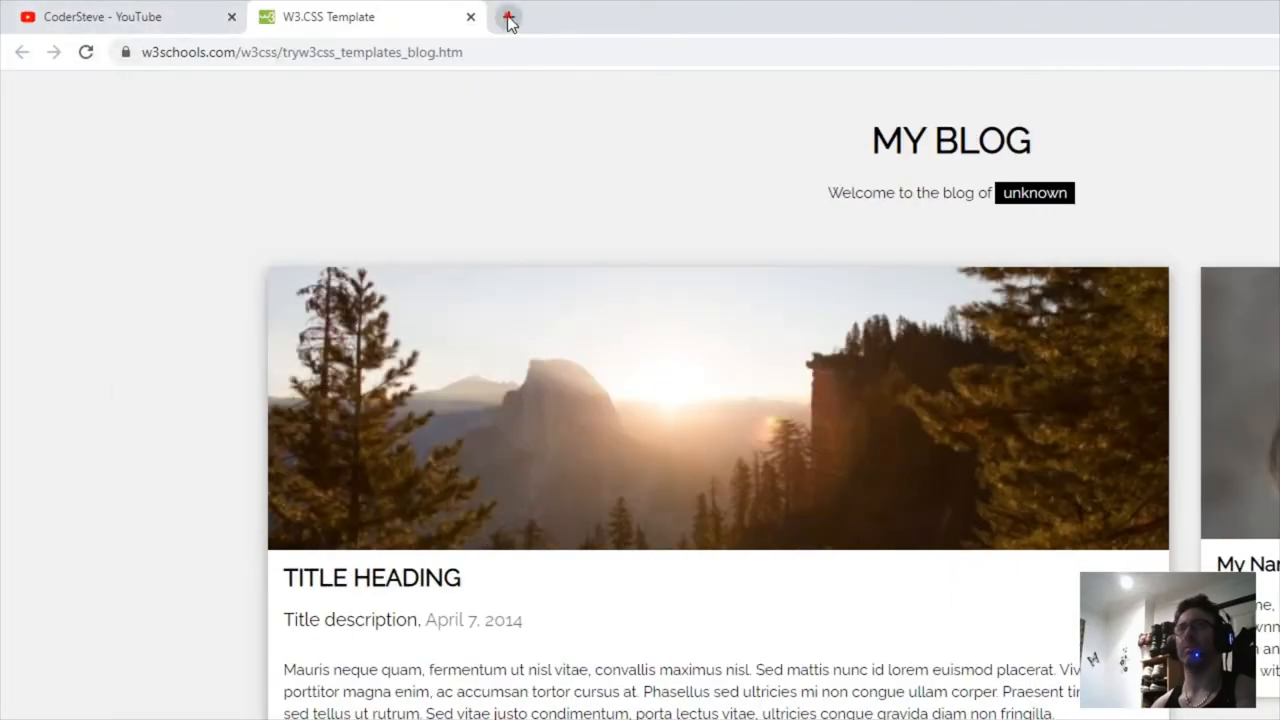
click(508, 16)
text(w3schools rewponsive web templates)
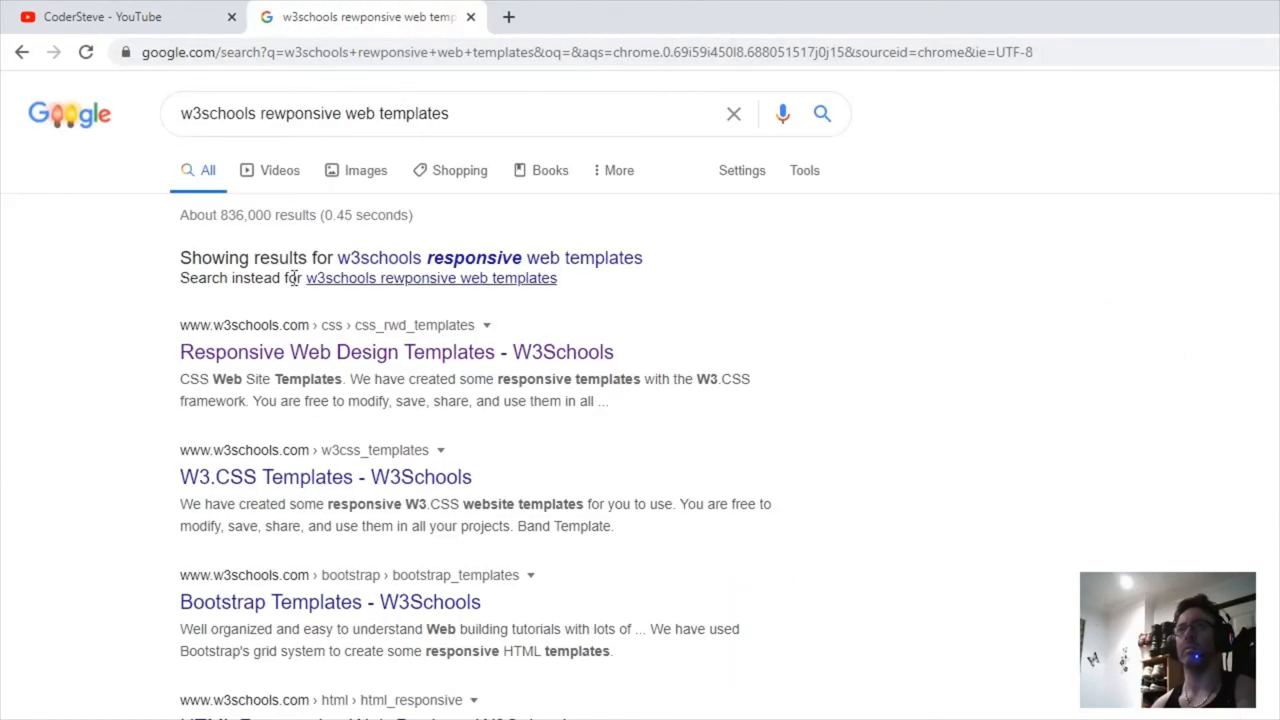
click(396, 352)
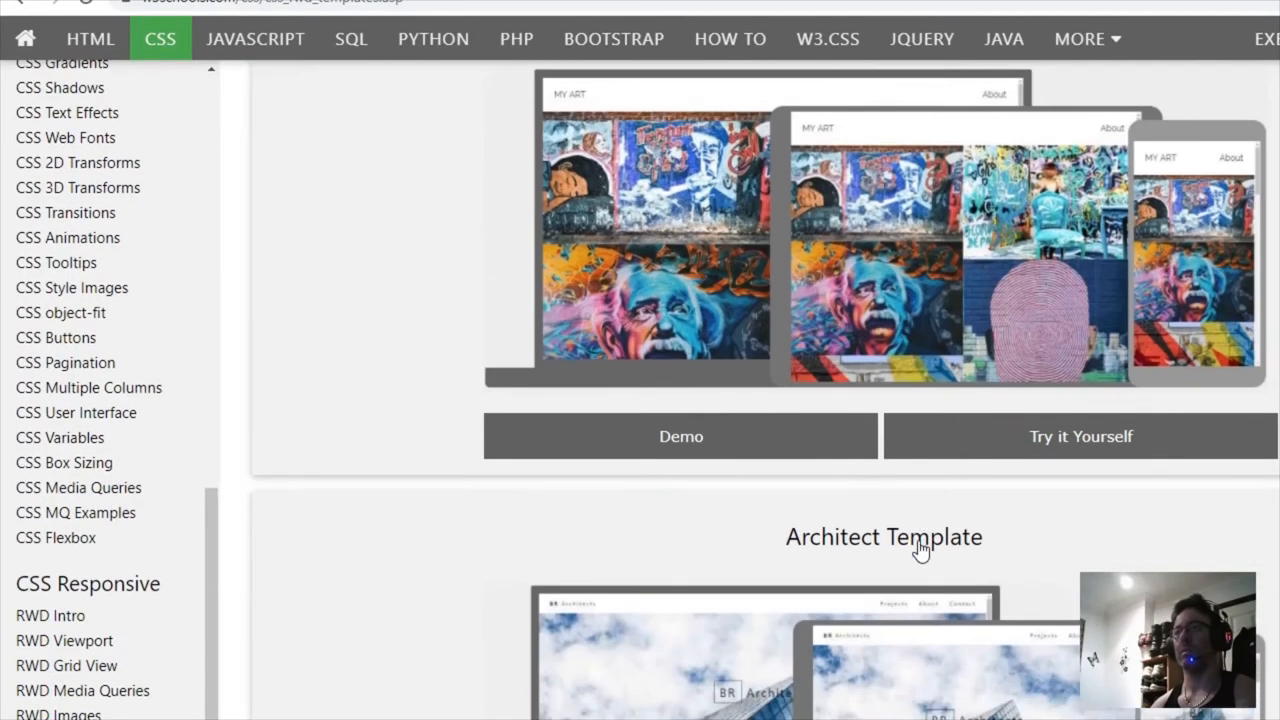
scroll(down, 3)
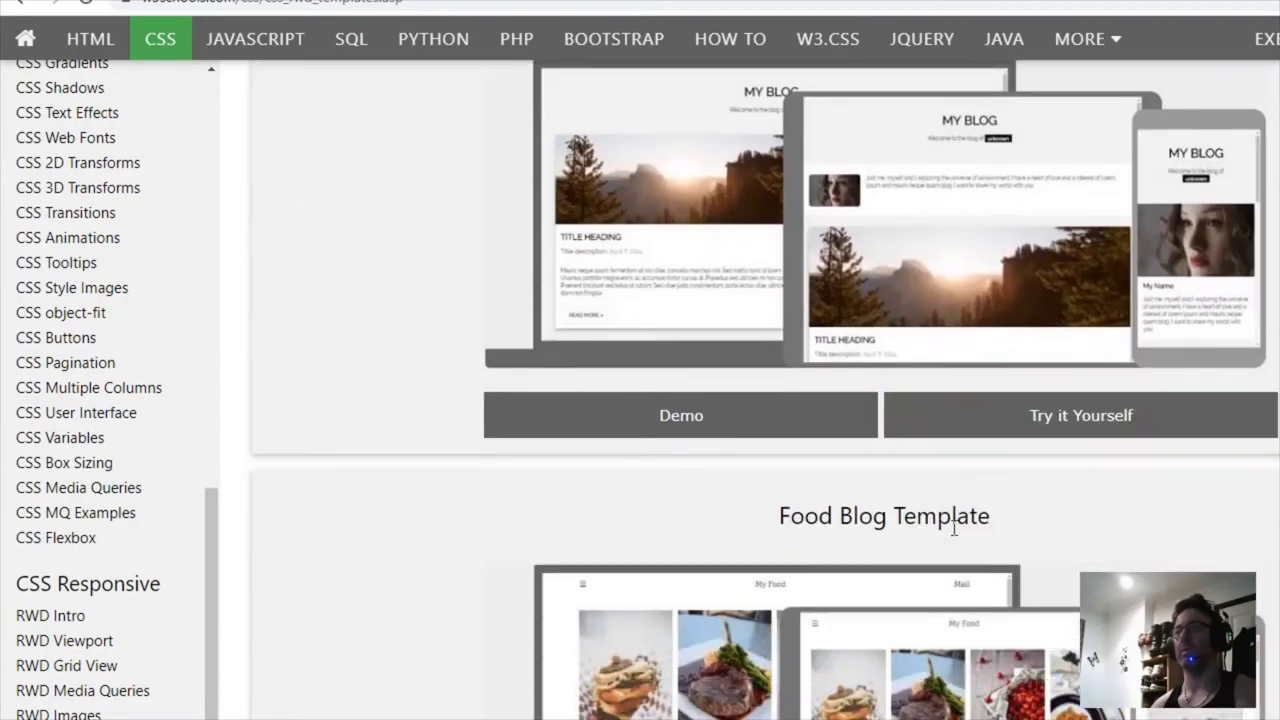
- Load the blog template in the Tryit Editor and review its HTML source for copying
click(1080, 414)
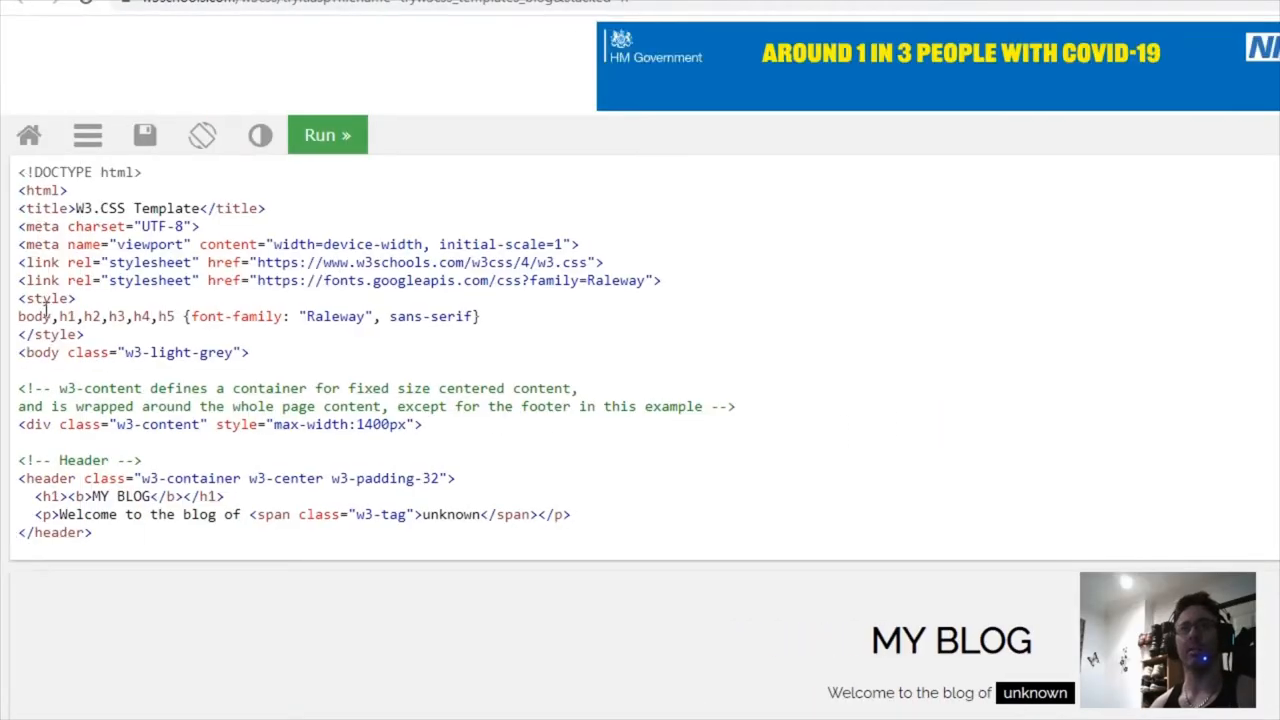
scroll(down, 3)
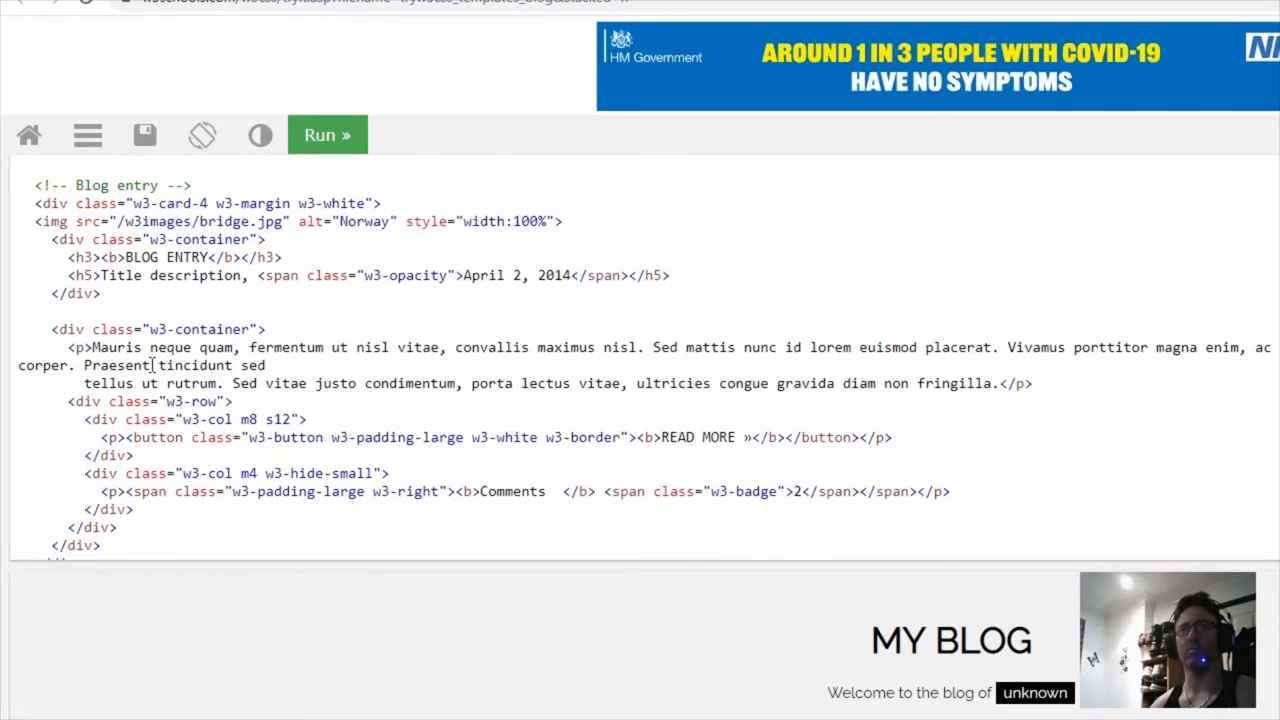
scroll(down, 3)
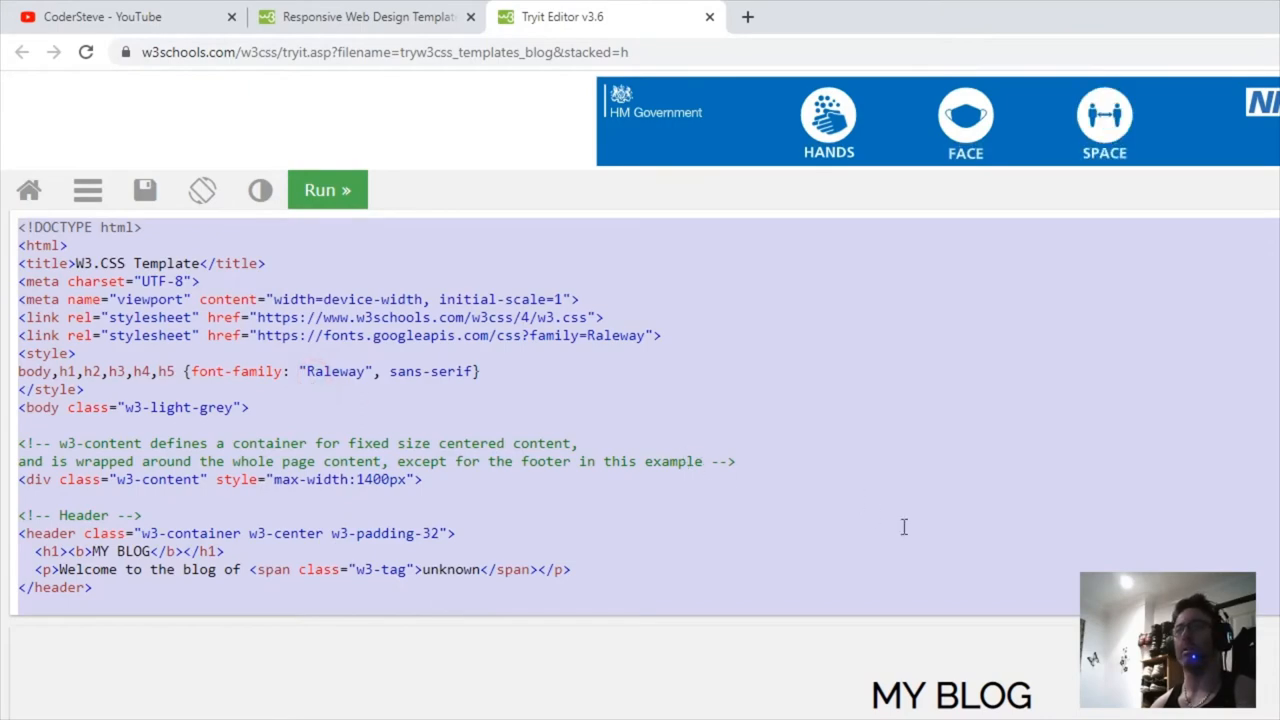
scroll(down, 3)
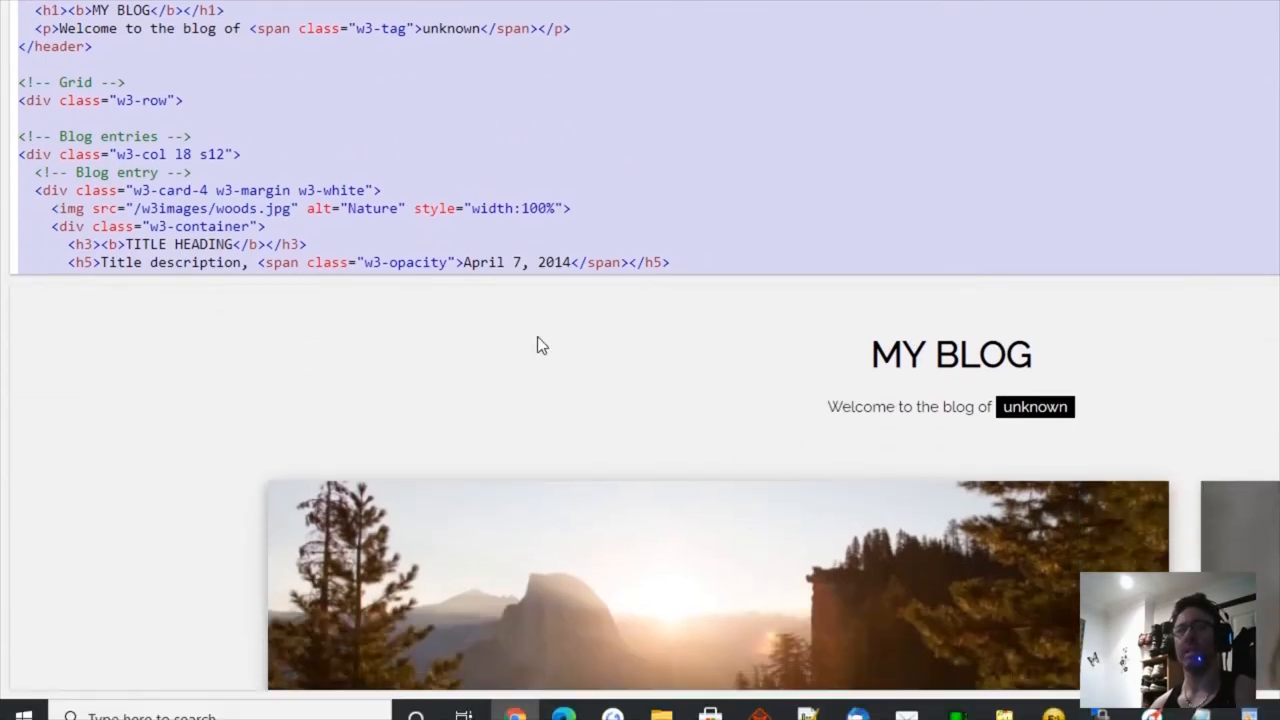
mouse_move(638, 442)
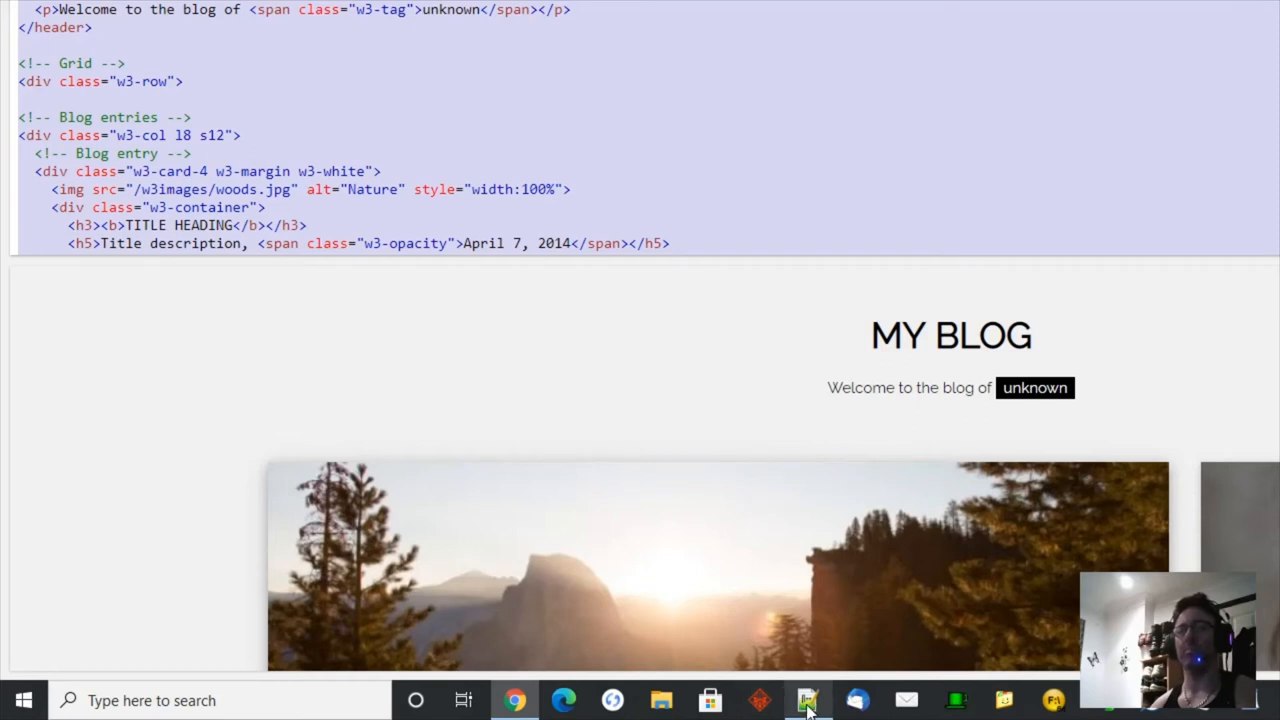
mouse_move(808, 700)
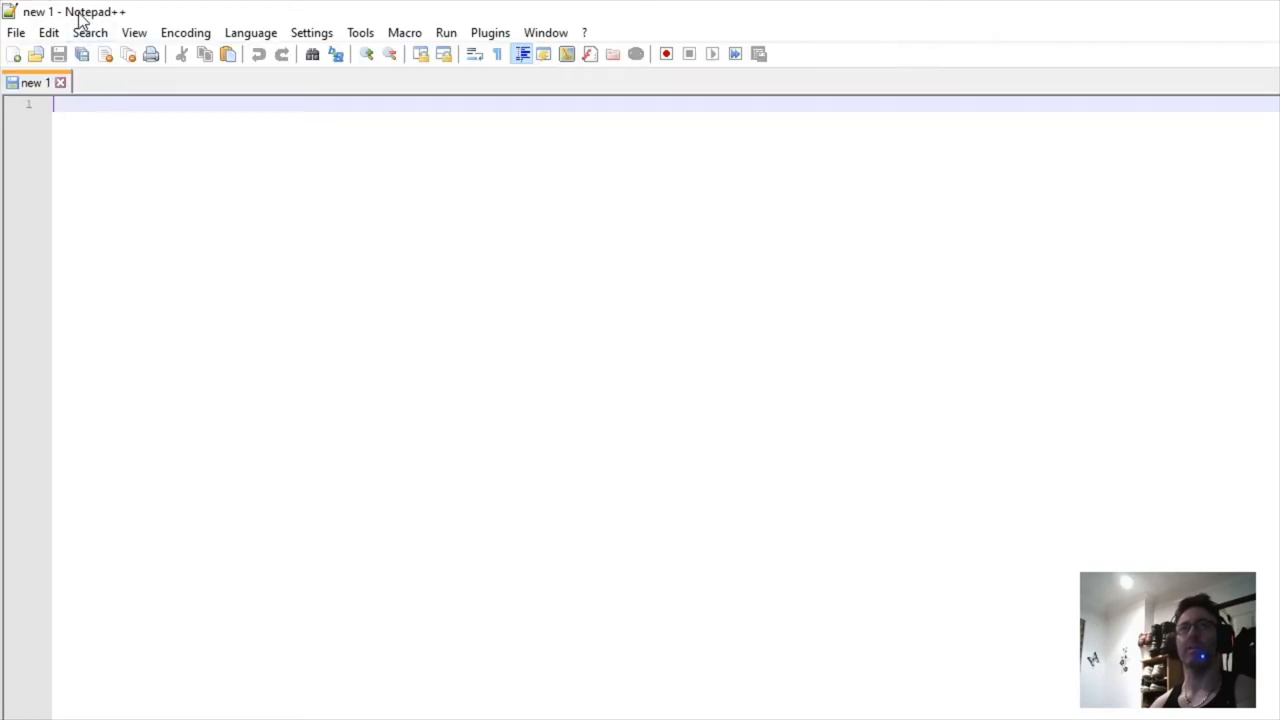
mouse_move(124, 20)
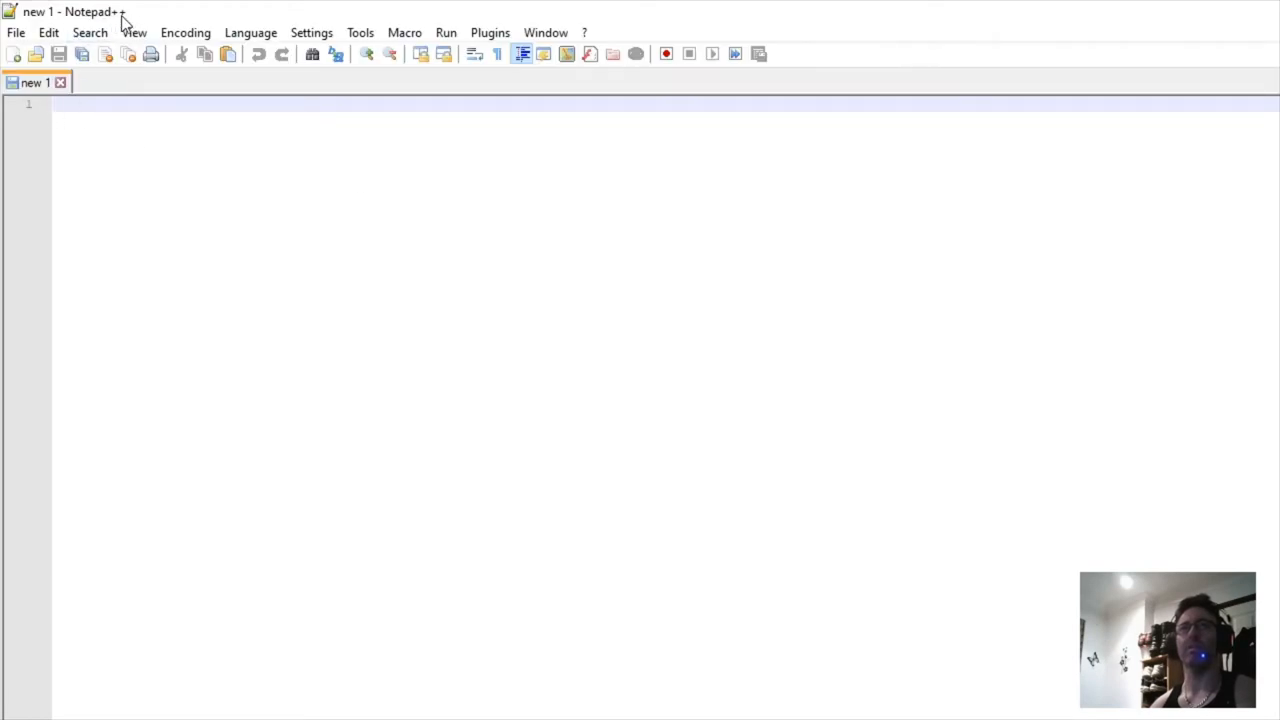
mouse_move(96, 22)
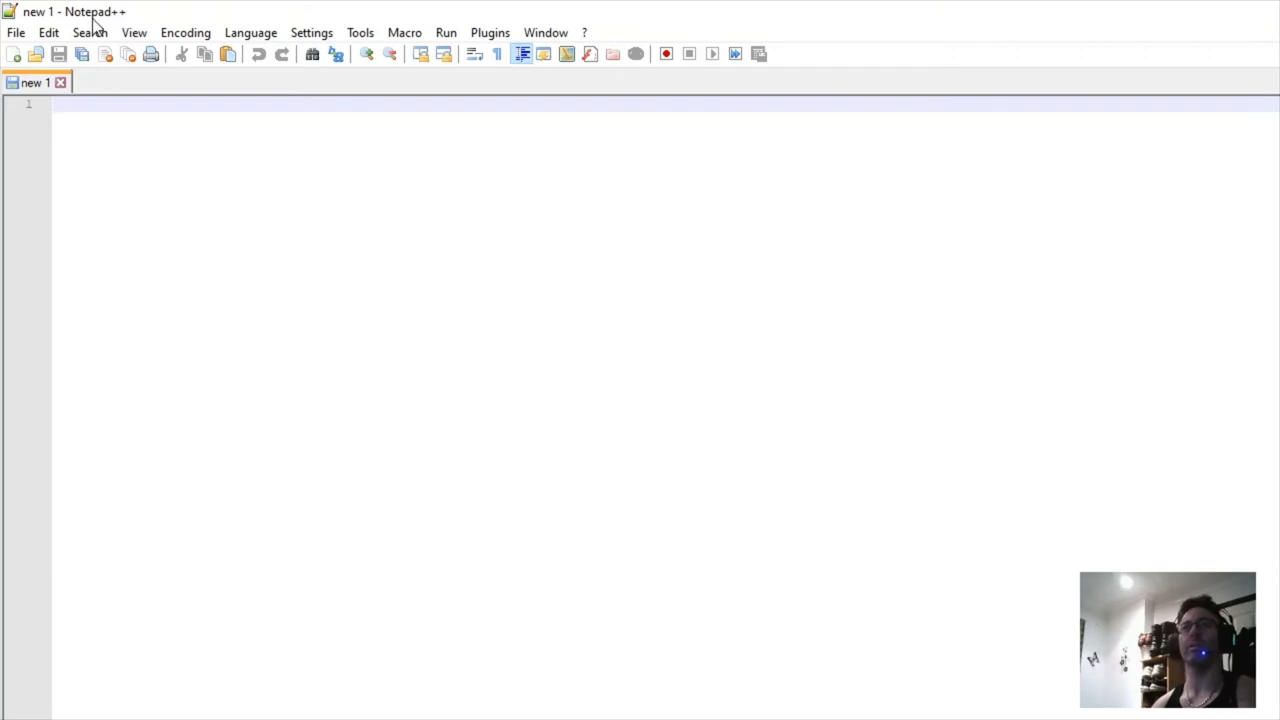
mouse_move(700, 420)
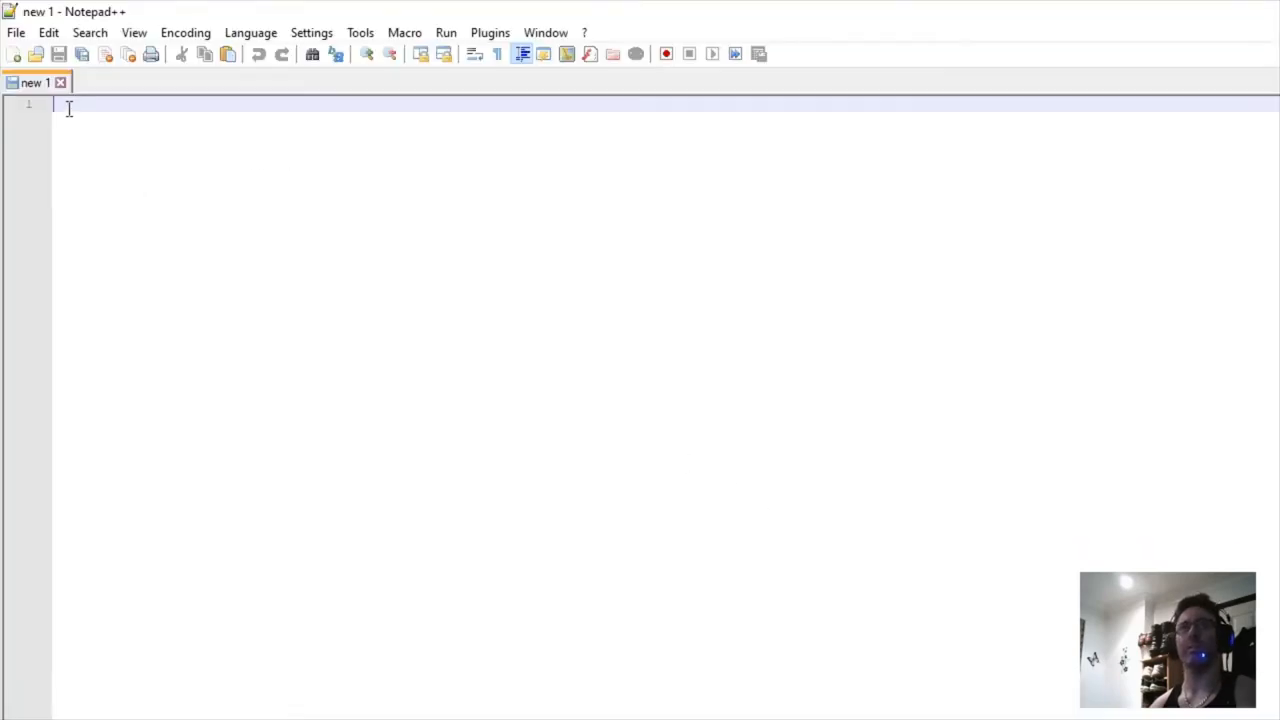
- Paste the copied blog template HTML into the blank new 1 document
right_click(68, 108)
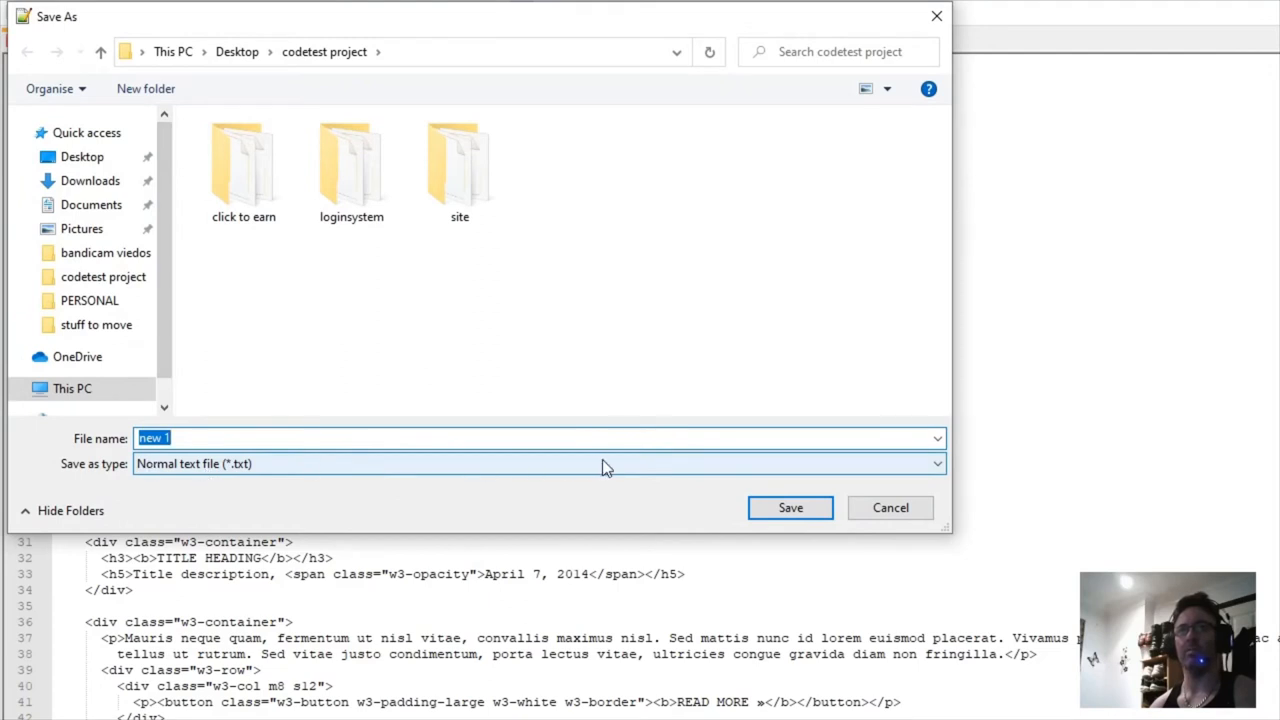
mouse_move(458, 472)
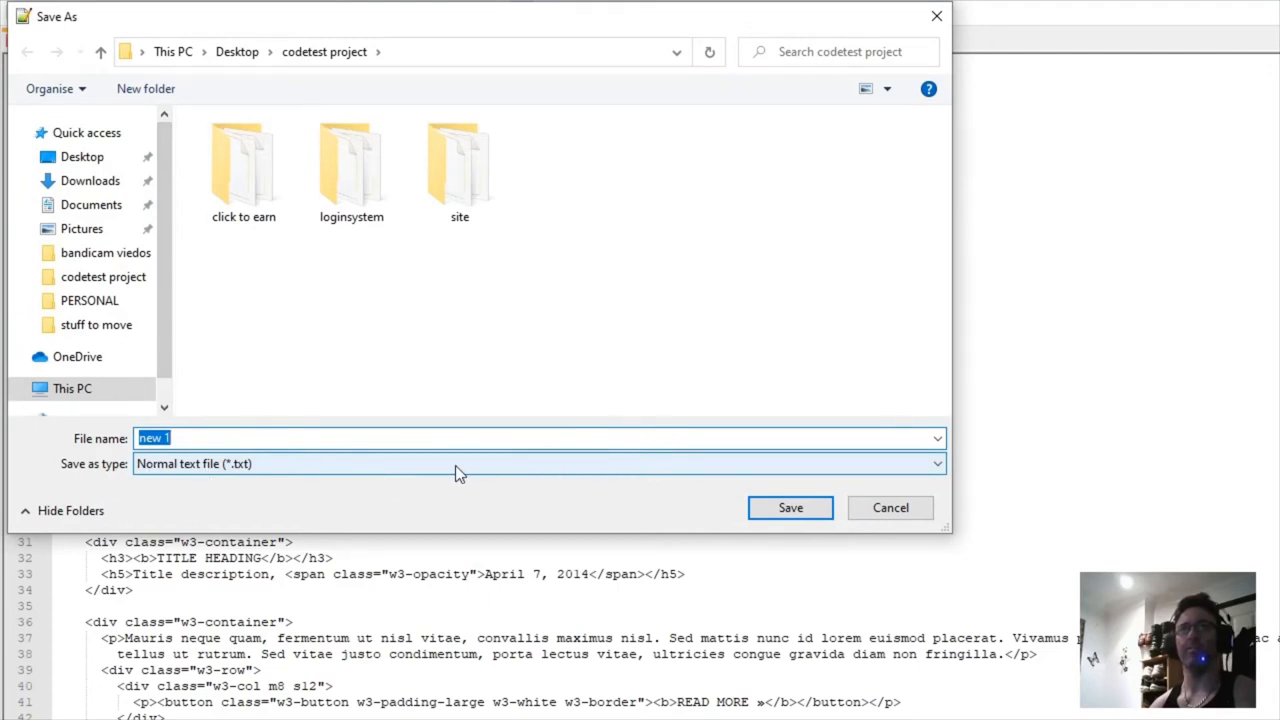
mouse_move(586, 464)
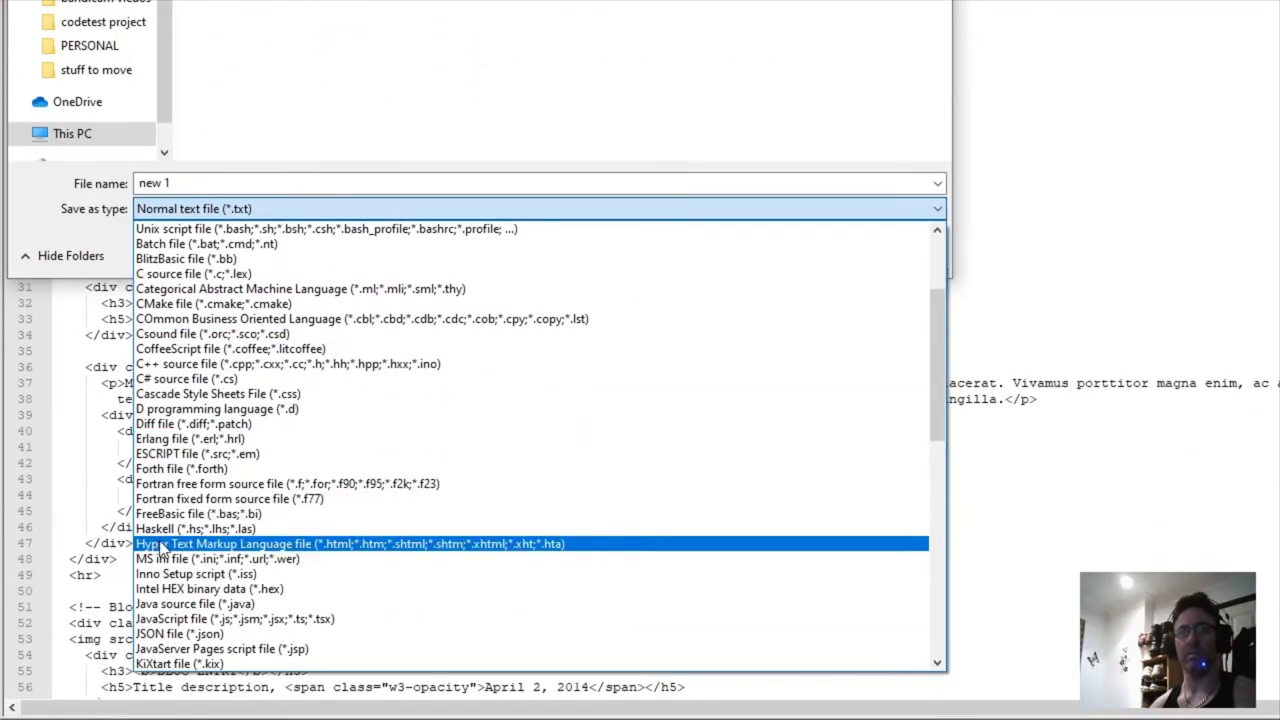
mouse_move(248, 544)
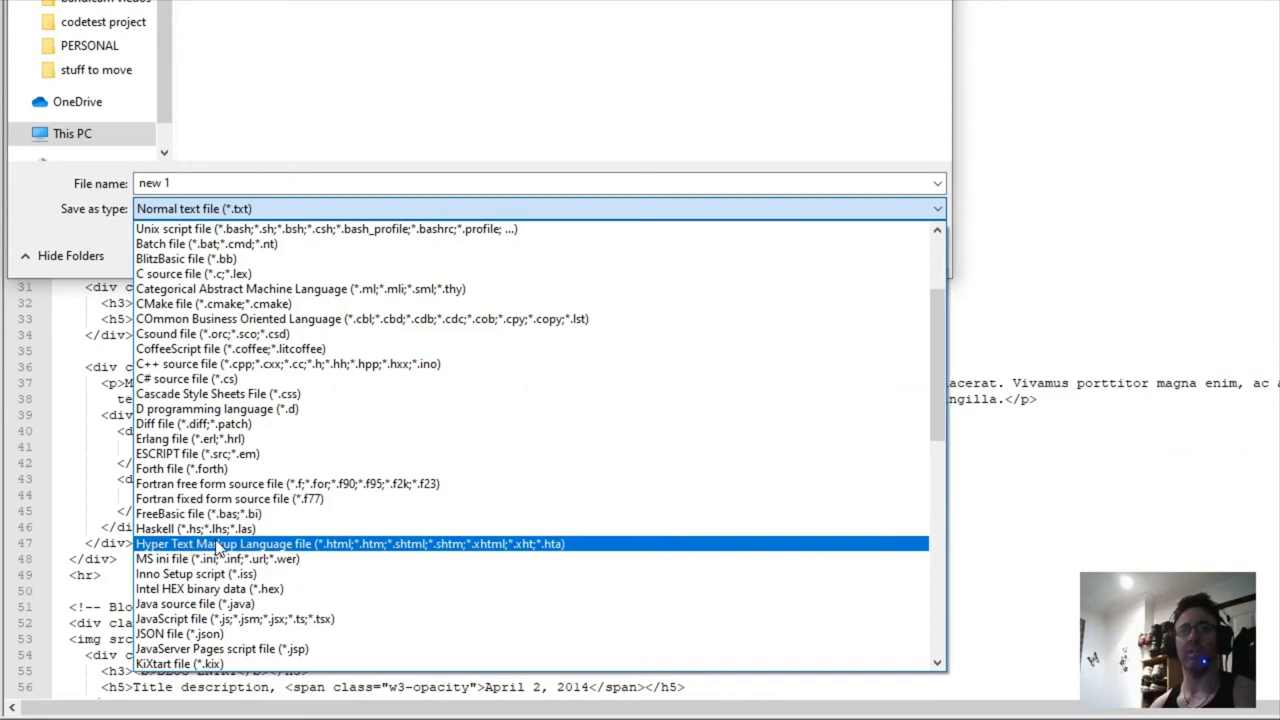
mouse_move(456, 540)
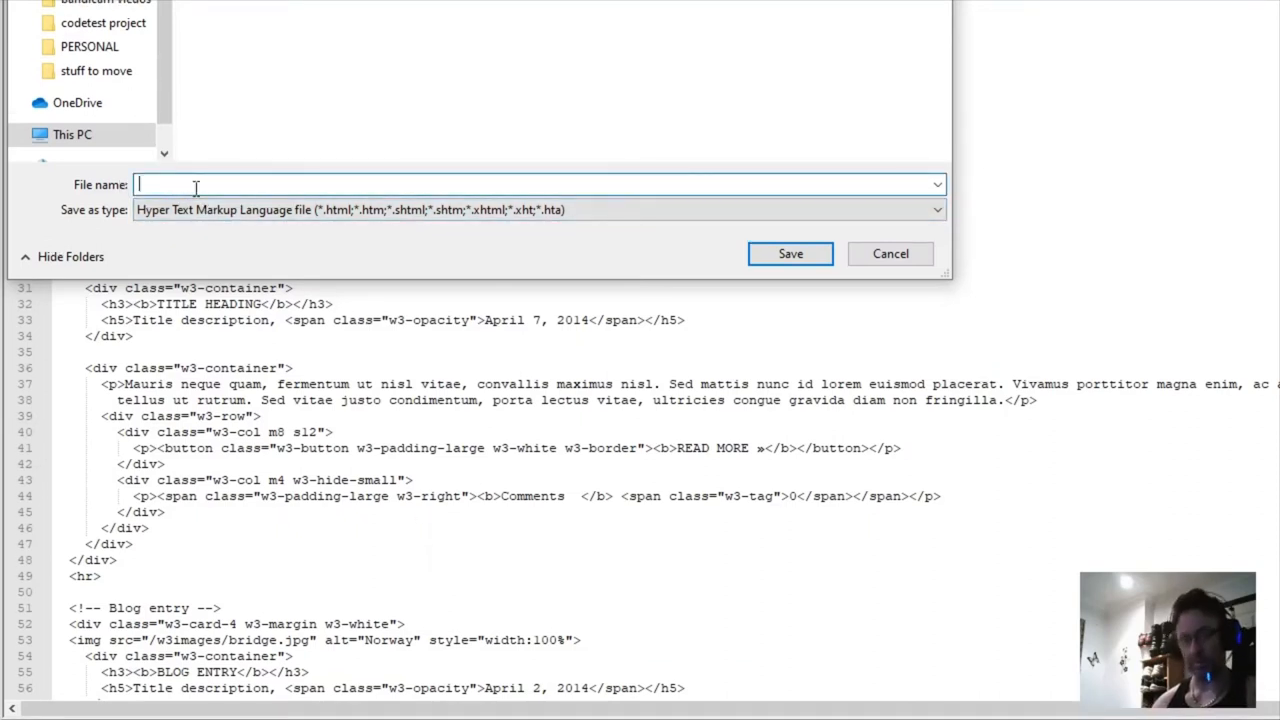
- Enter the file name newwebpage for the HTML page, correcting a typo
text(newsi)
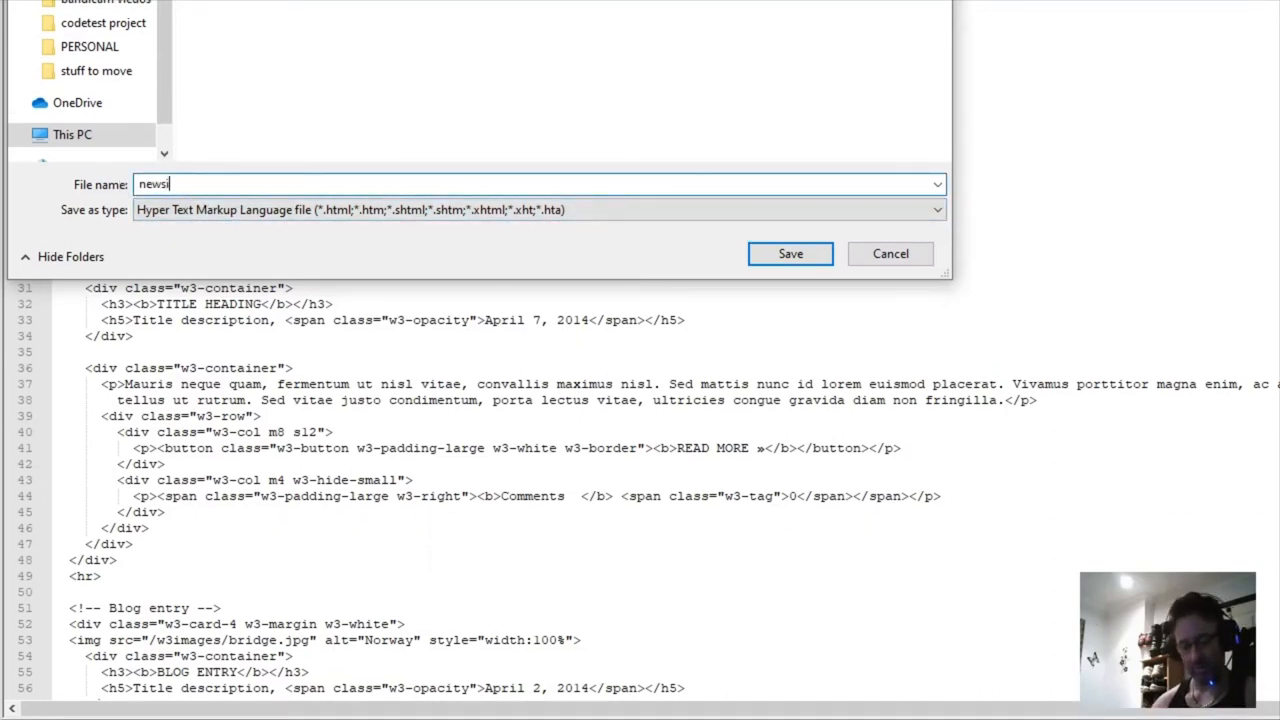
key(Backspace)
text(webpage)
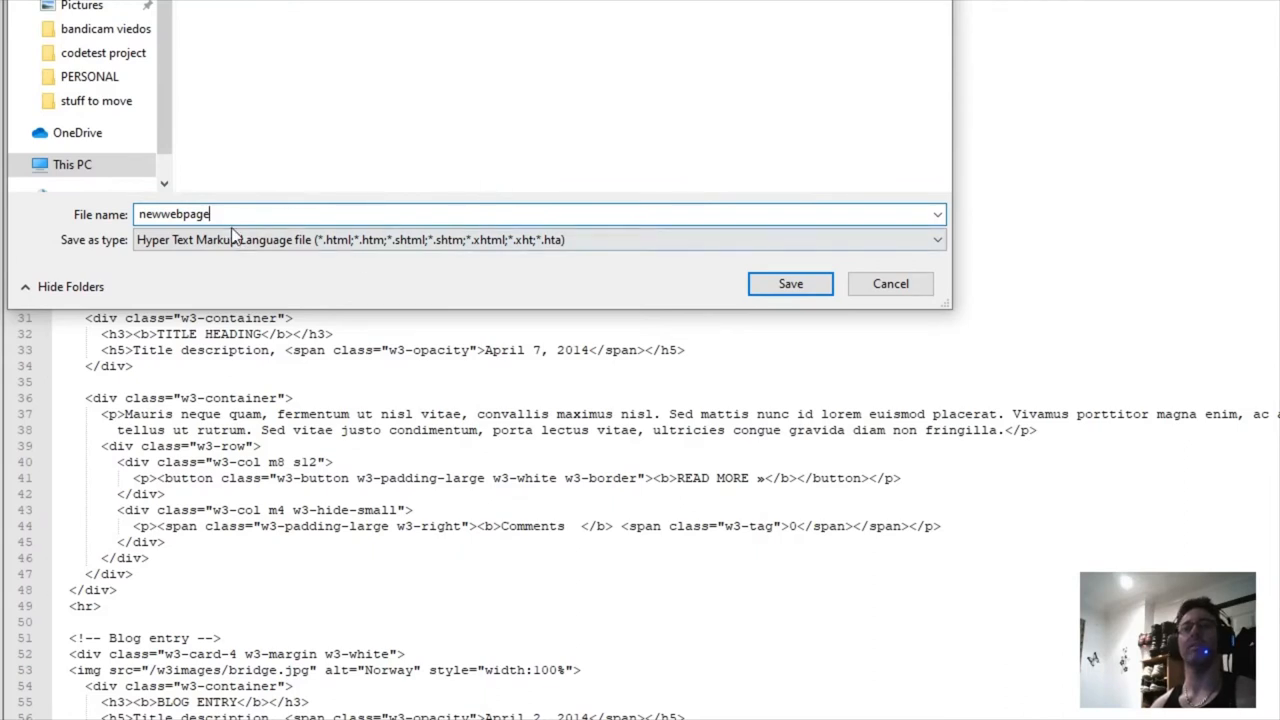
mouse_move(790, 284)
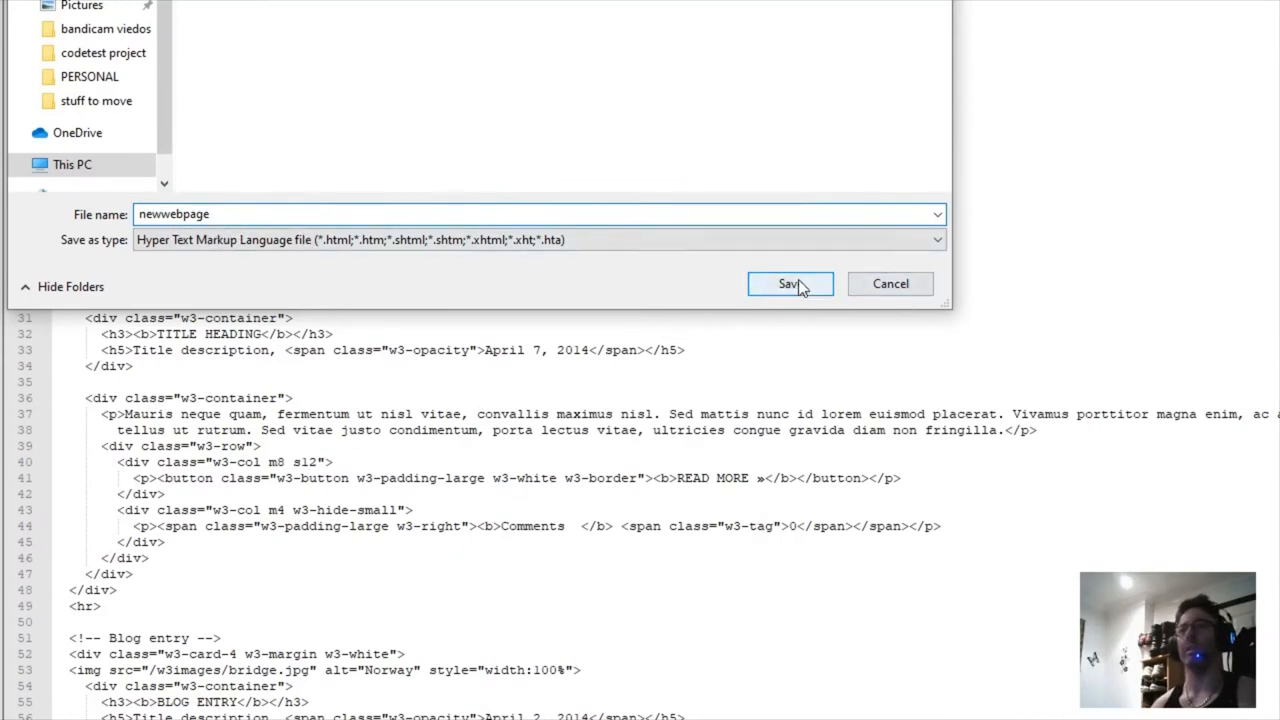
mouse_move(790, 284)
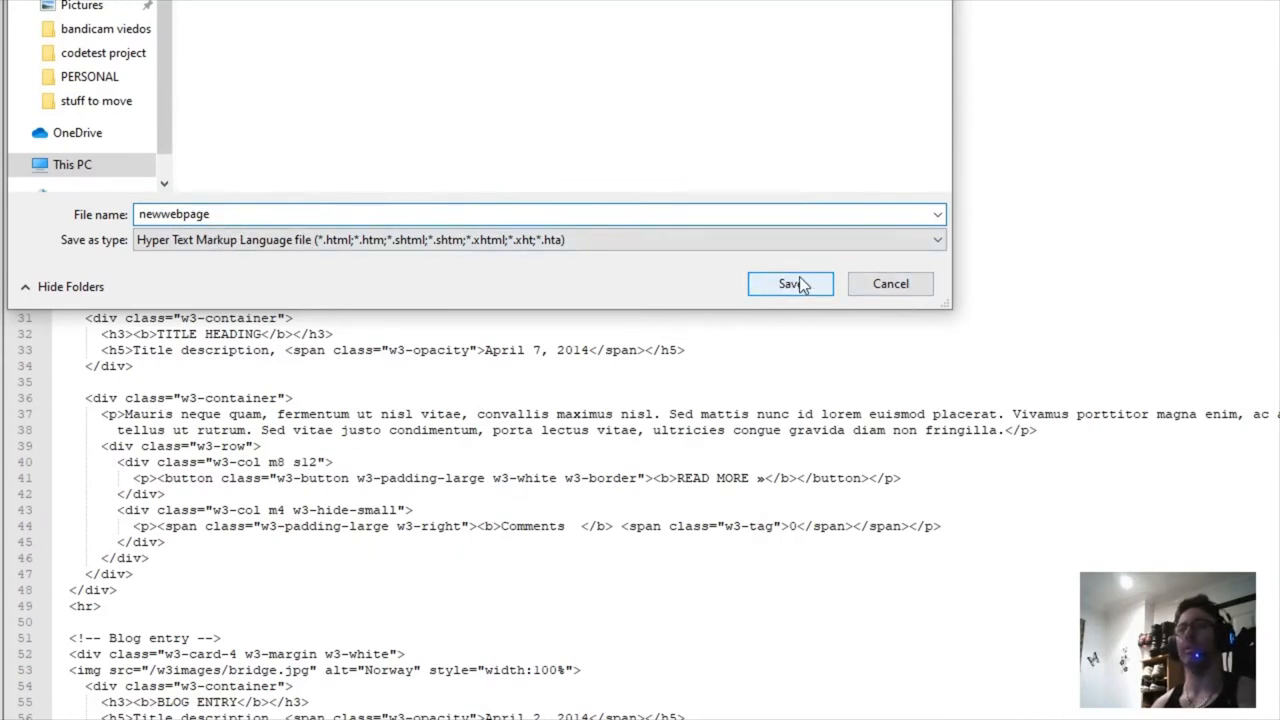
- Save the code as newwebpage.html in the codetest folder and skim through it
click(790, 284)
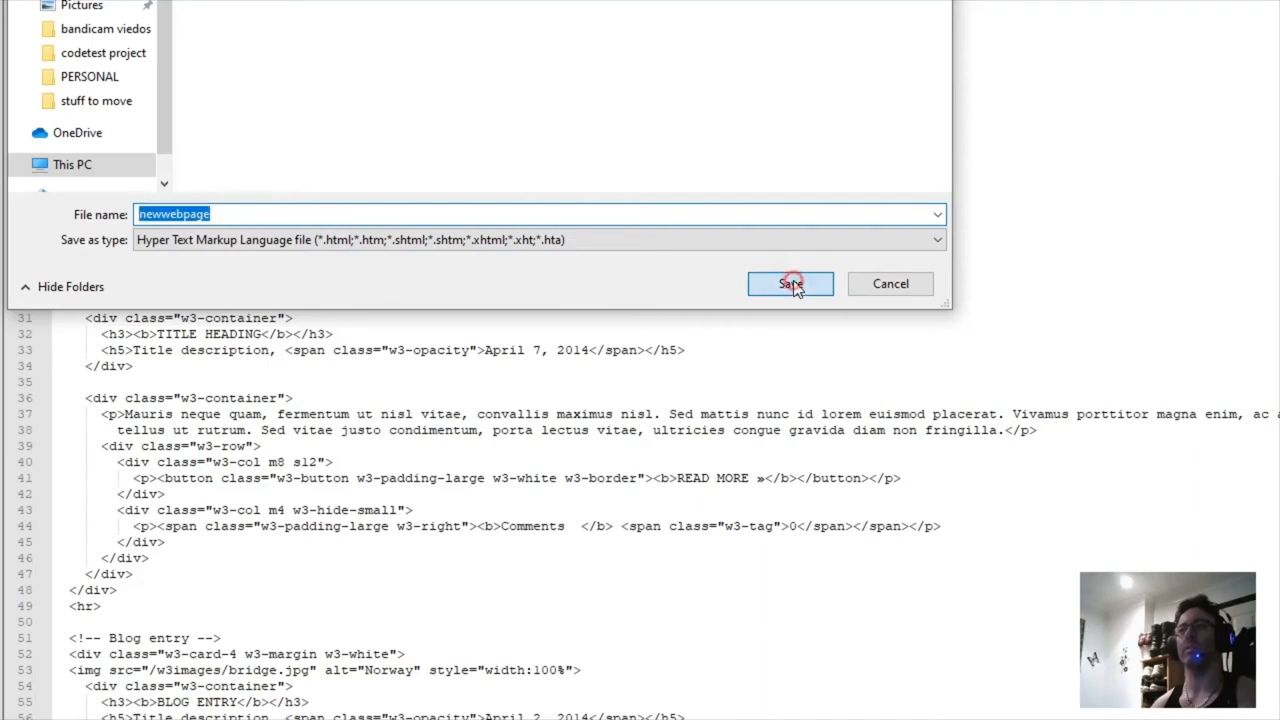
click(790, 284)
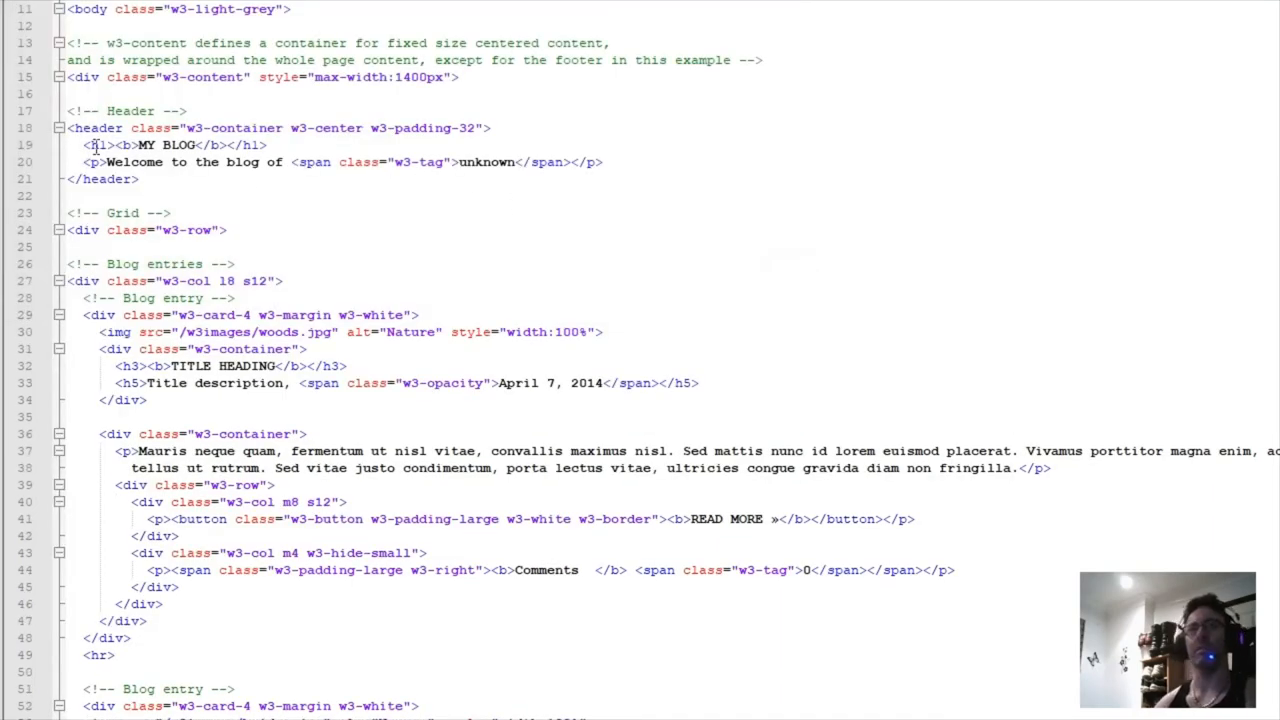
mouse_move(558, 516)
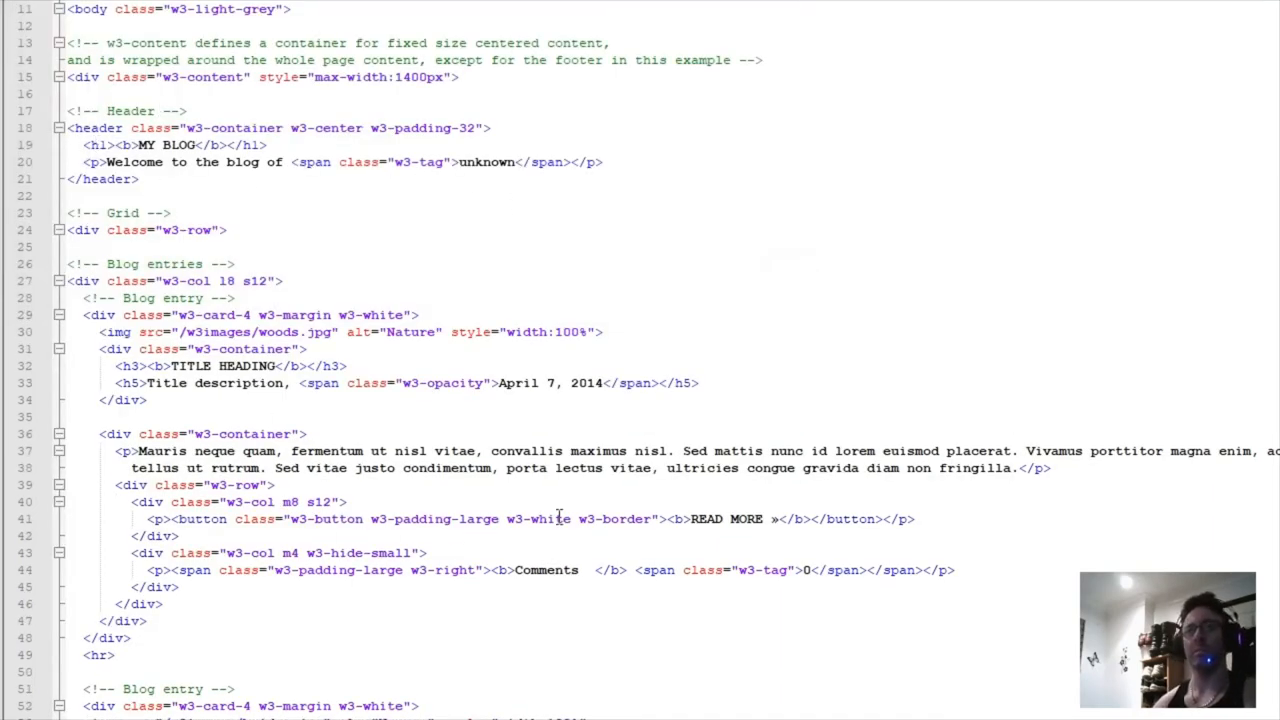
scroll(down, 3)
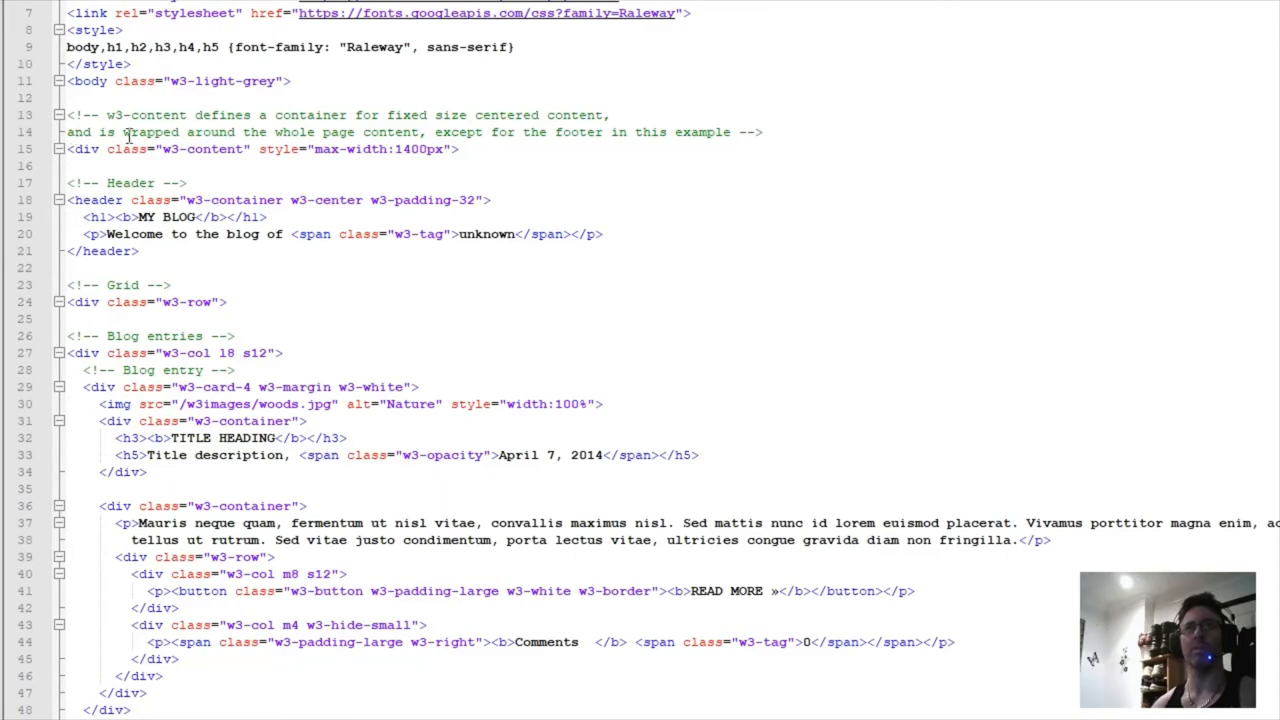
scroll(down, 3)
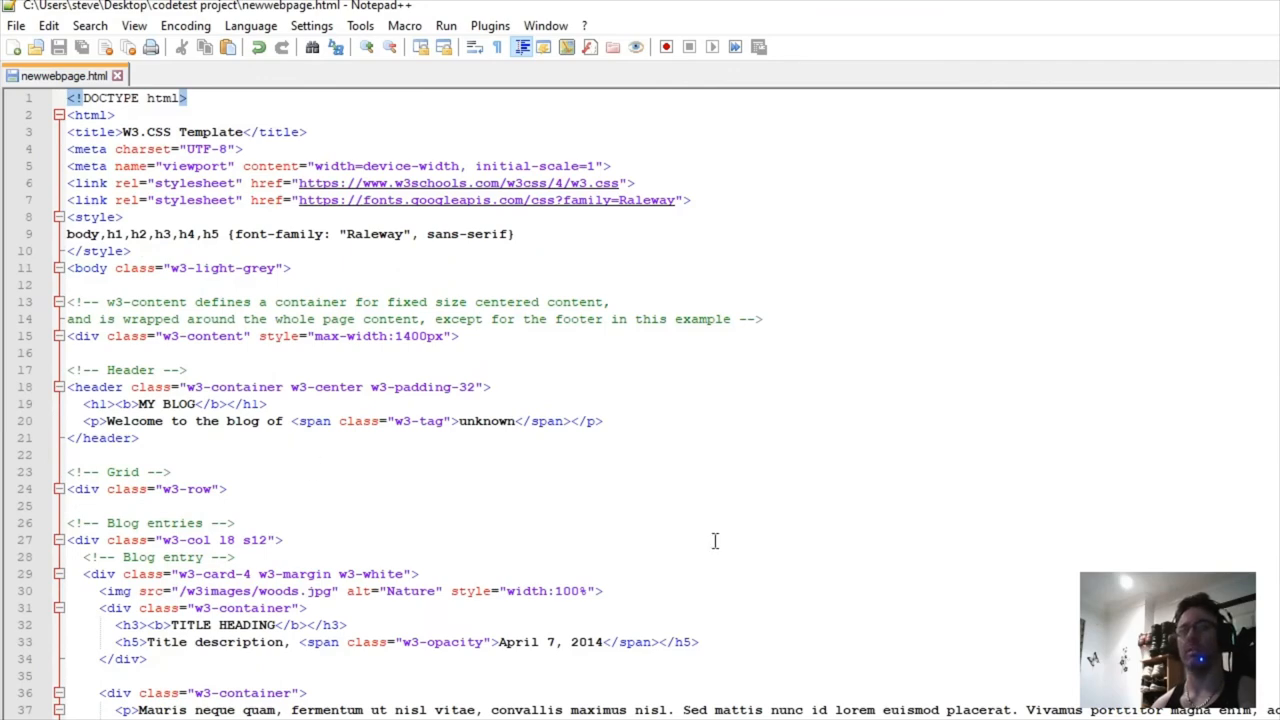
scroll(down, 3)
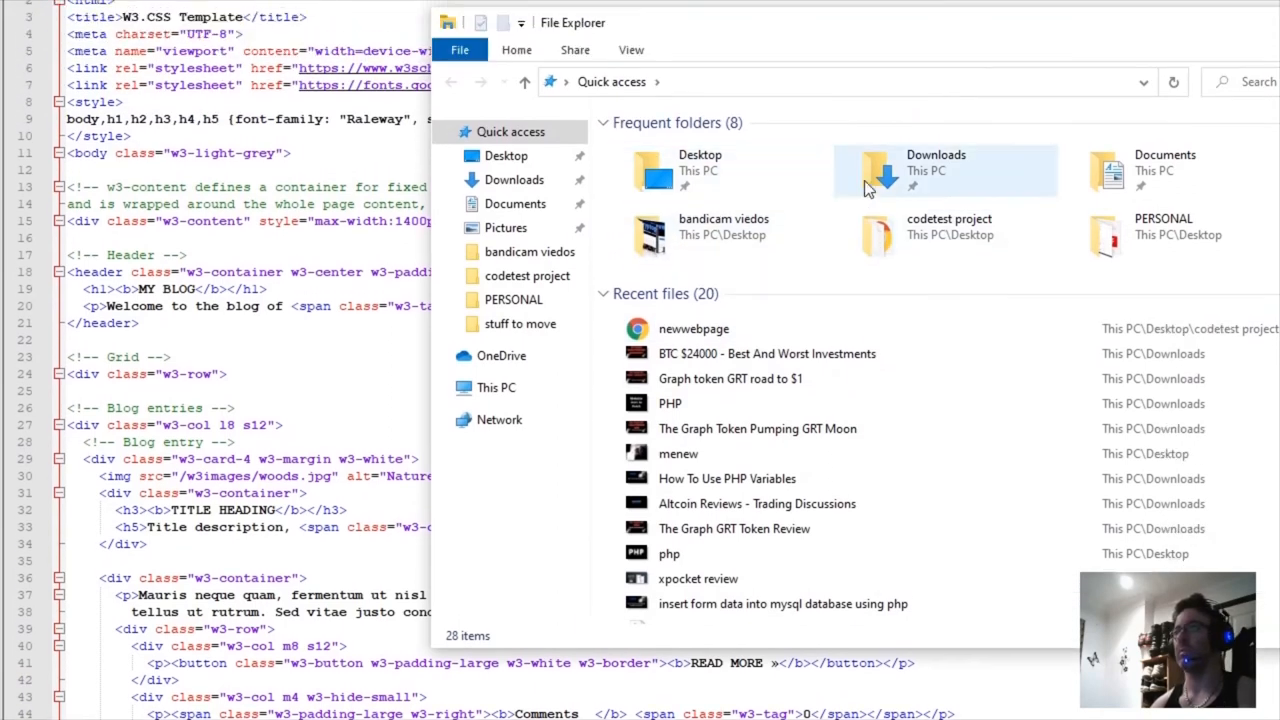
mouse_move(920, 296)
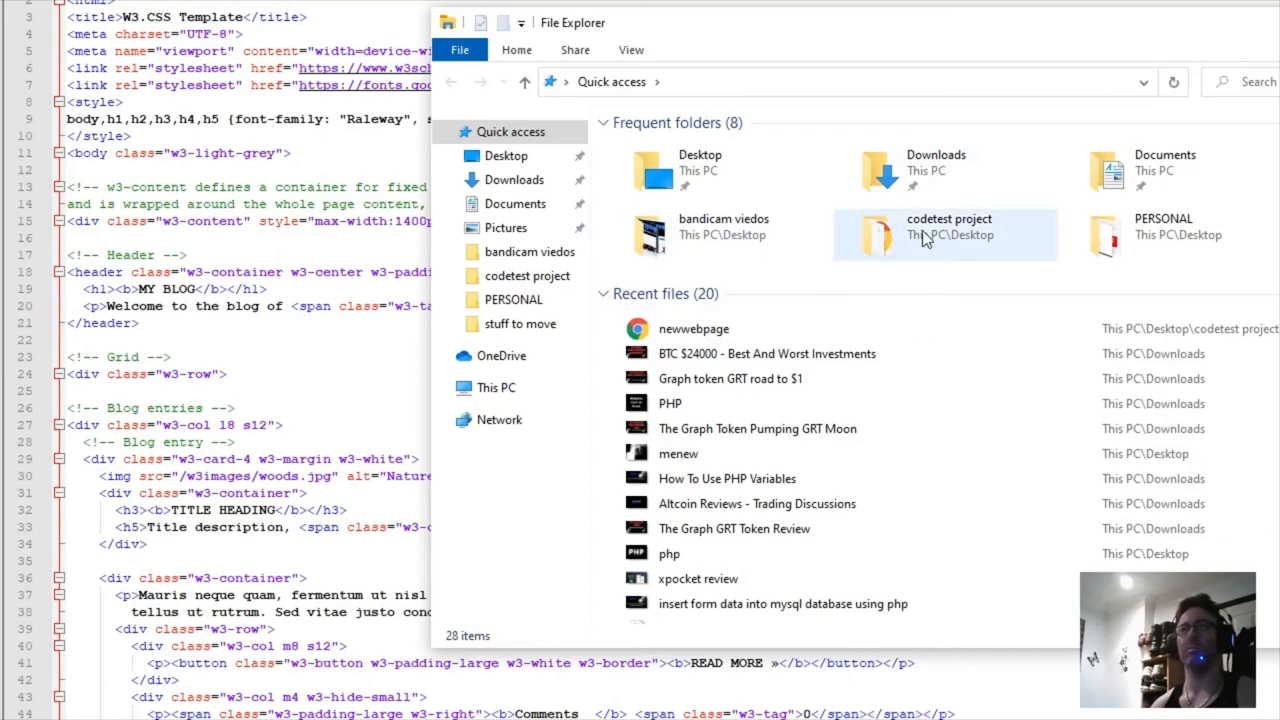
mouse_move(924, 236)
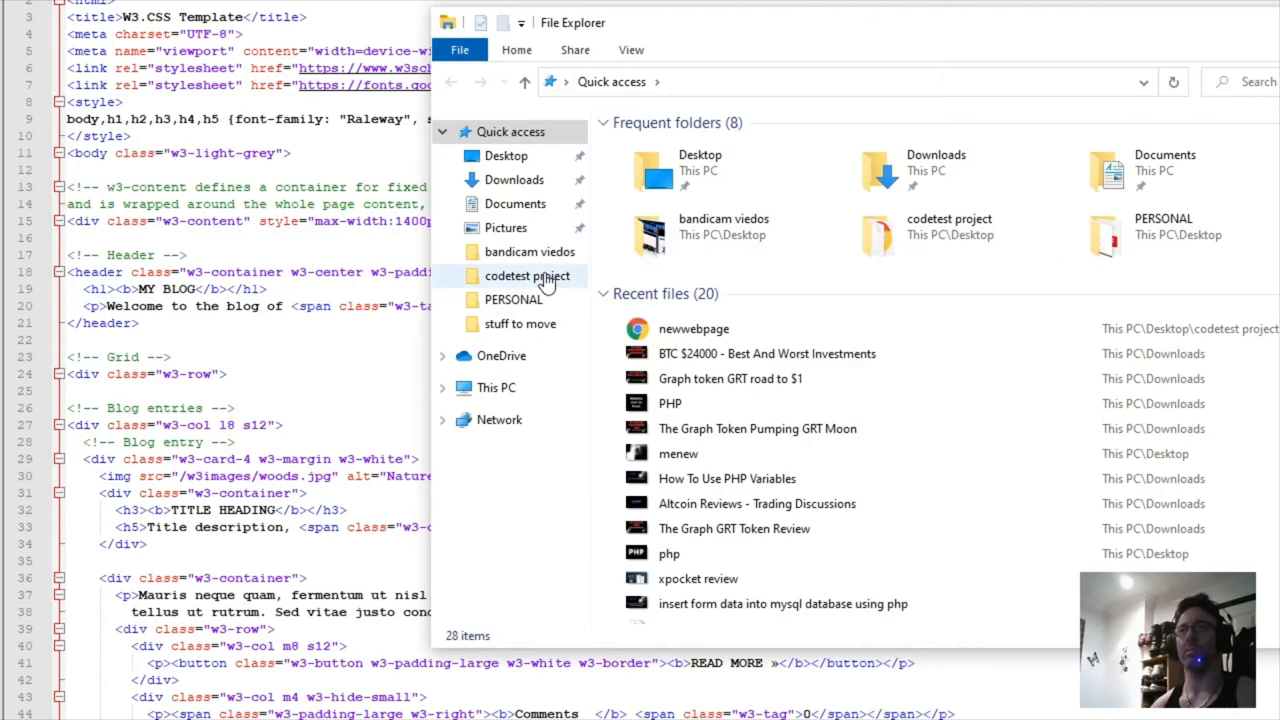
- Open newwebpage from the codetest project folder with Google Chrome
double_click(528, 276)
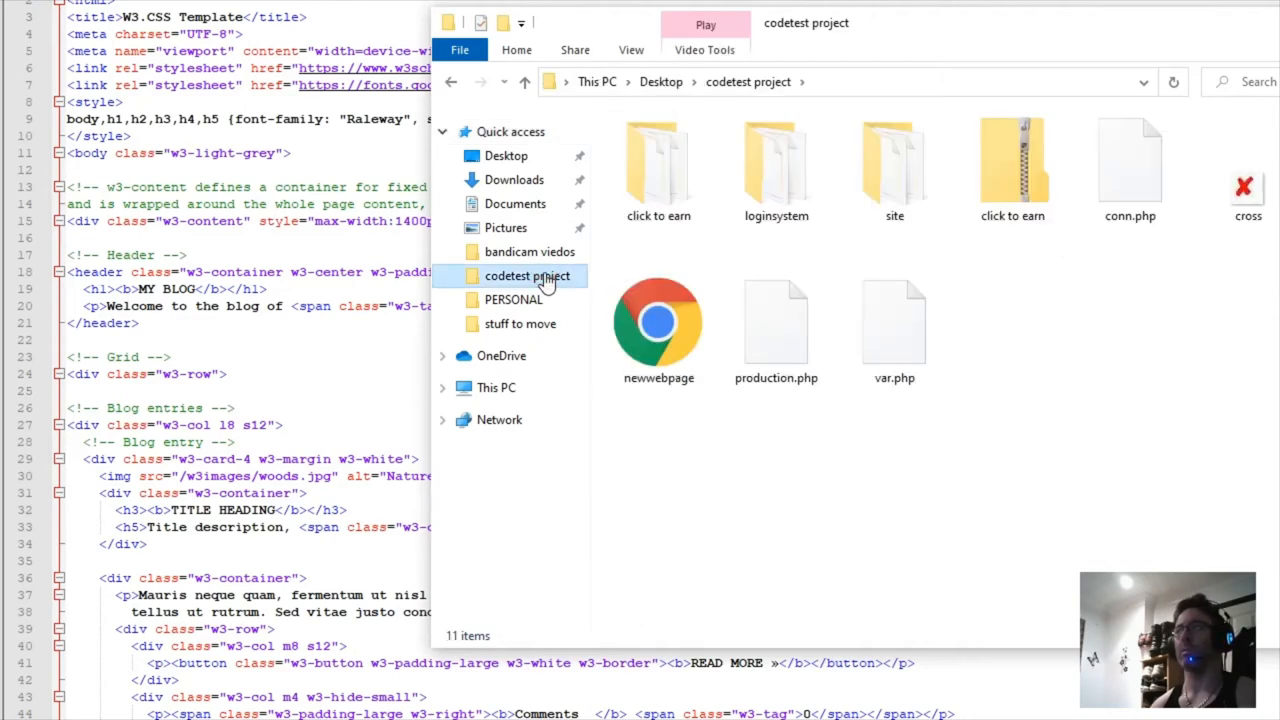
mouse_move(792, 248)
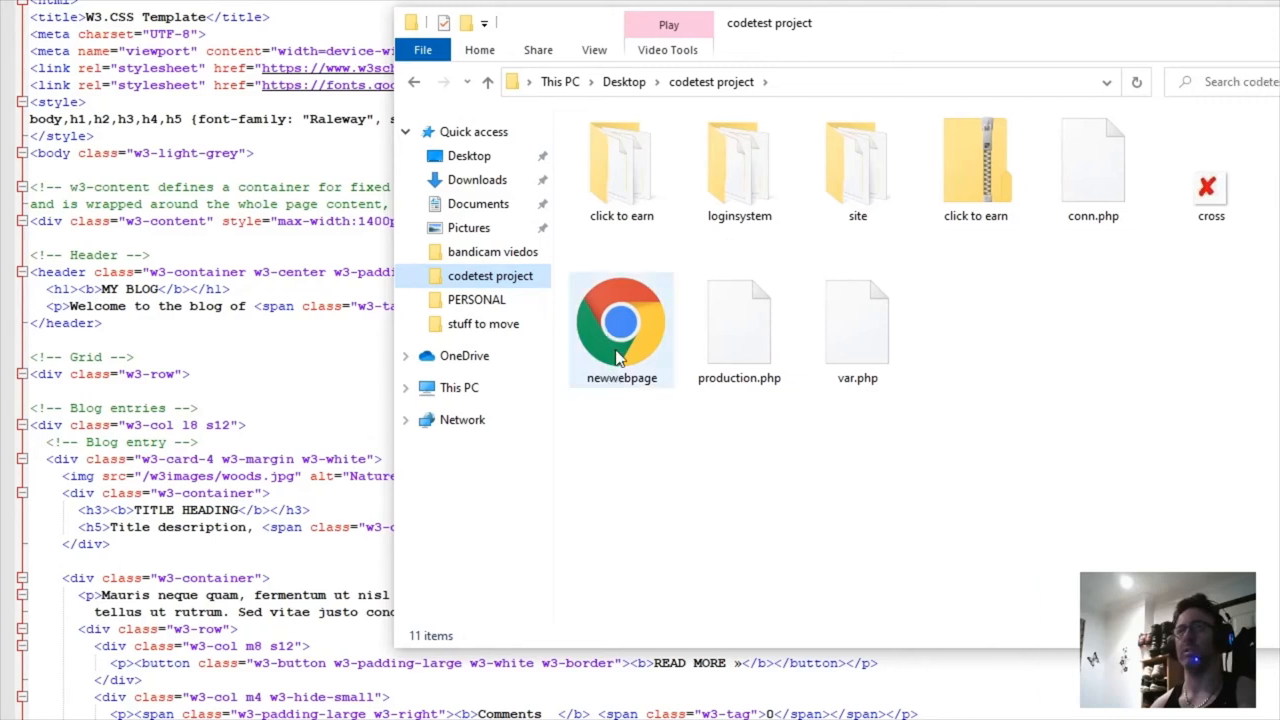
mouse_move(620, 320)
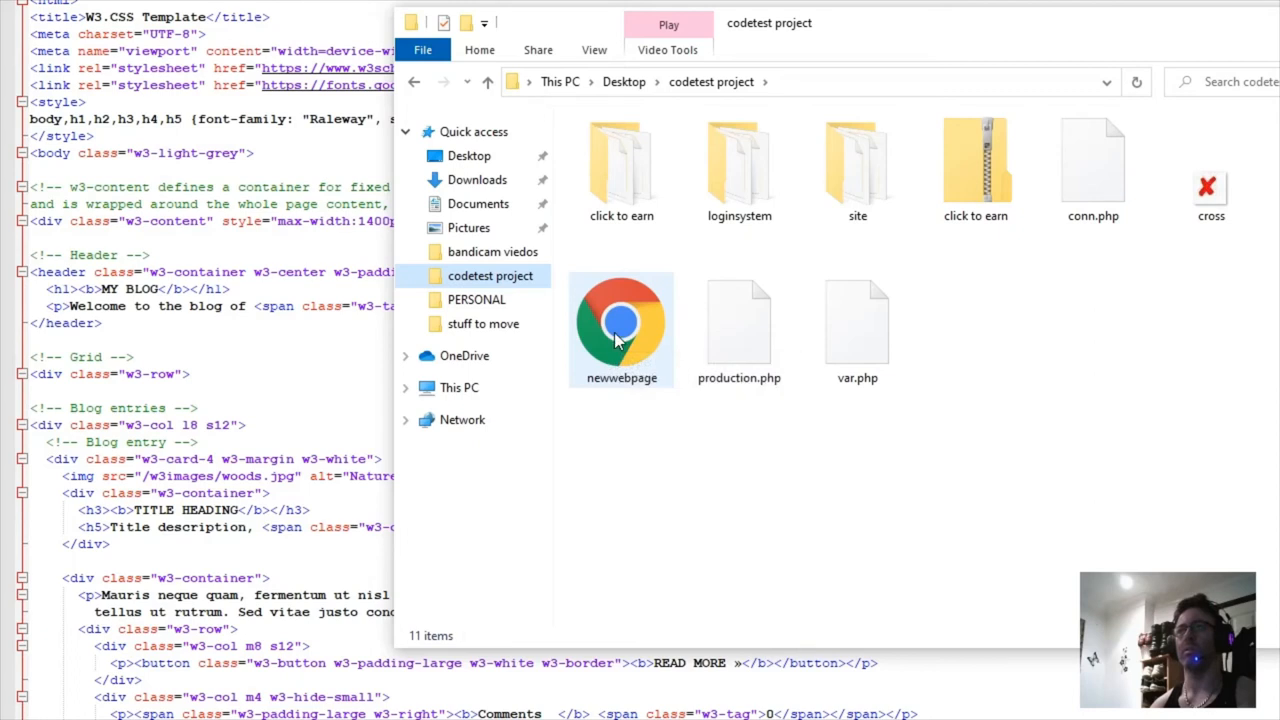
right_click(620, 330)
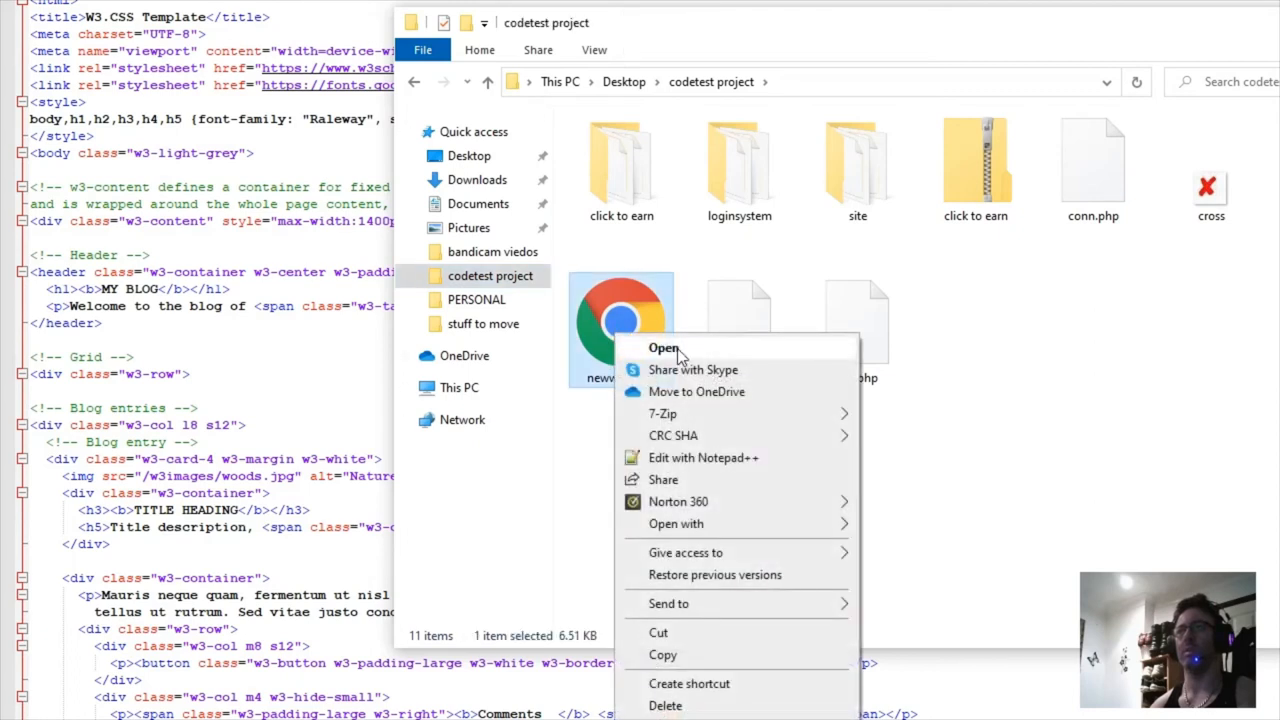
mouse_move(728, 524)
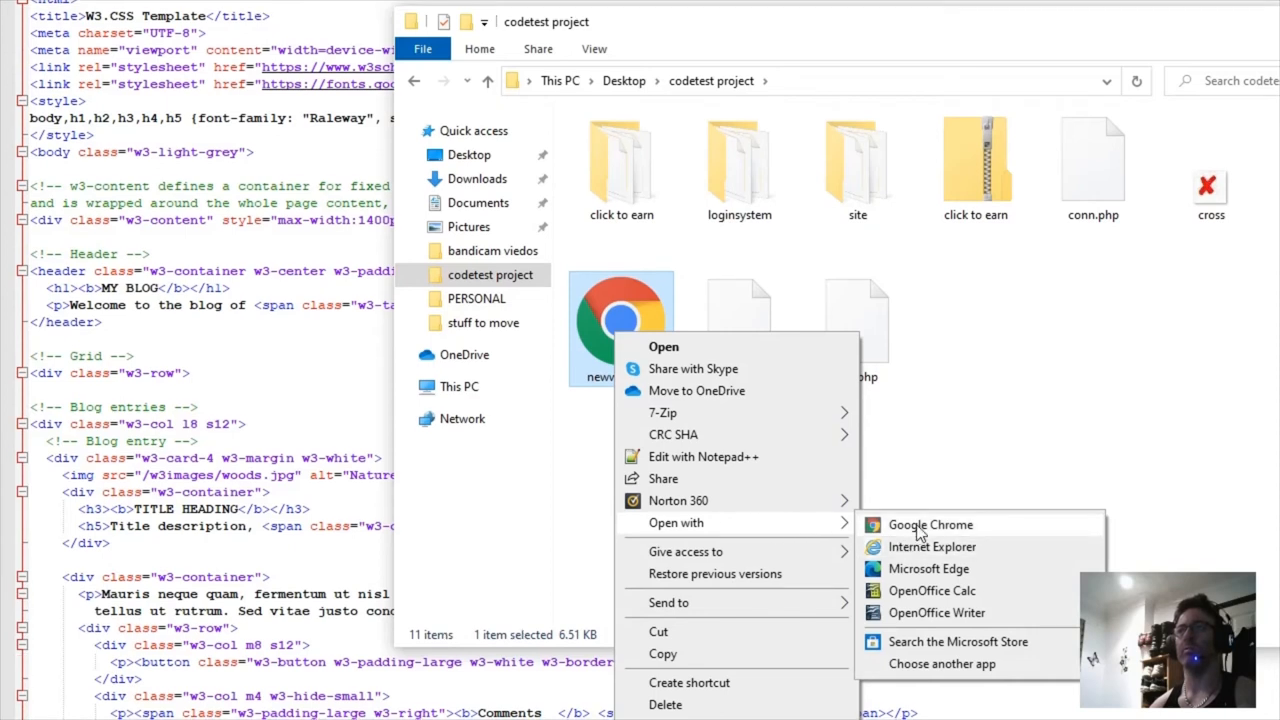
mouse_move(932, 546)
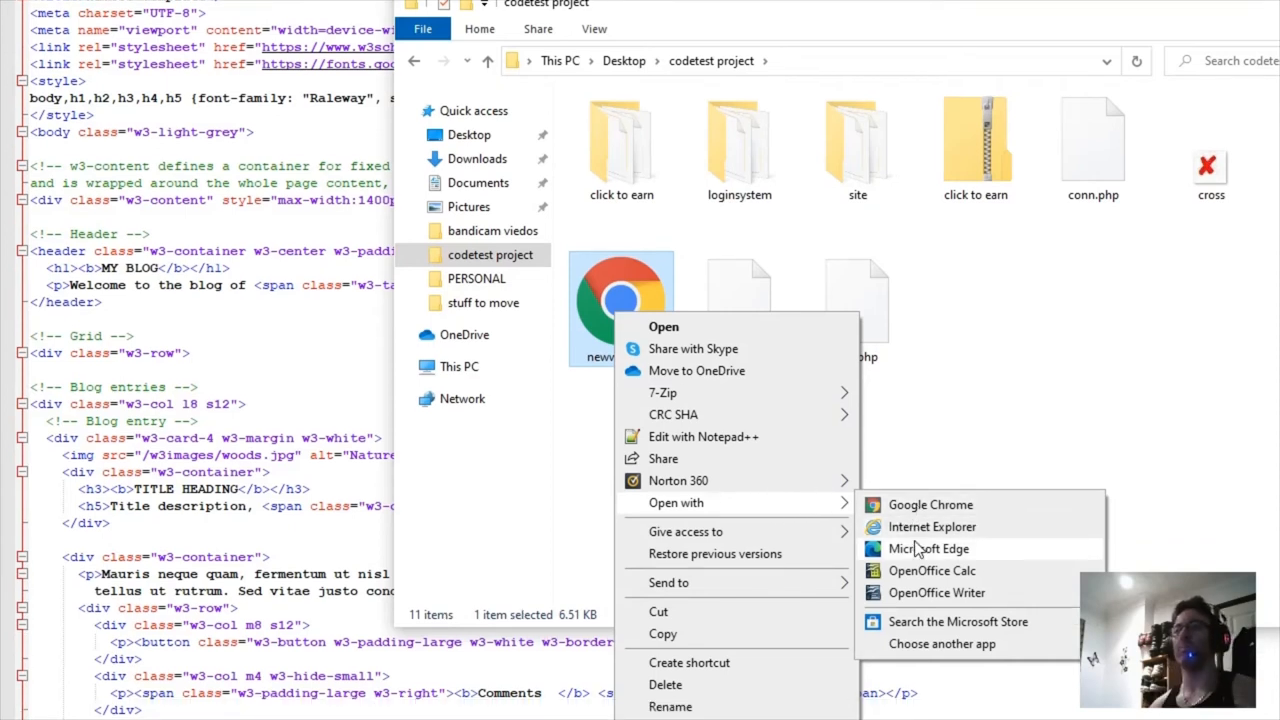
click(930, 504)
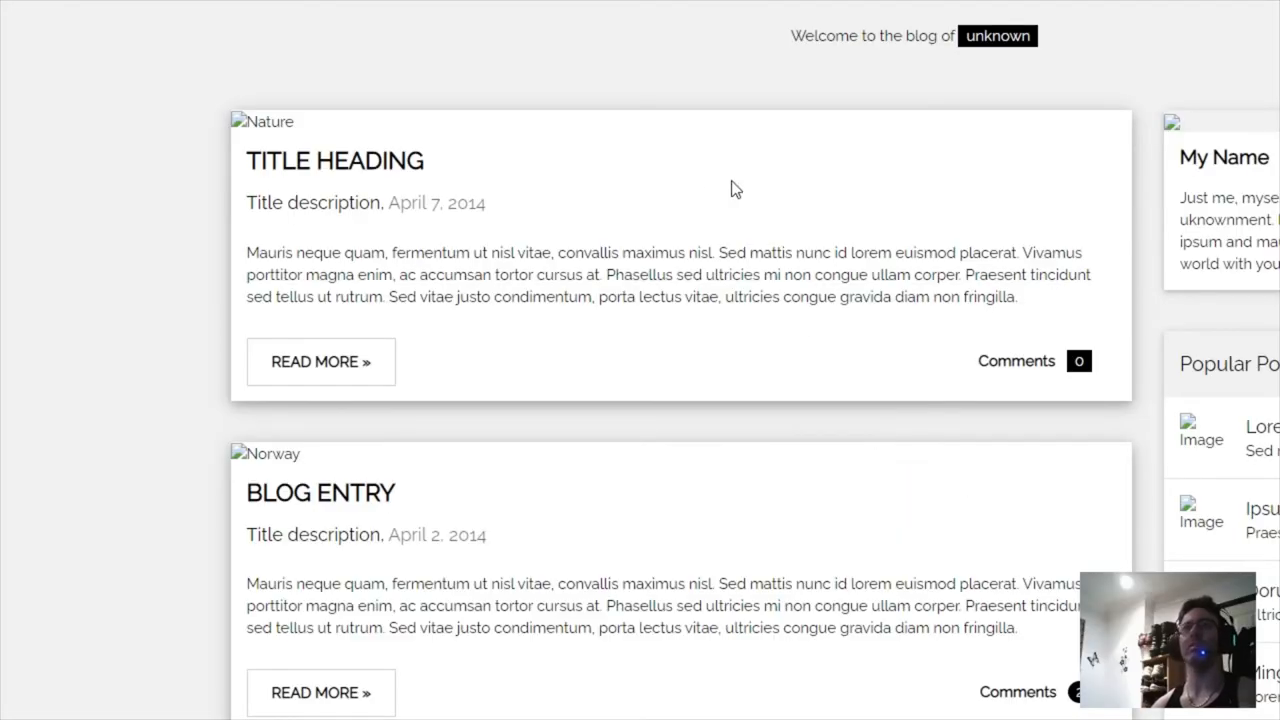
mouse_move(864, 248)
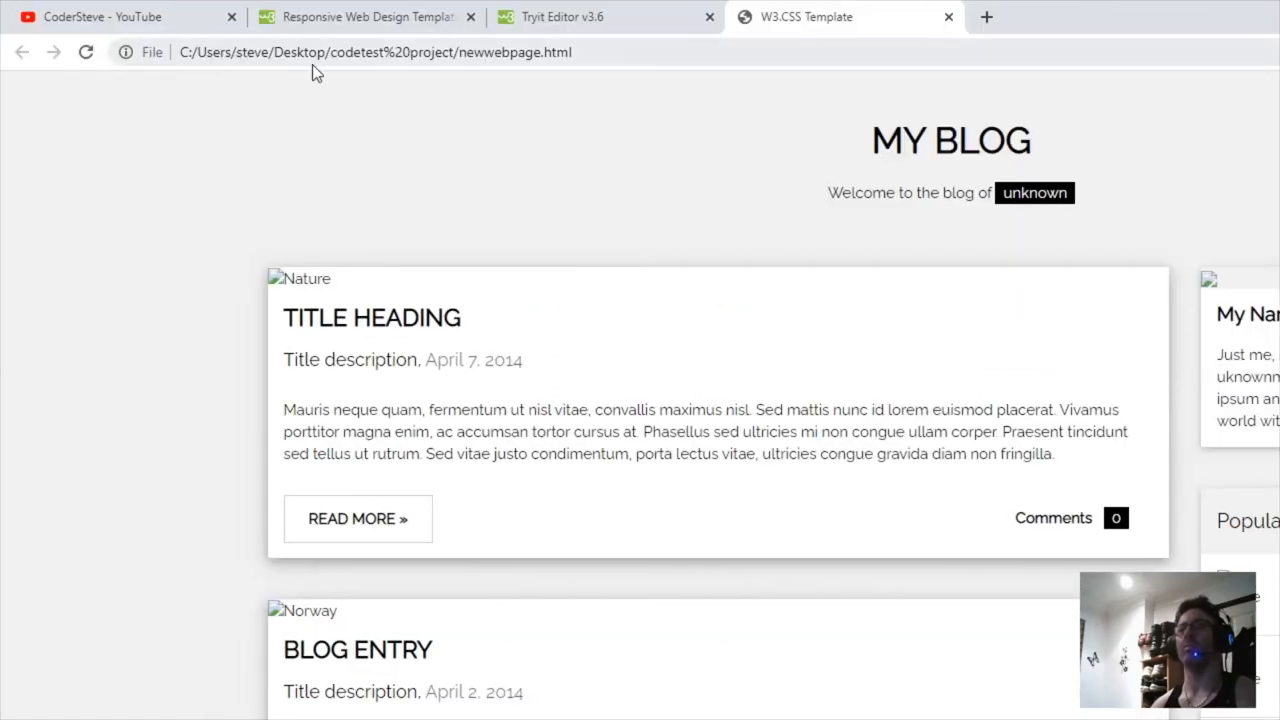
scroll(down, 3)
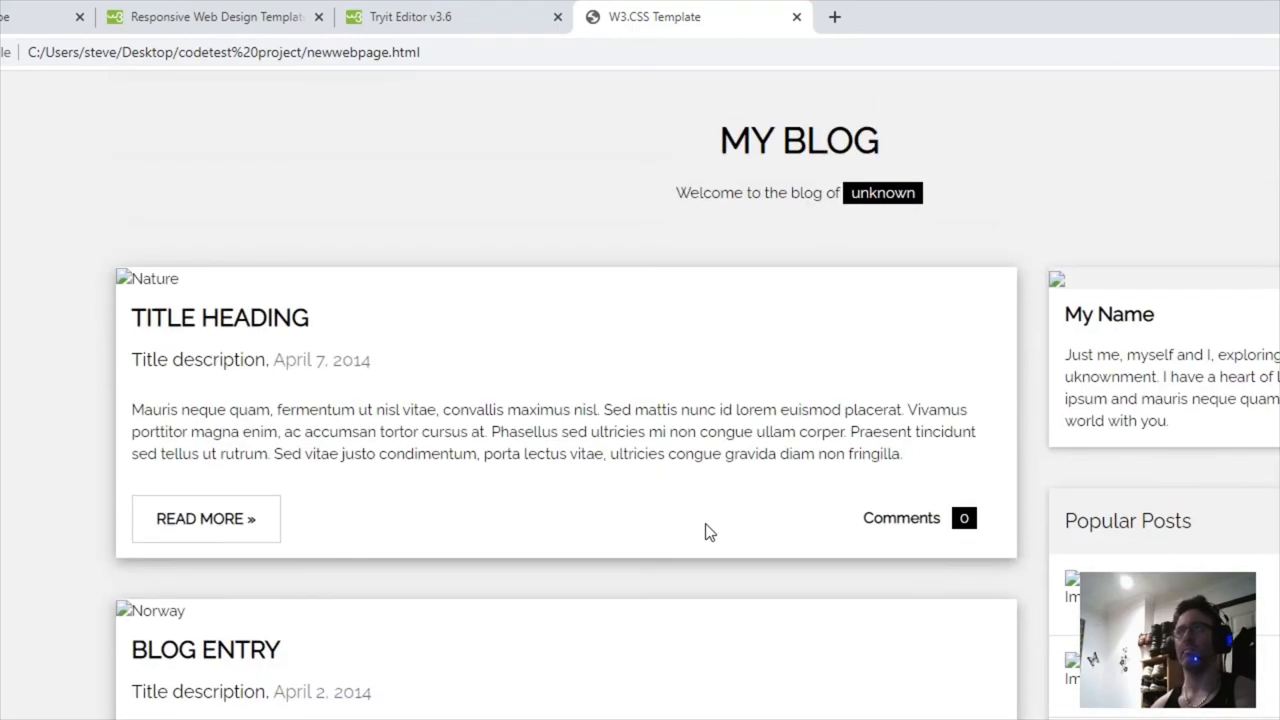
mouse_move(964, 332)
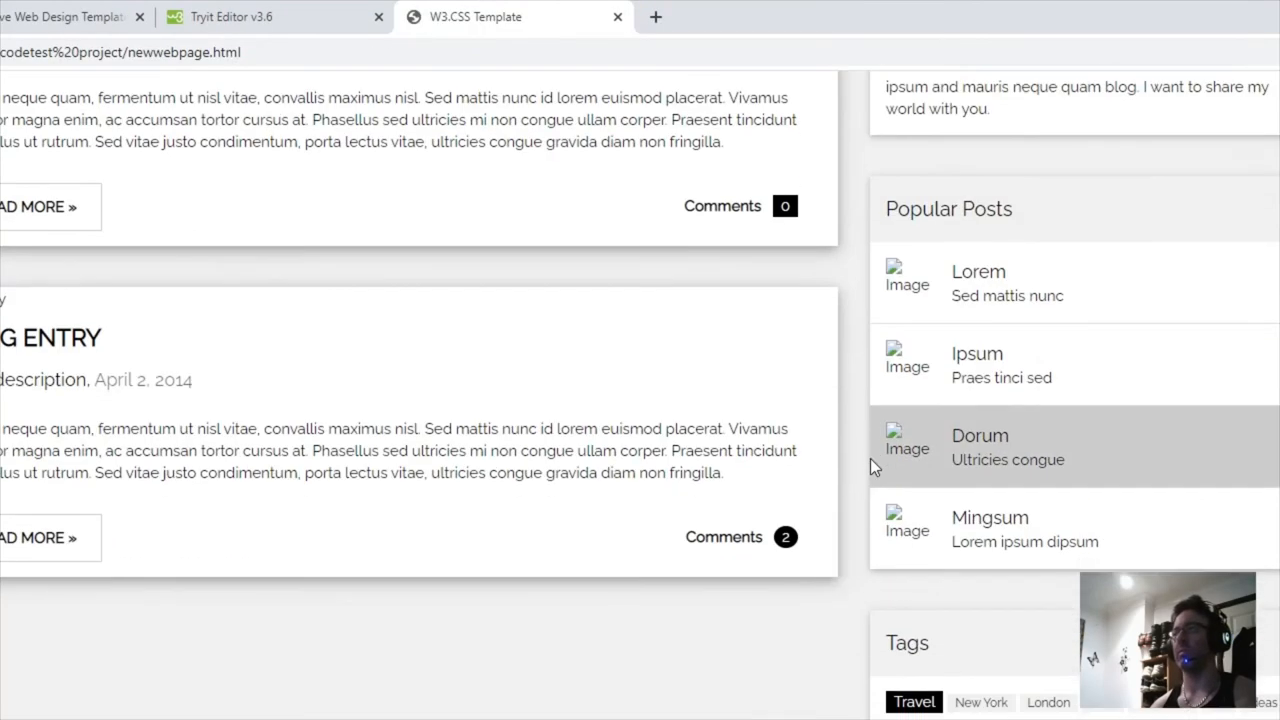
scroll(up, 3)
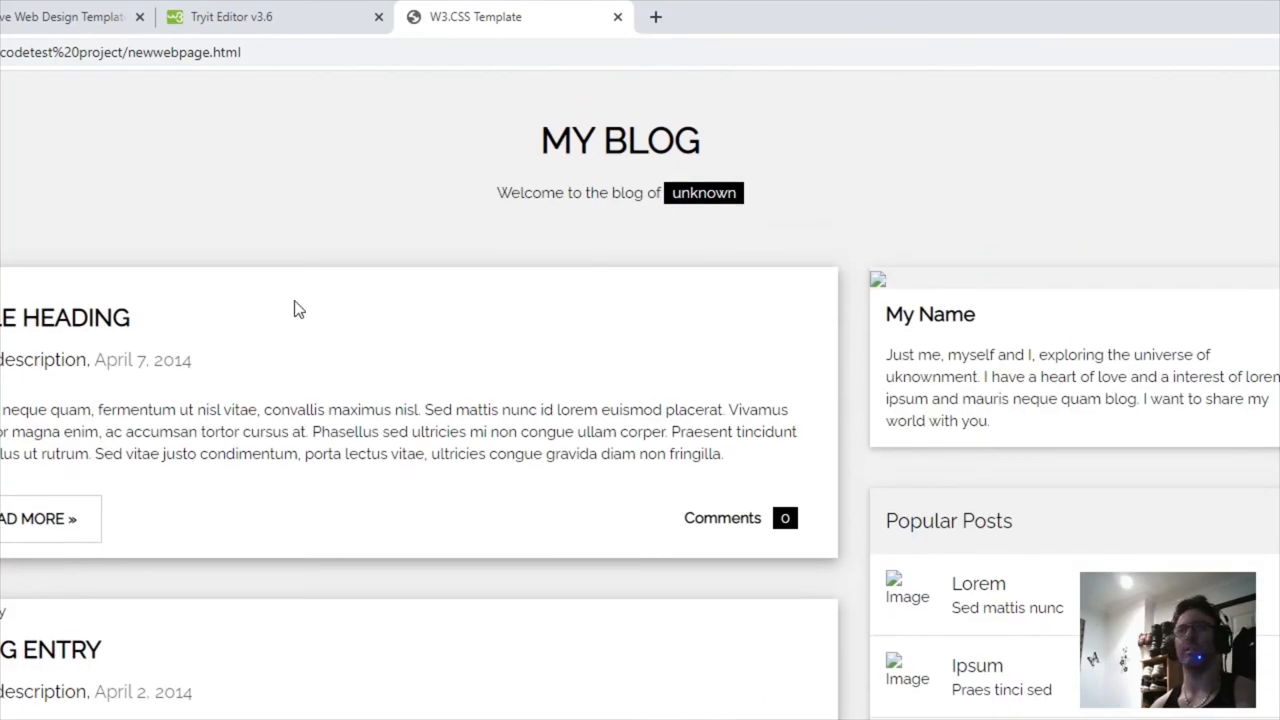
mouse_move(962, 346)
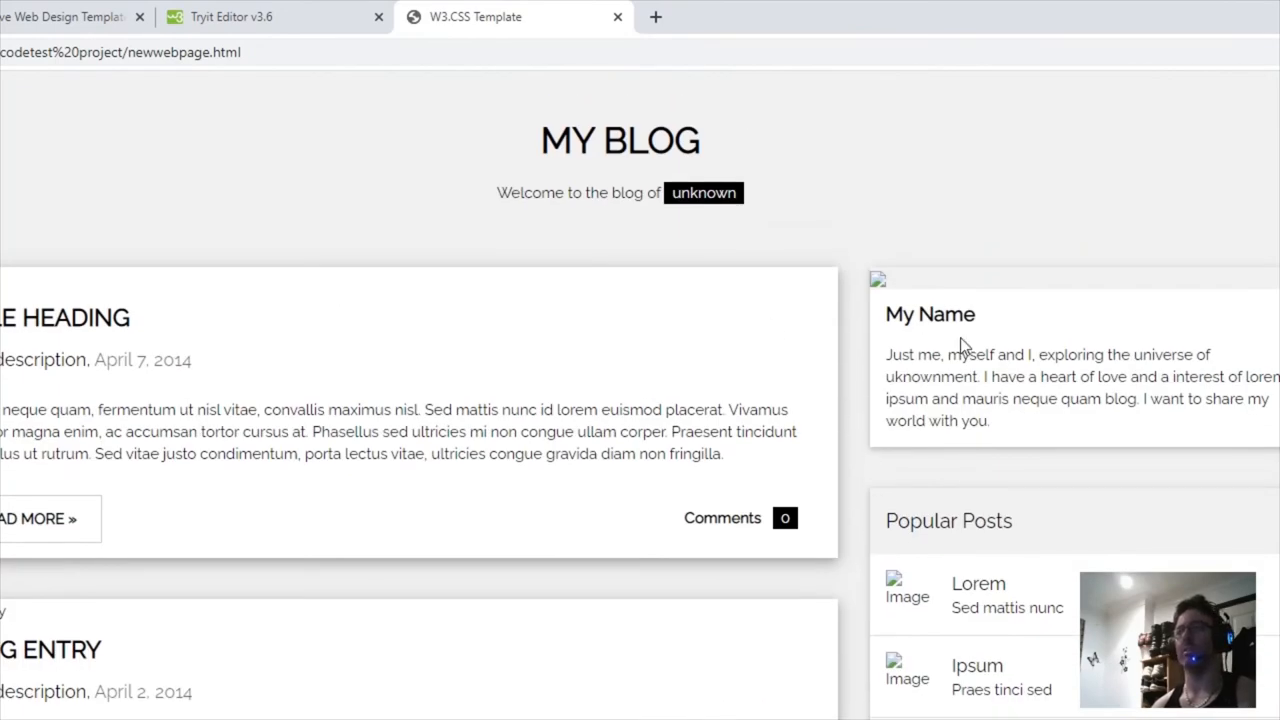
mouse_move(470, 310)
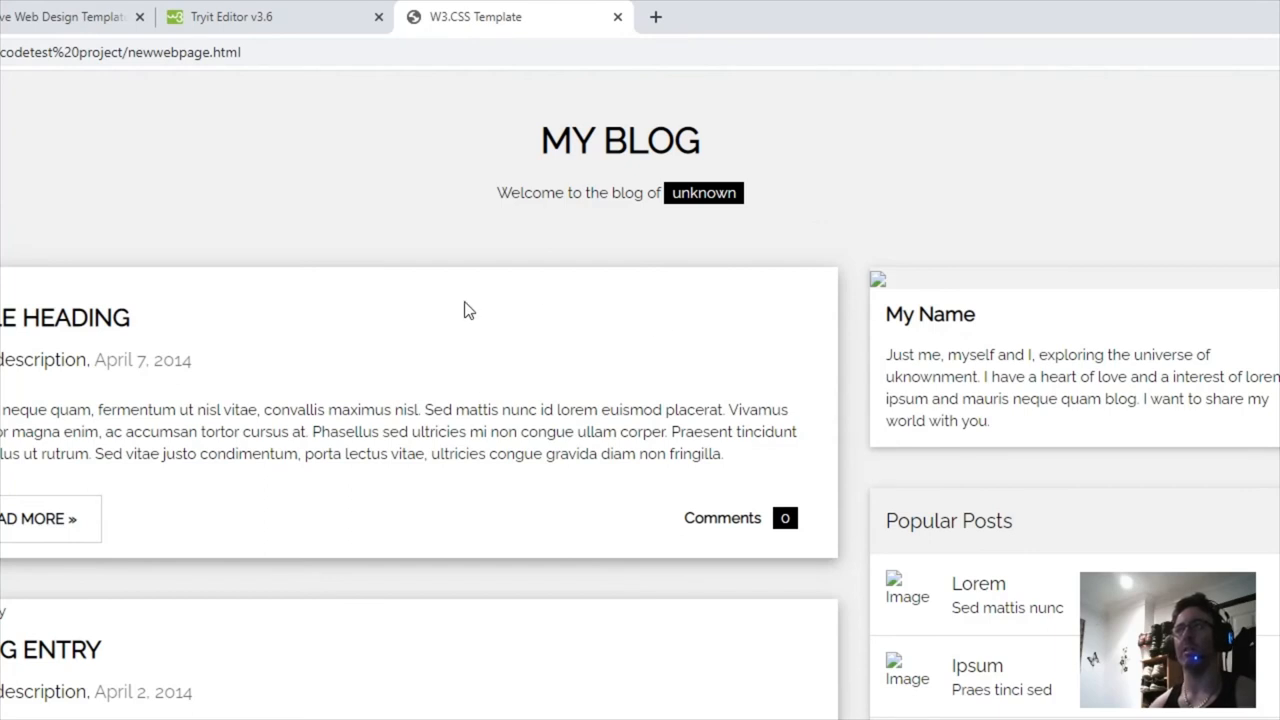
mouse_move(890, 136)
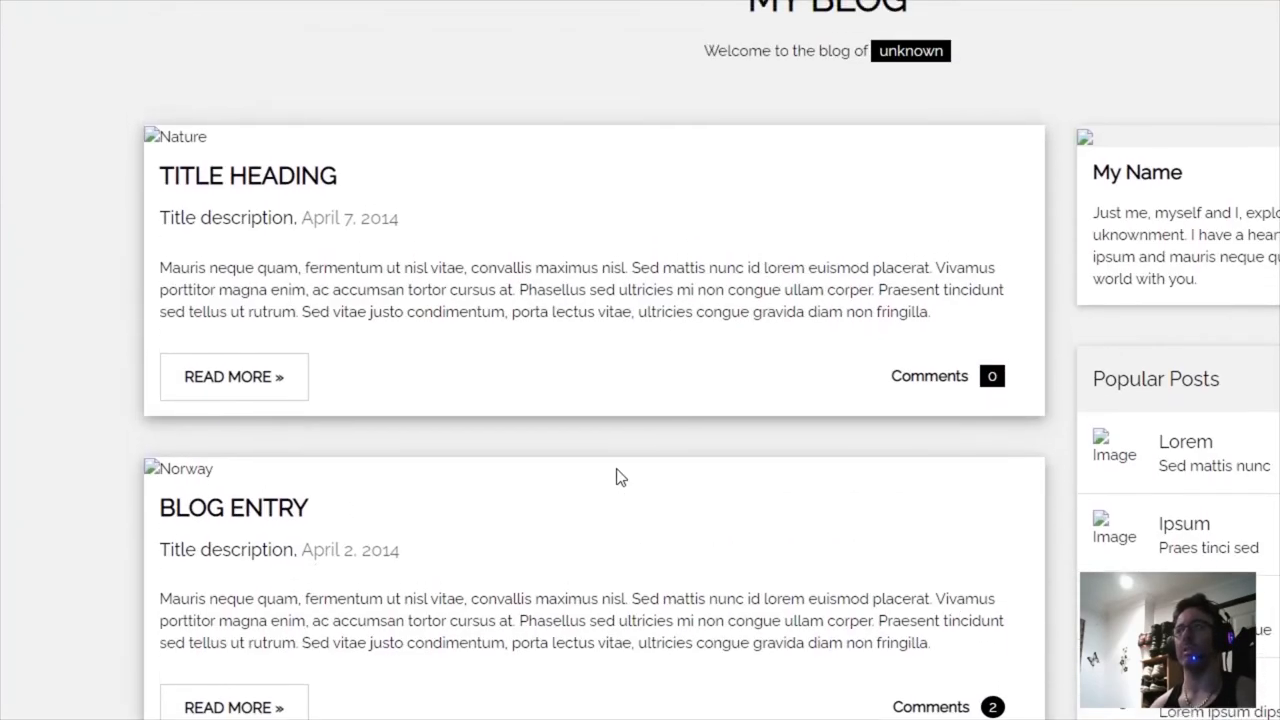
mouse_move(704, 636)
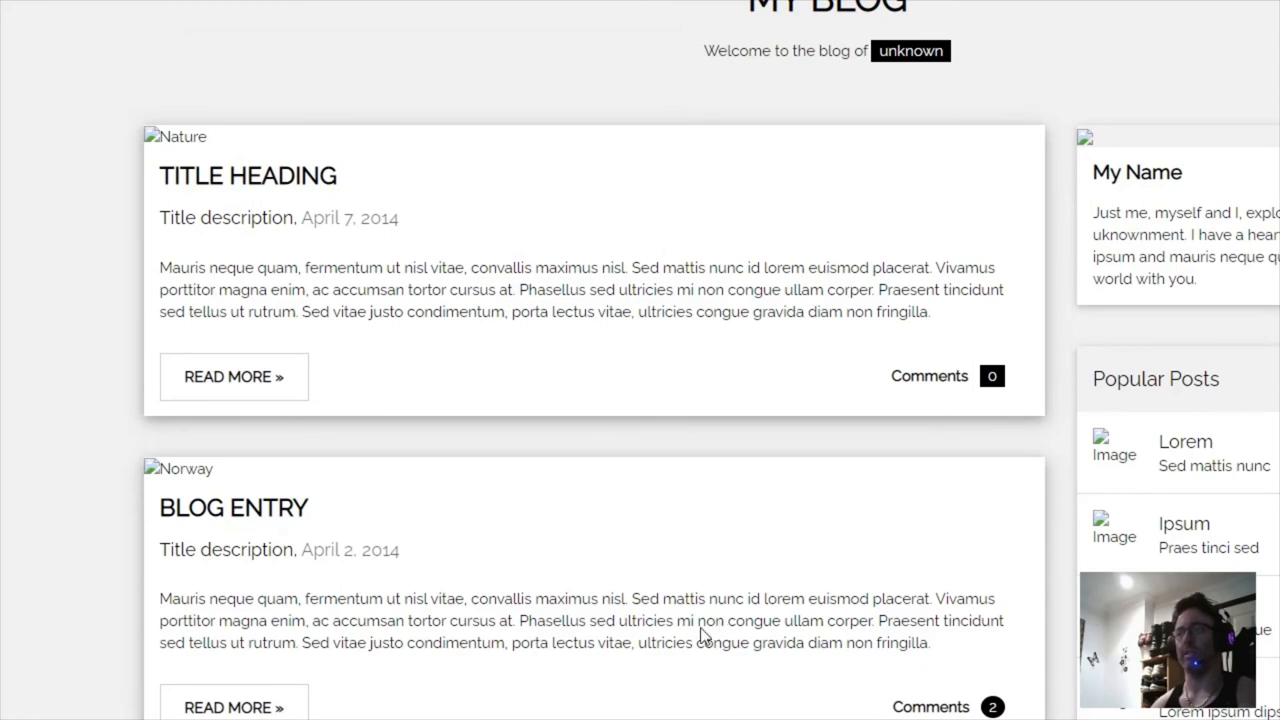
scroll(down, 3)
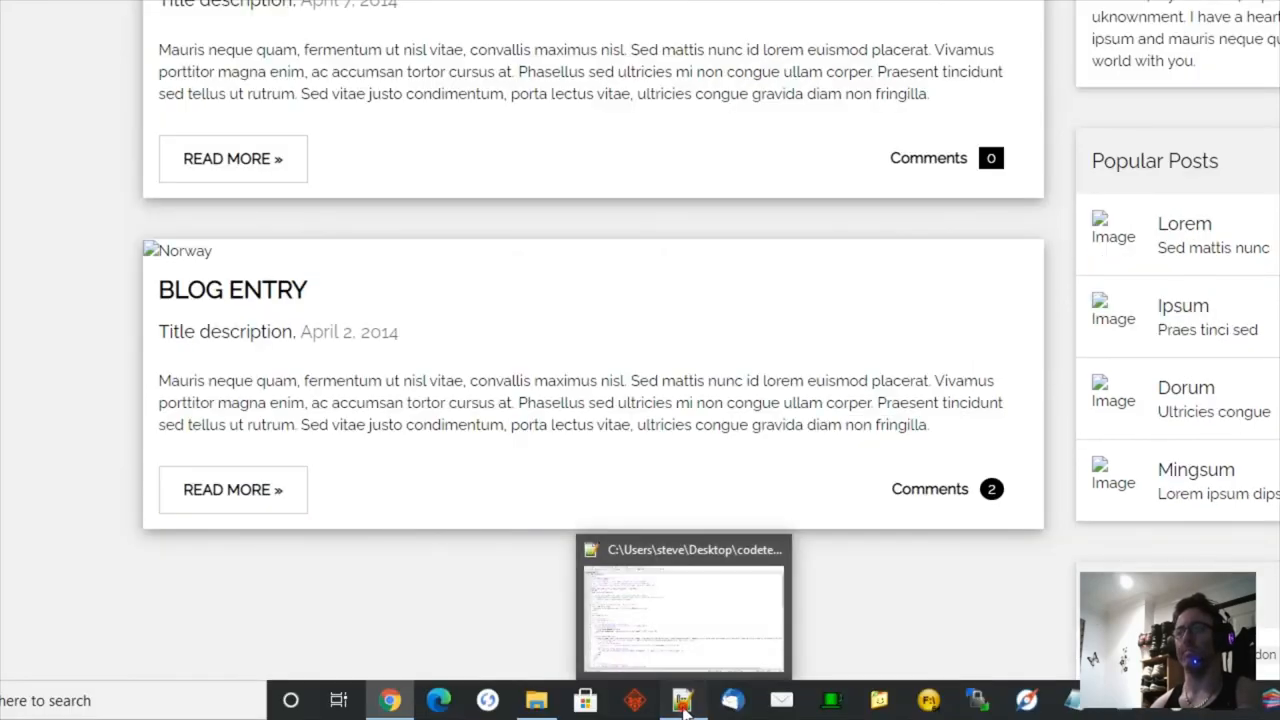
- Replace the h1 heading MY BLOG with Steves Blog and save newwebpage.html
click(684, 700)
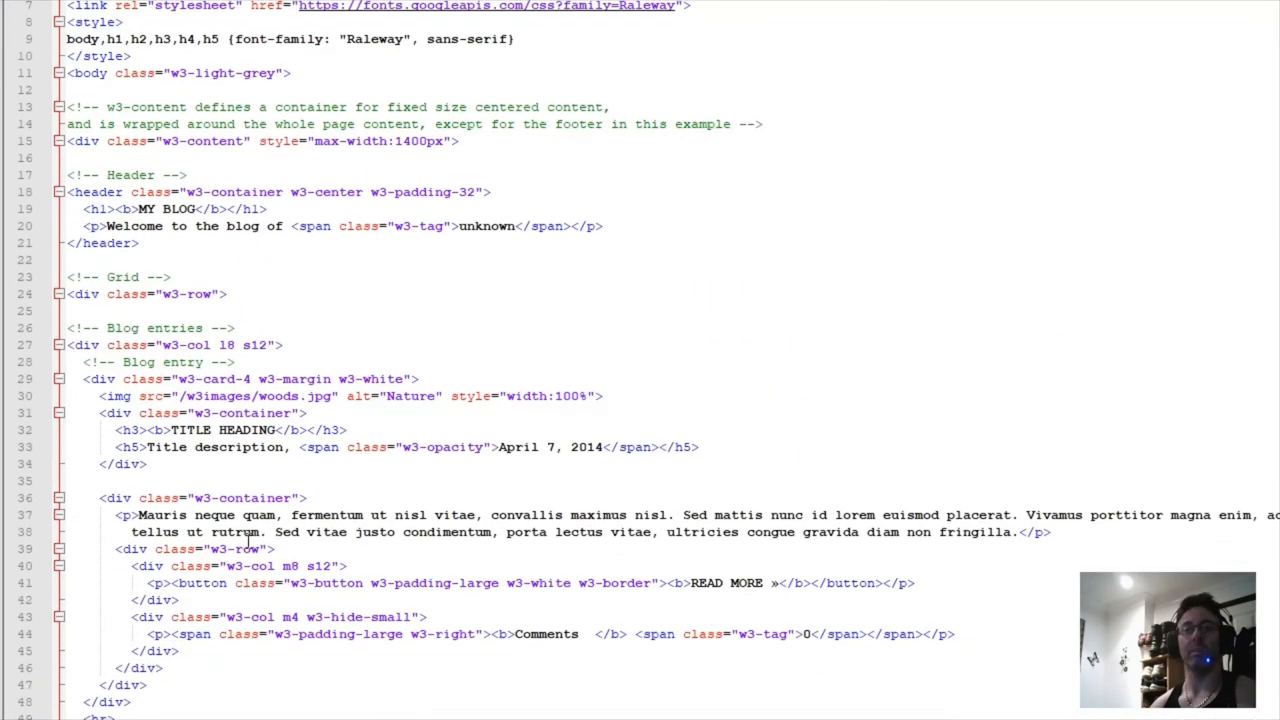
mouse_move(88, 92)
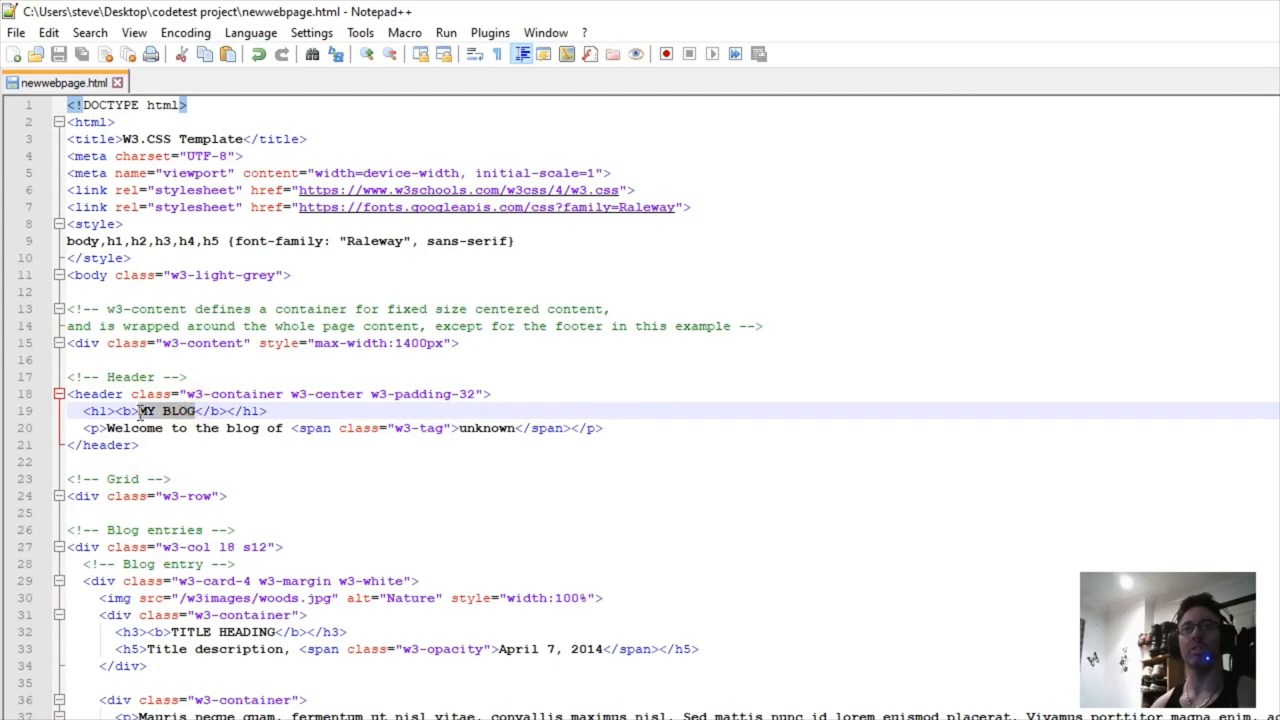
text(Steves)
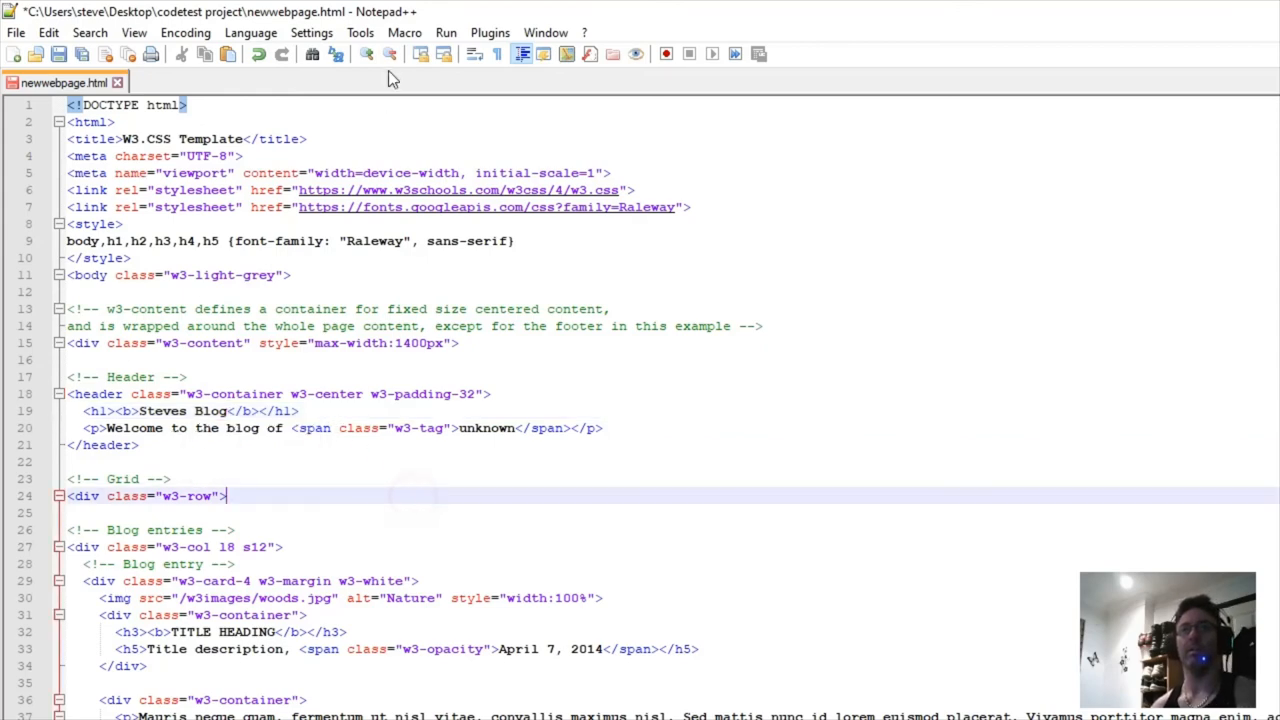
click(16, 32)
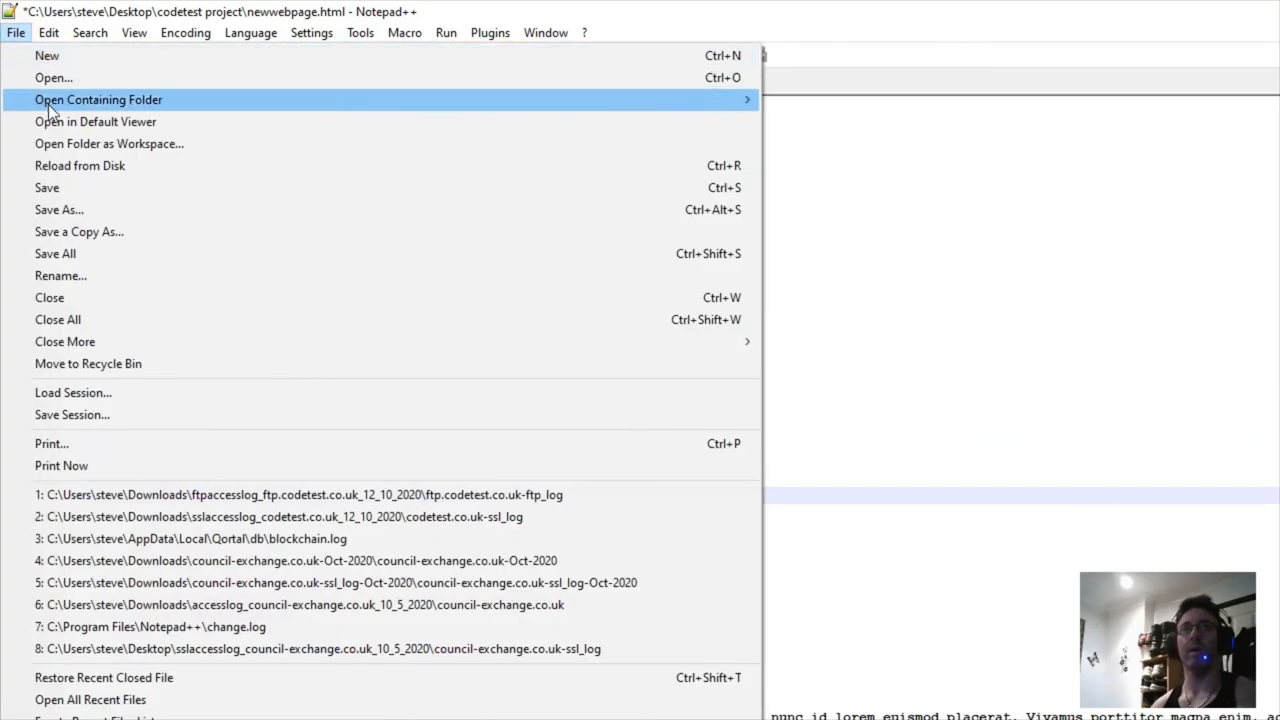
mouse_move(82, 188)
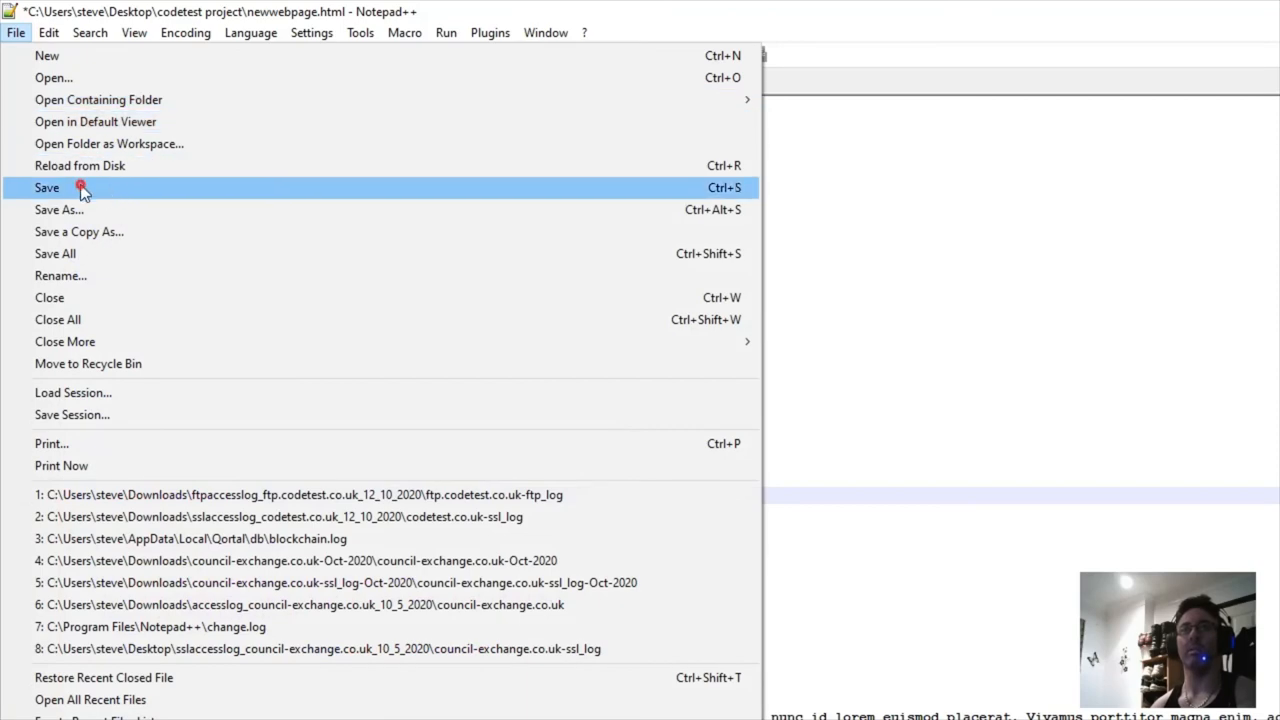
click(46, 188)
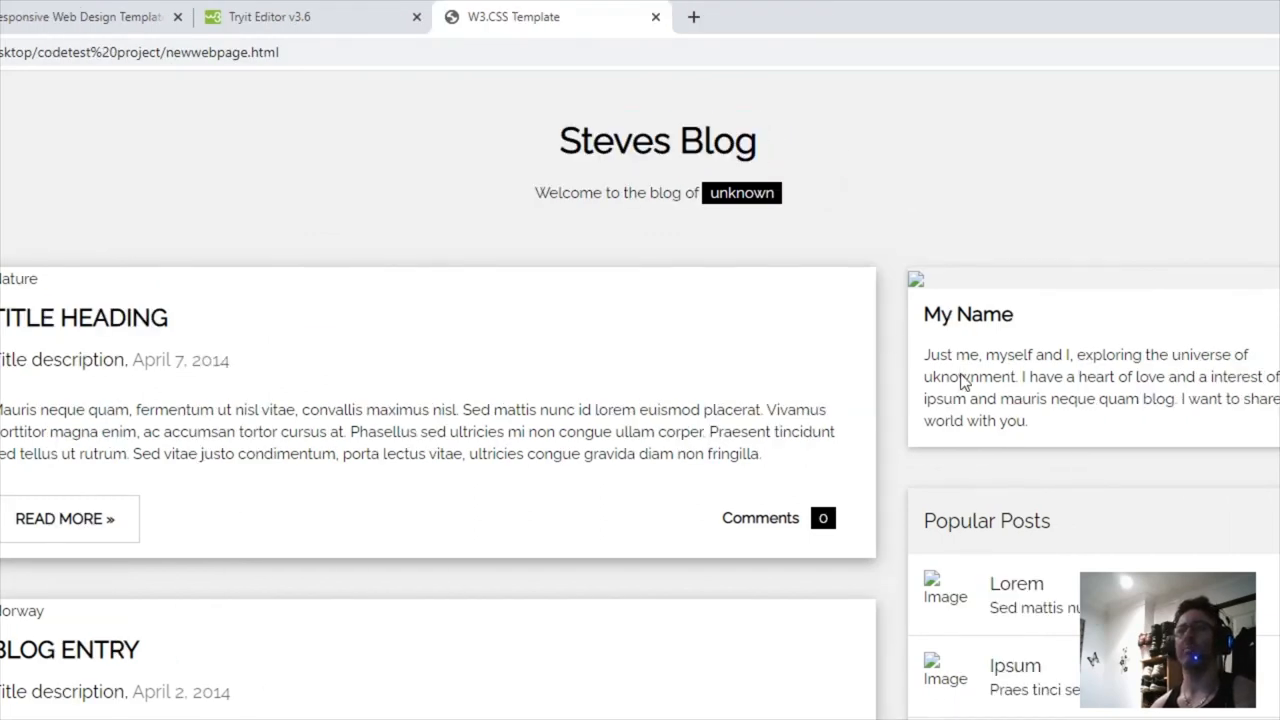
- Scroll the reloaded Steves Blog page past the blog entries, My Name panel and Popular Posts
scroll(down, 3)
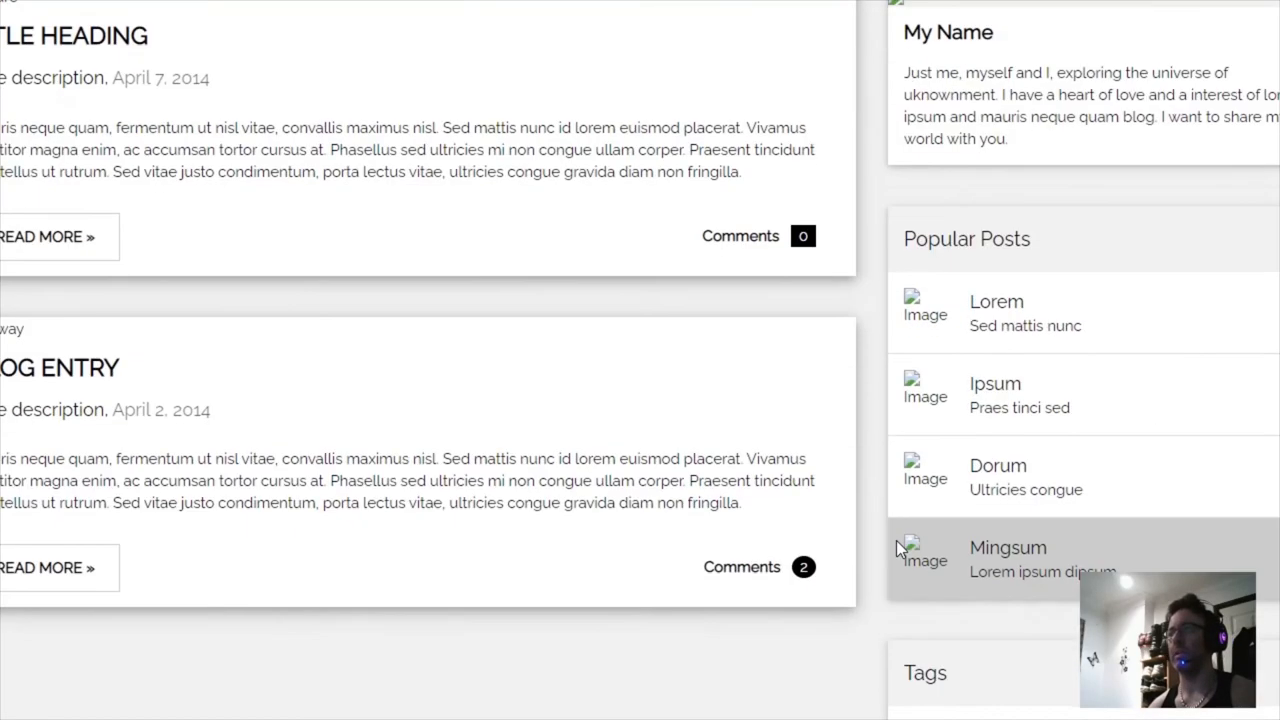
scroll(up, 3)
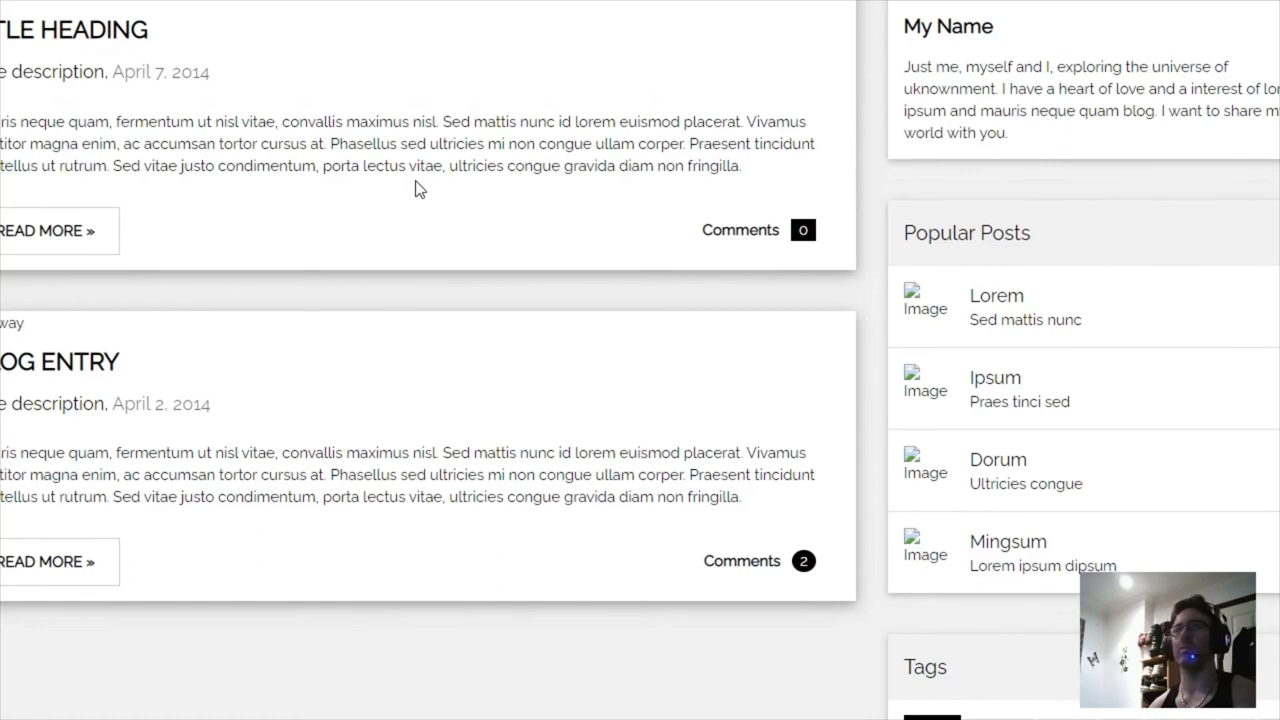
mouse_move(684, 188)
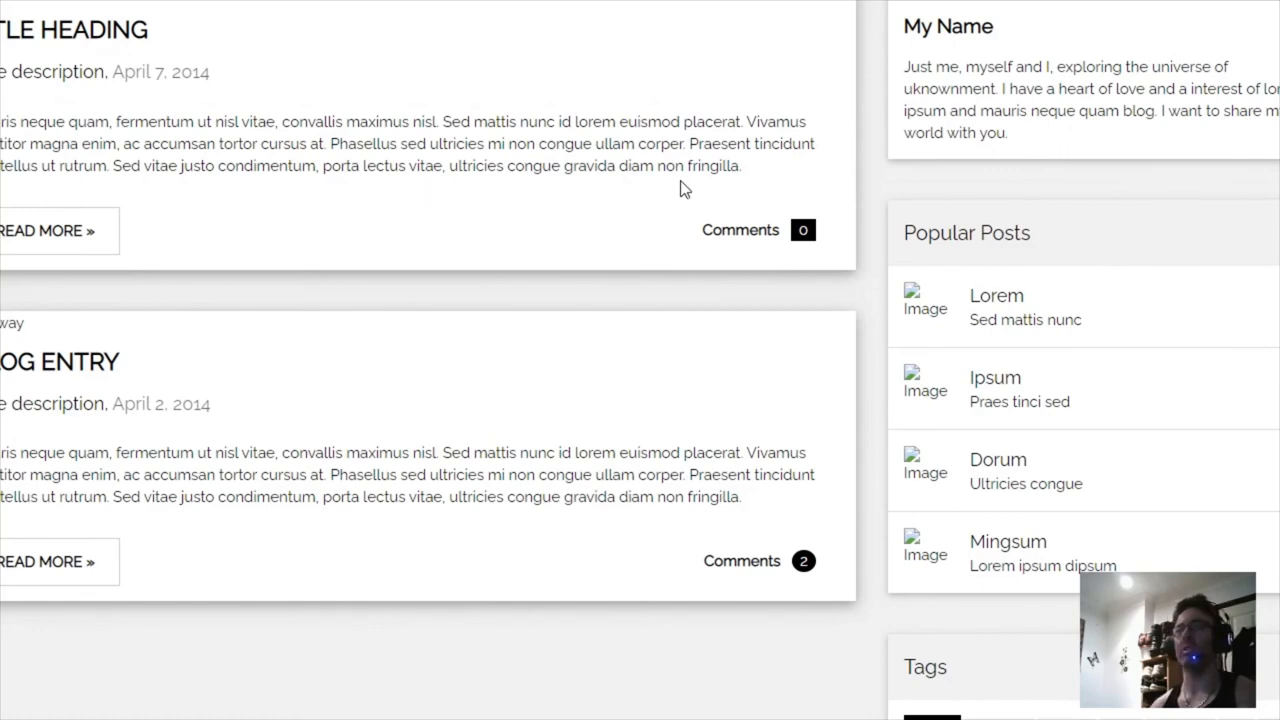
mouse_move(872, 312)
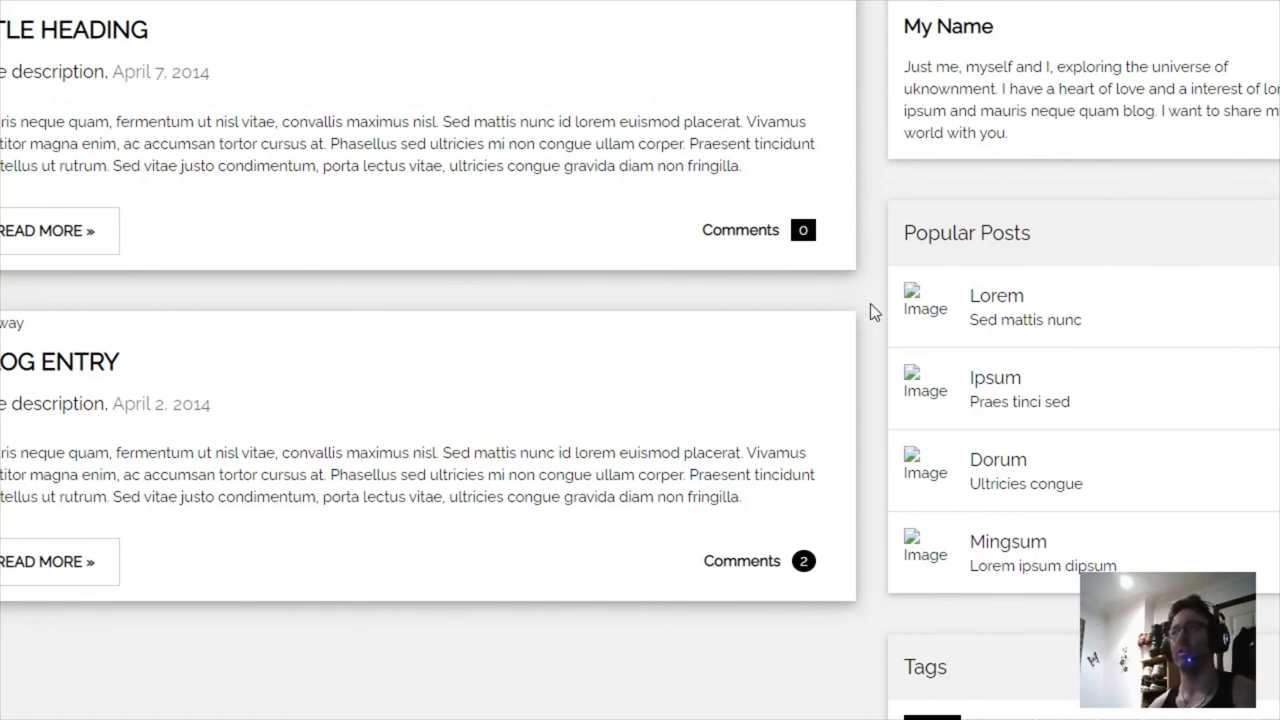
mouse_move(870, 276)
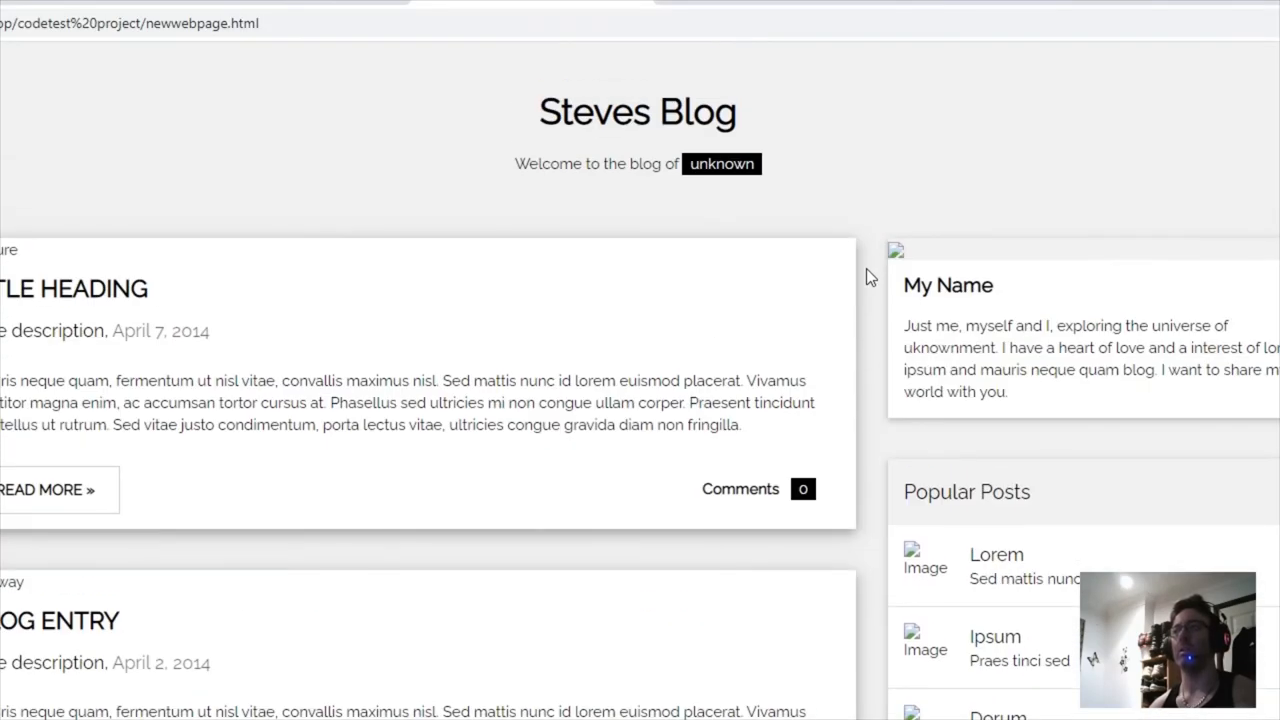
mouse_move(798, 456)
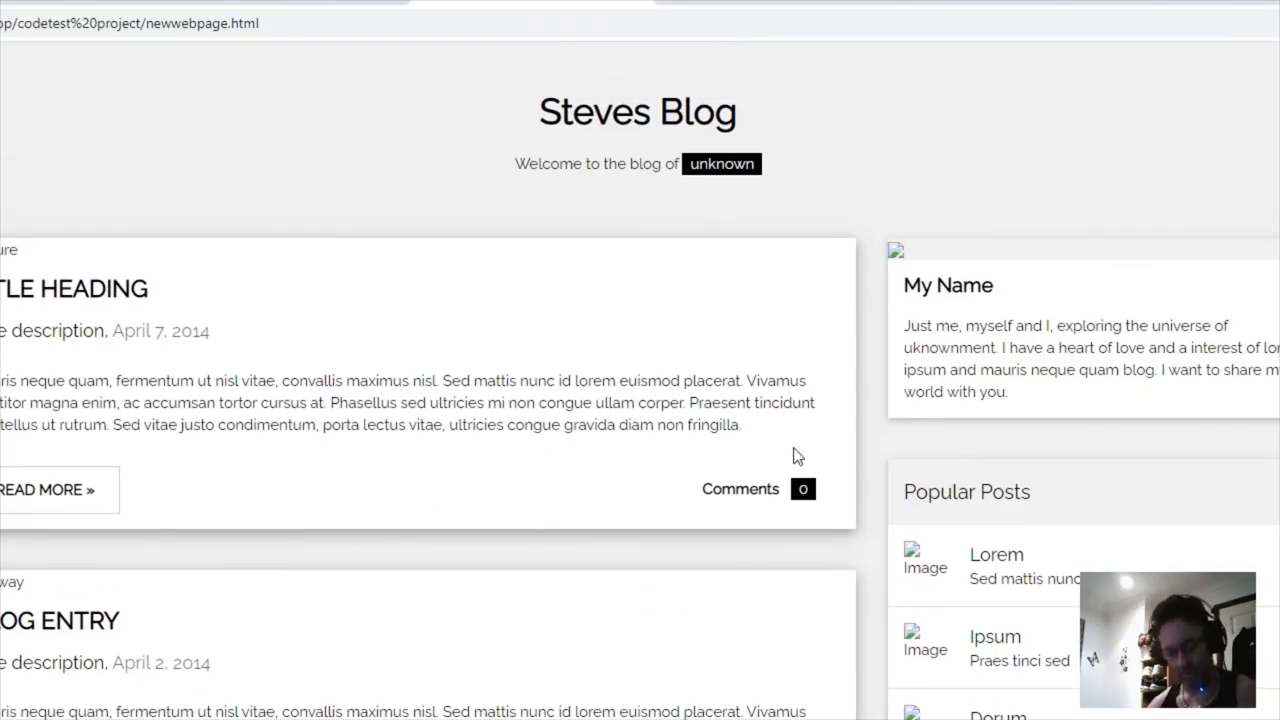
scroll(down, 3)
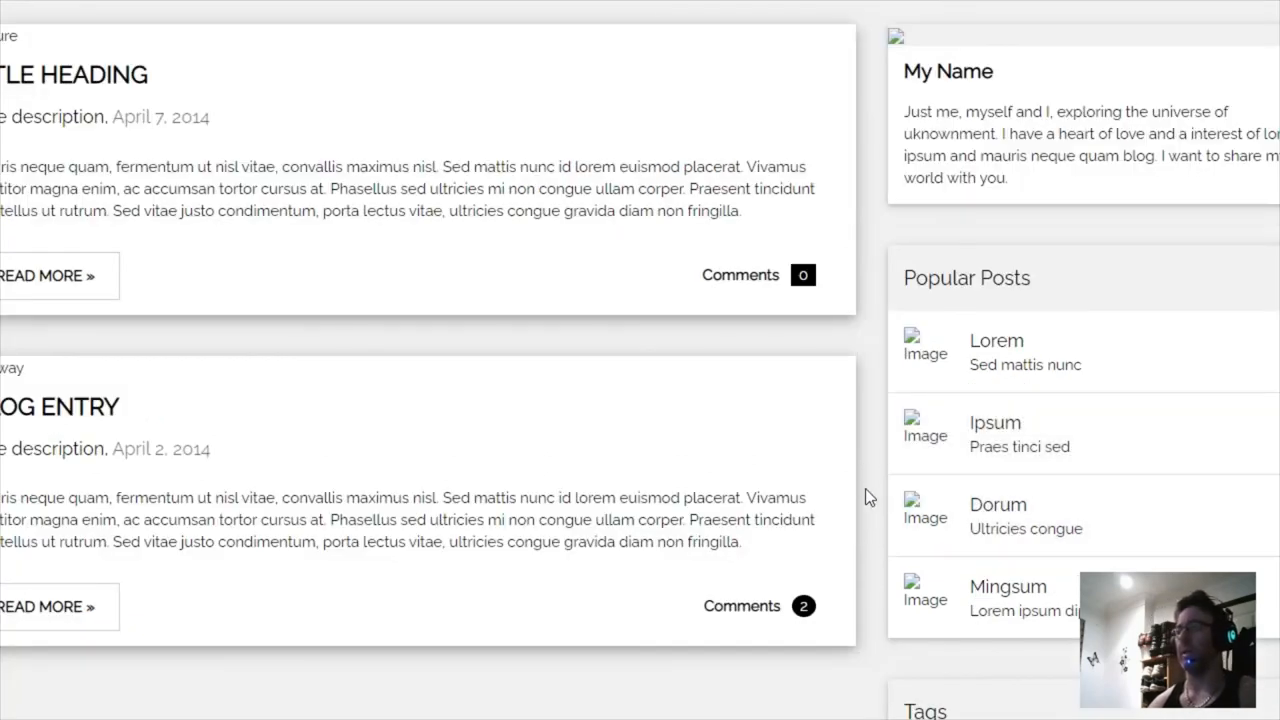
mouse_move(872, 464)
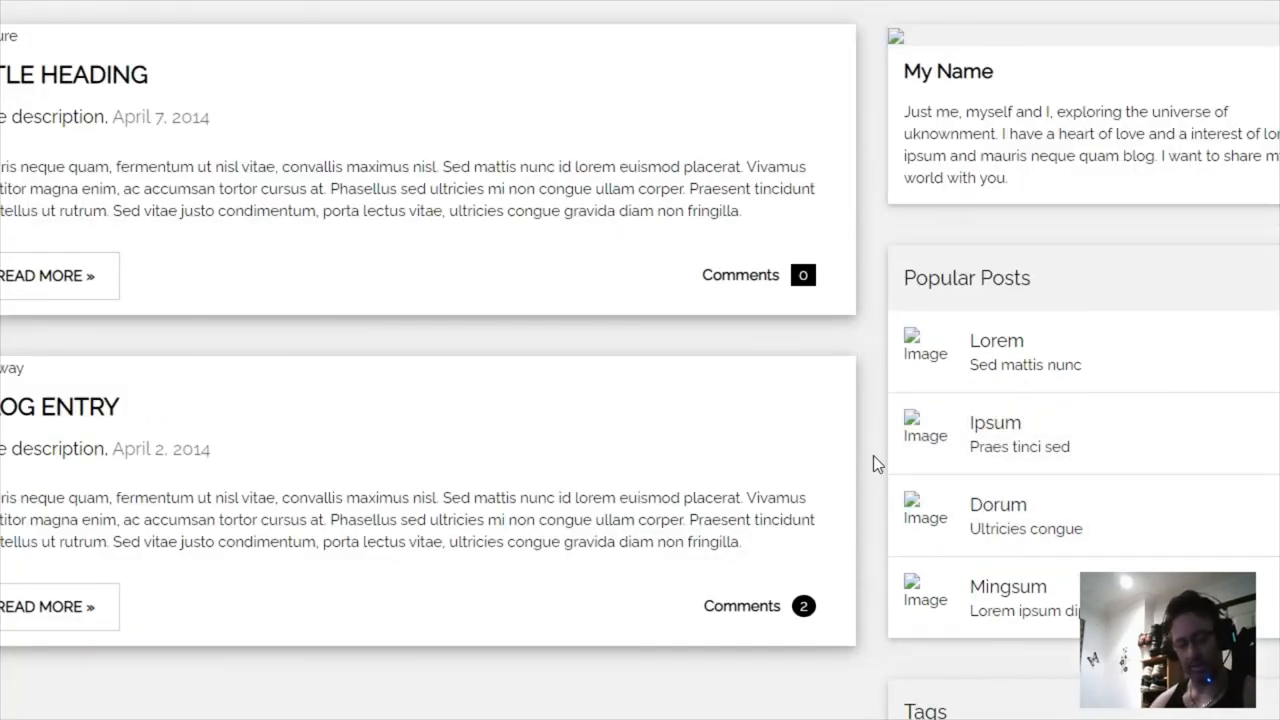